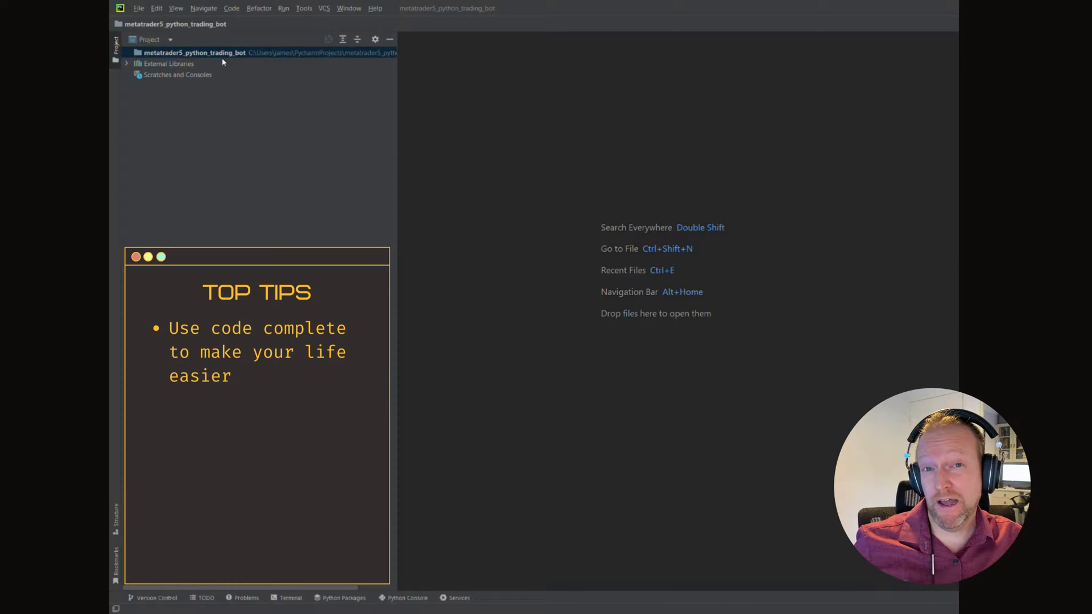
mouse_move(380, 118)
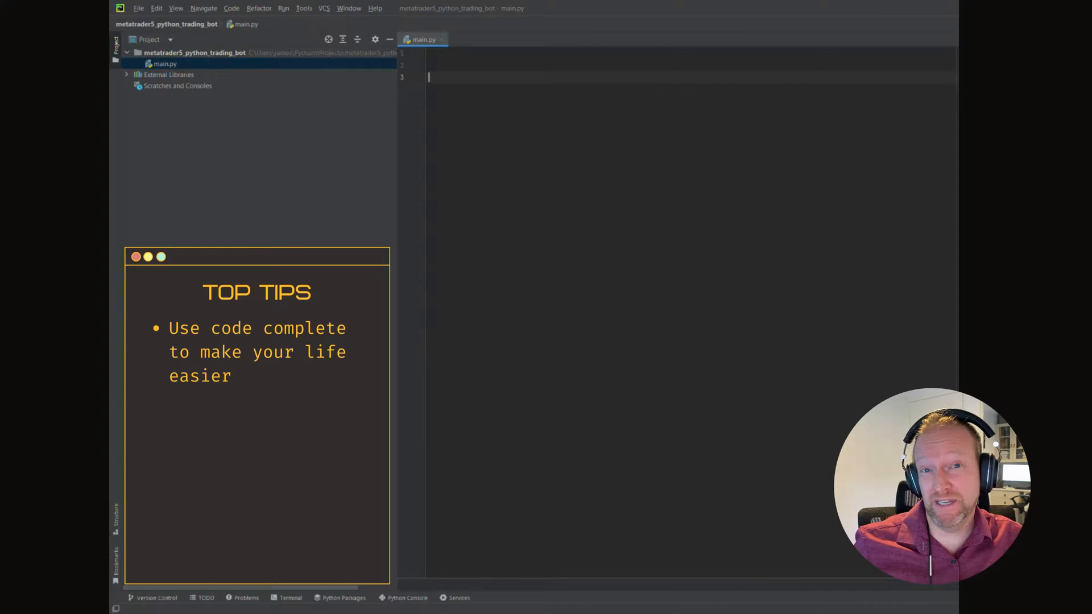
Step: Add a '# Main function' comment and an if __name__ == '__main__': block
text(# Main)
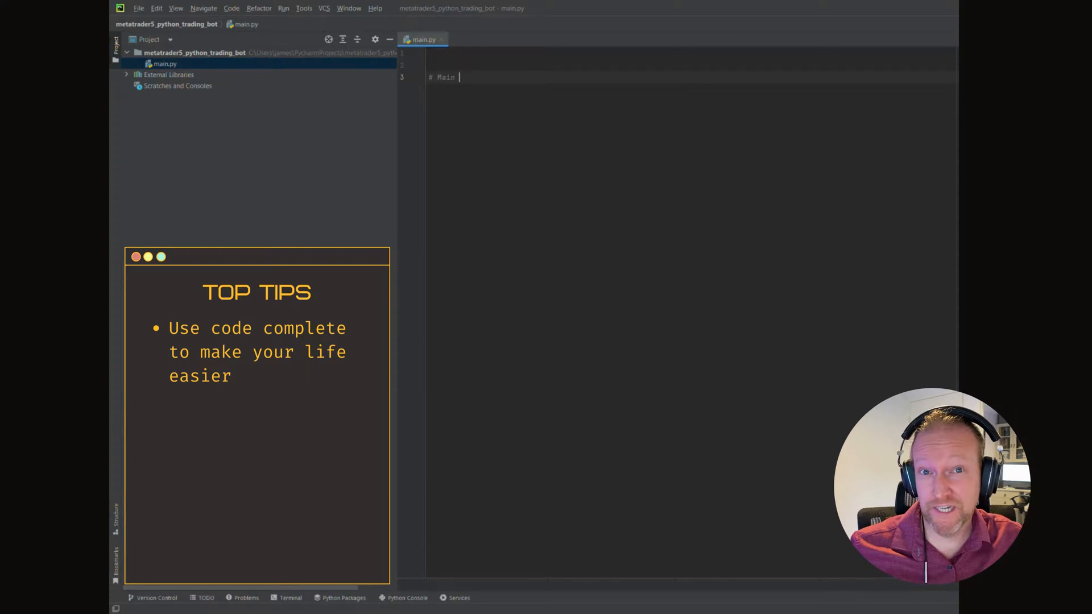
text(function)
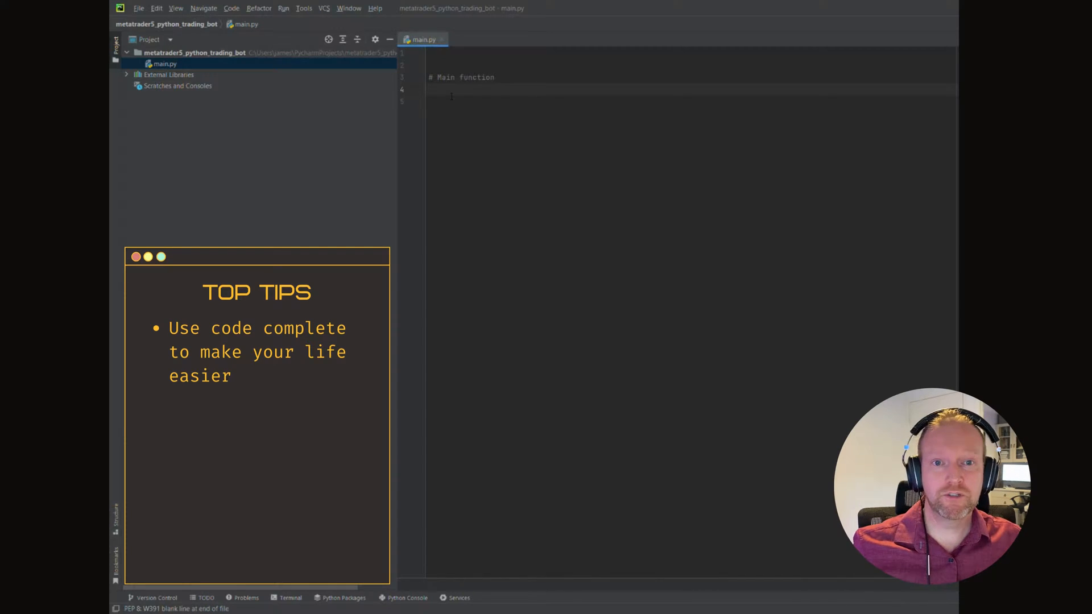
text(if __name__ == ')
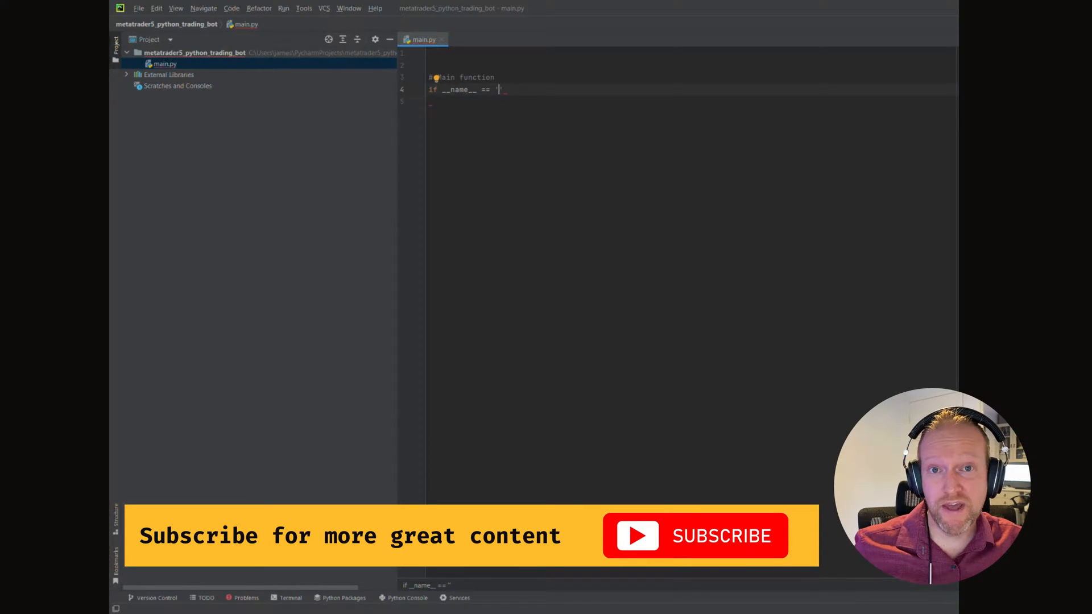
text(__main_)
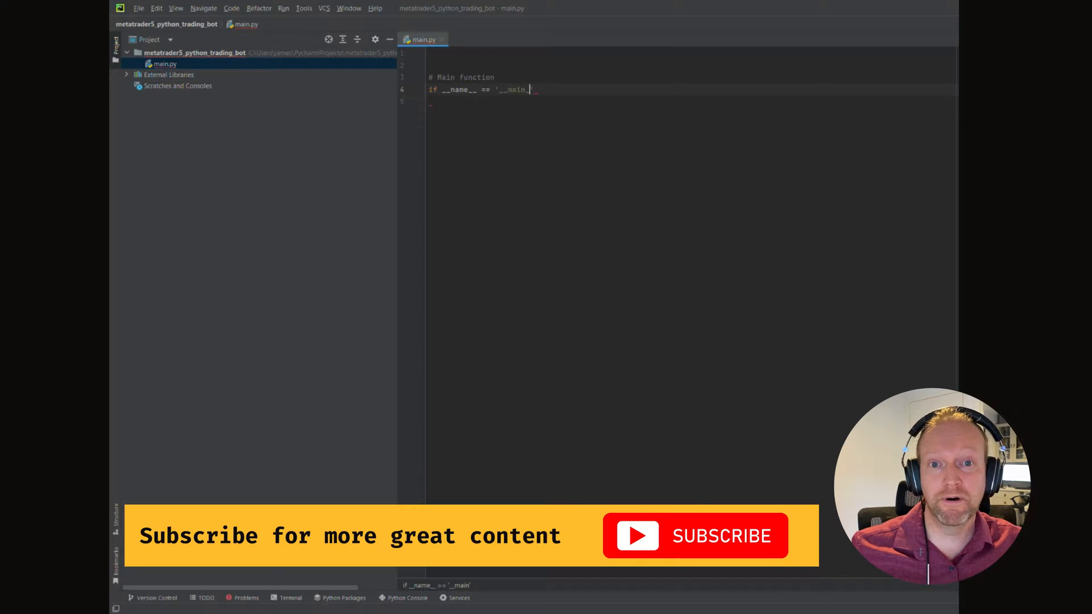
text(')
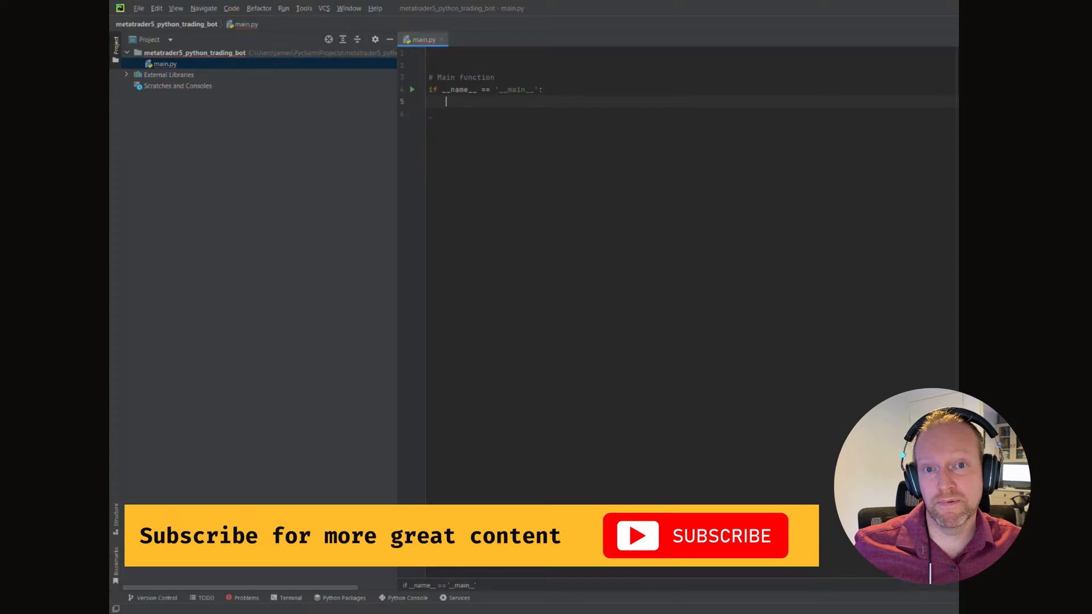
Step: Inside the block, print "Let's build an awesome trading bot!!!"
text(print)
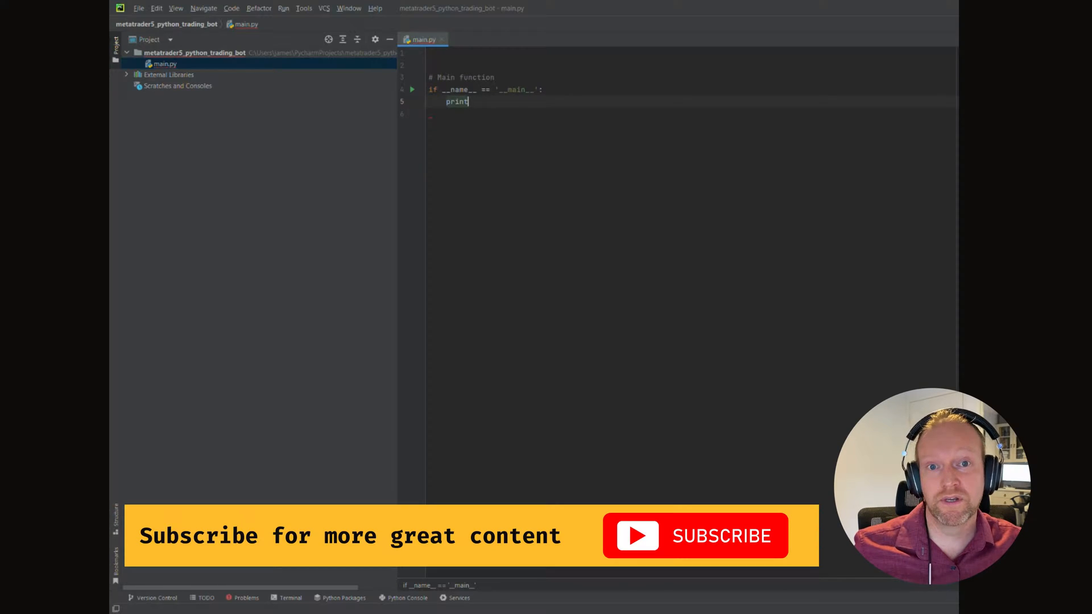
text(("Let's "))
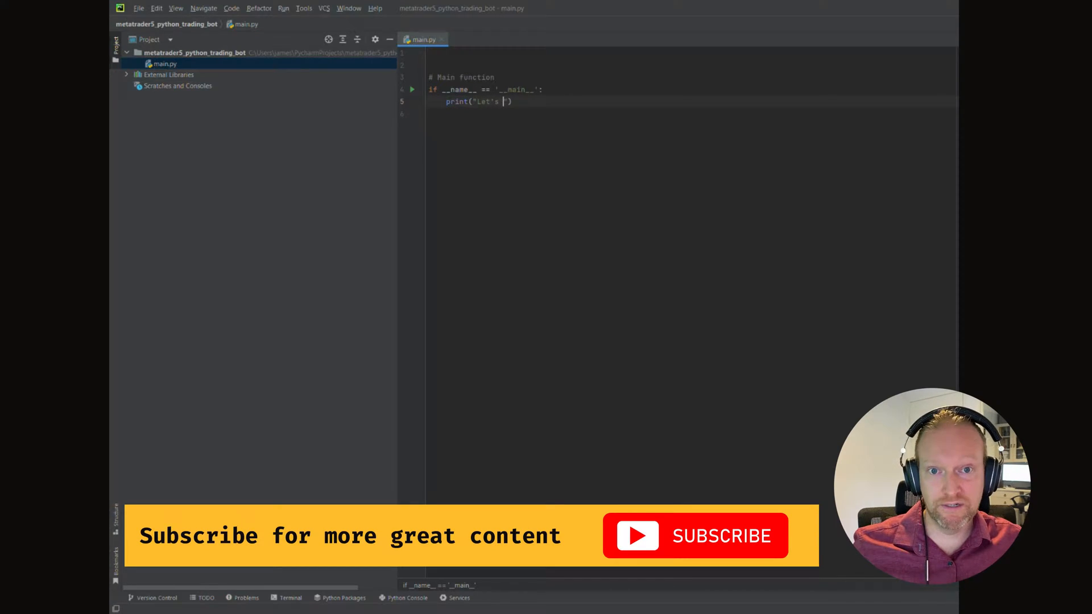
text(build an awesome trading bot)
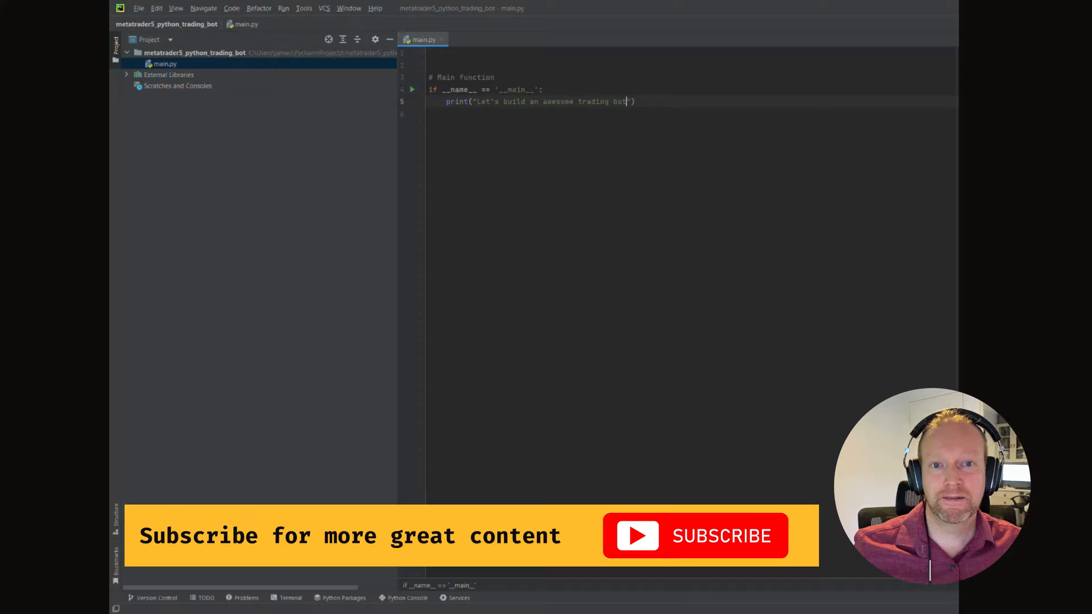
text(!!!)
text("mt5)
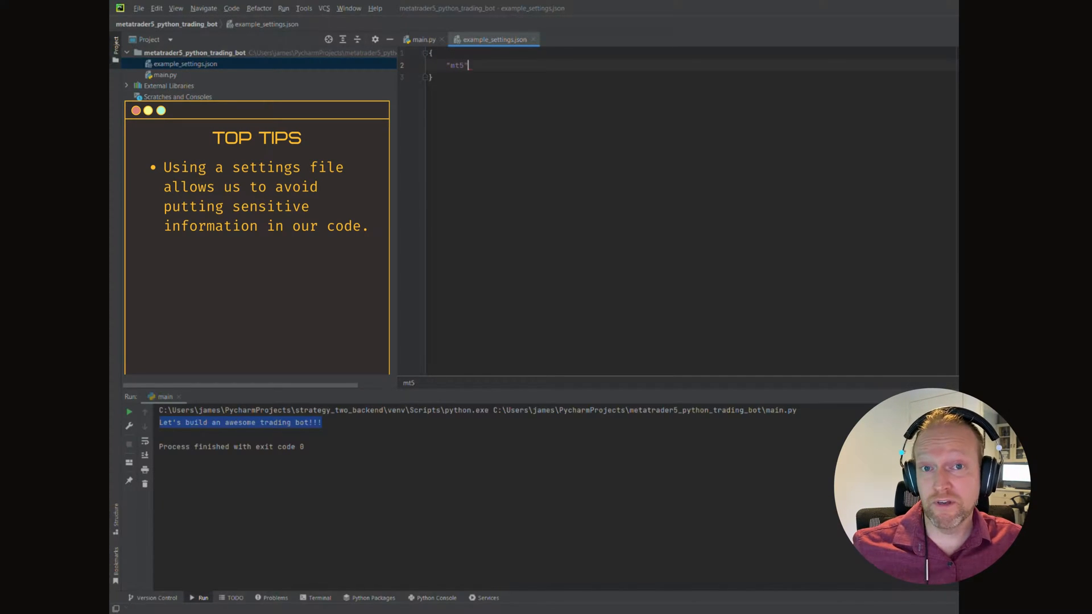
Step: Open the mt5 object and add "username": "01234567"
text(: {)
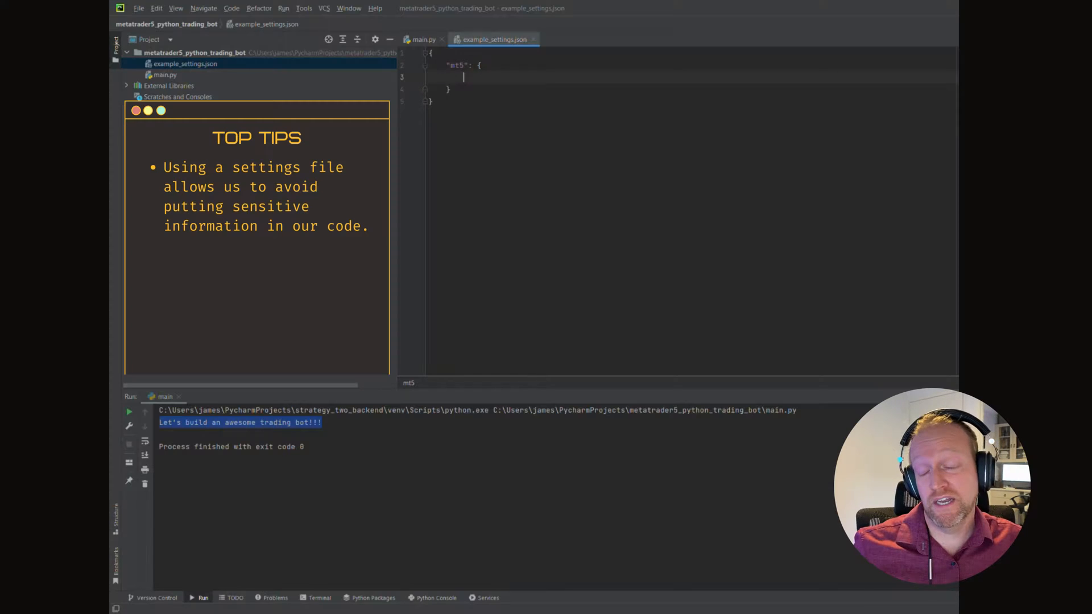
text("user")
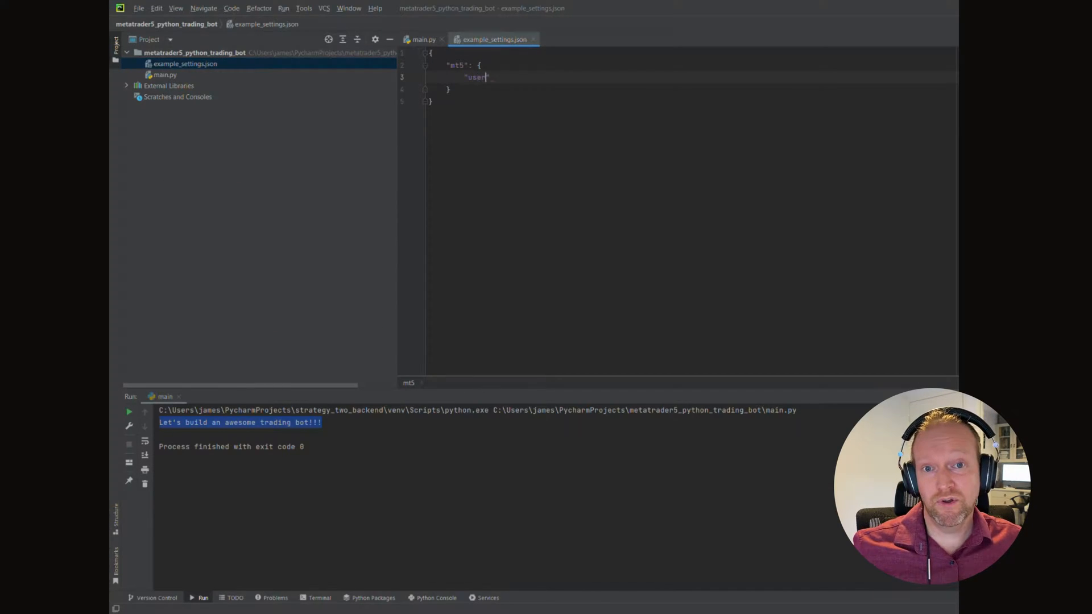
text(name":)
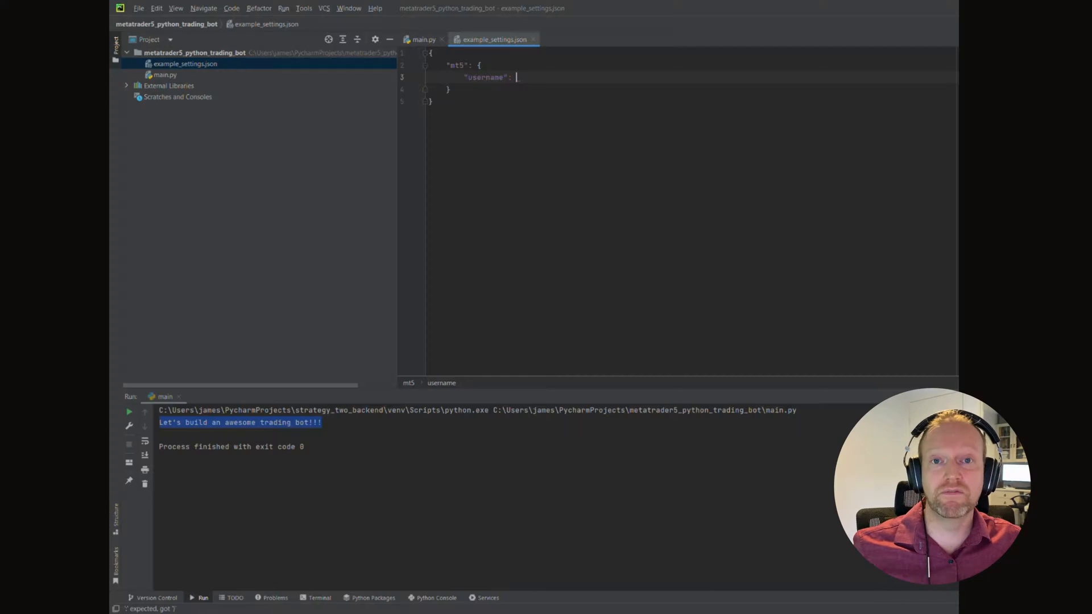
text("your")
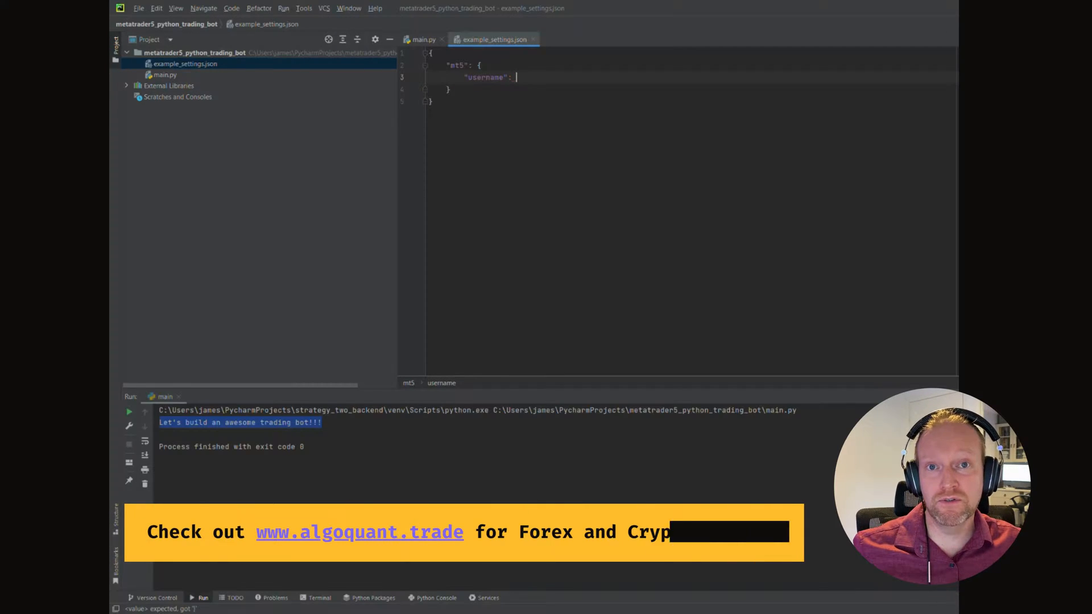
text(012345)
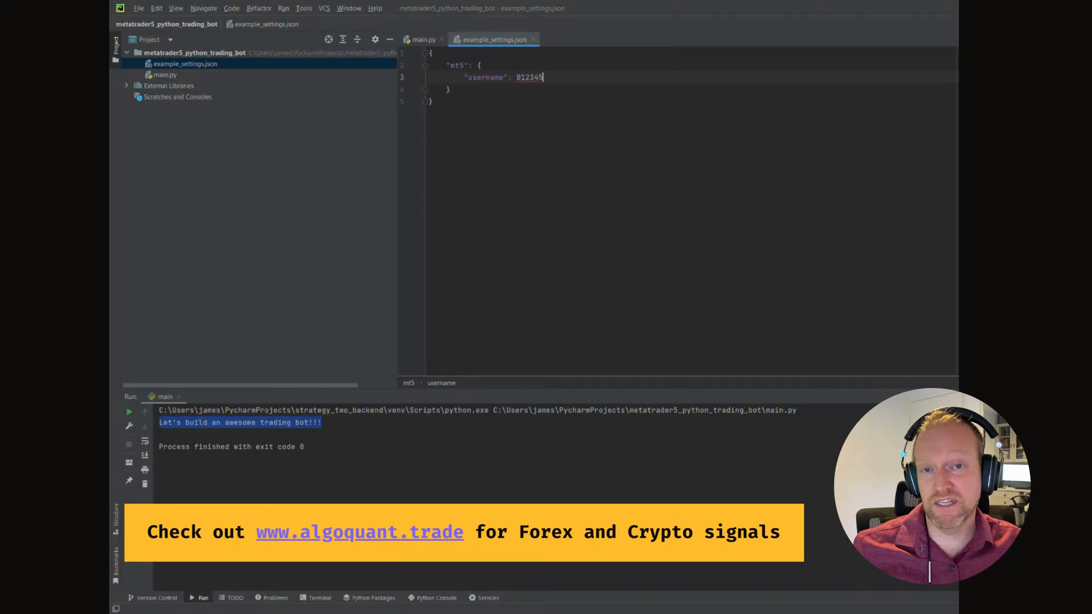
text(67",)
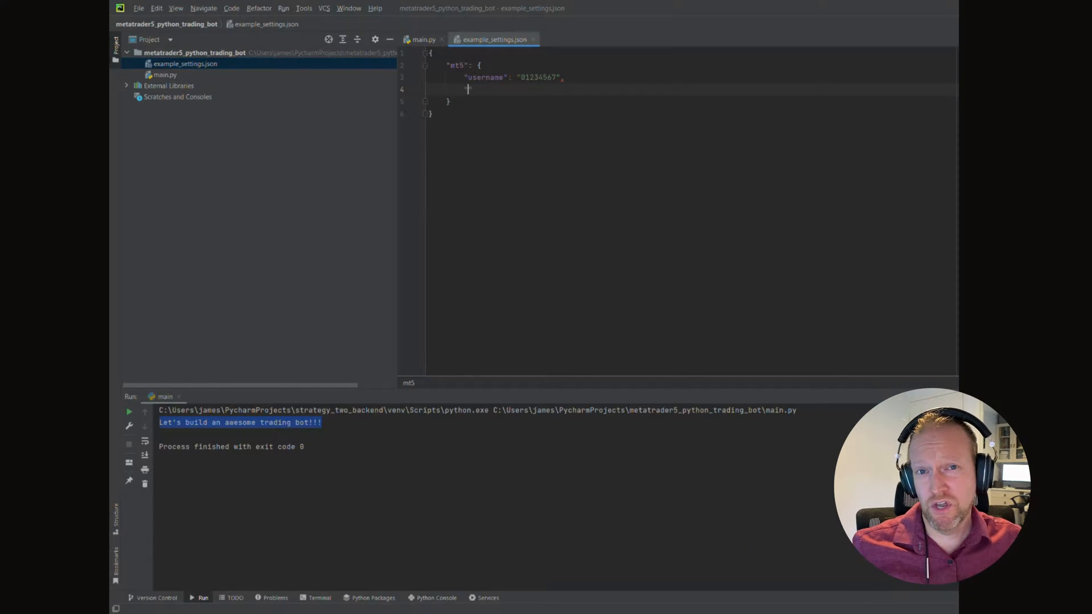
Step: Add "password": "your_secret_password" and "server": "Server_from_Broker", then begin an mt5 key
text("password")
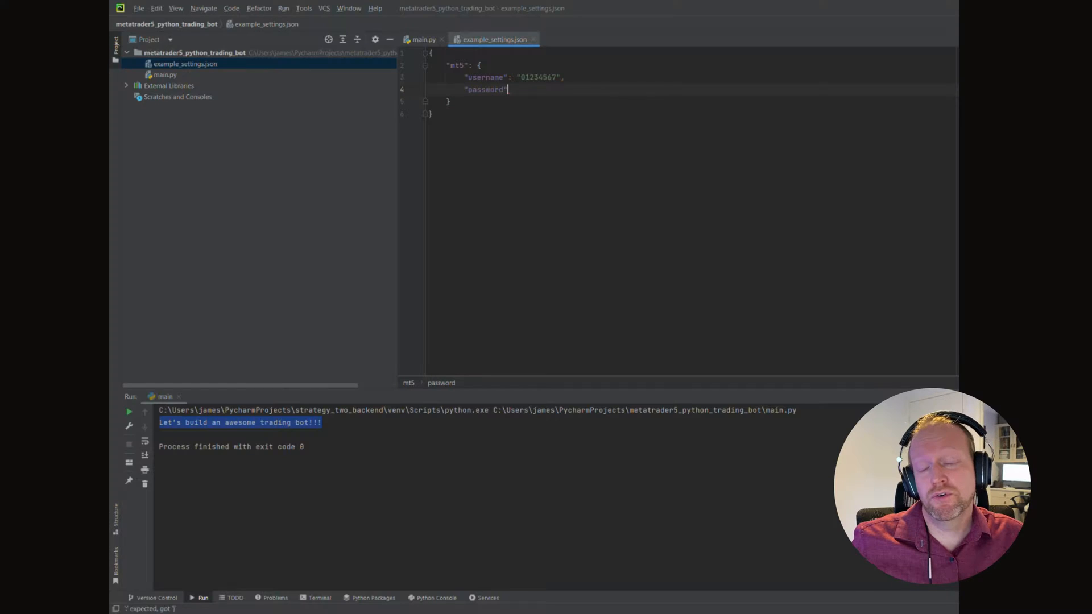
text("your_secret_")
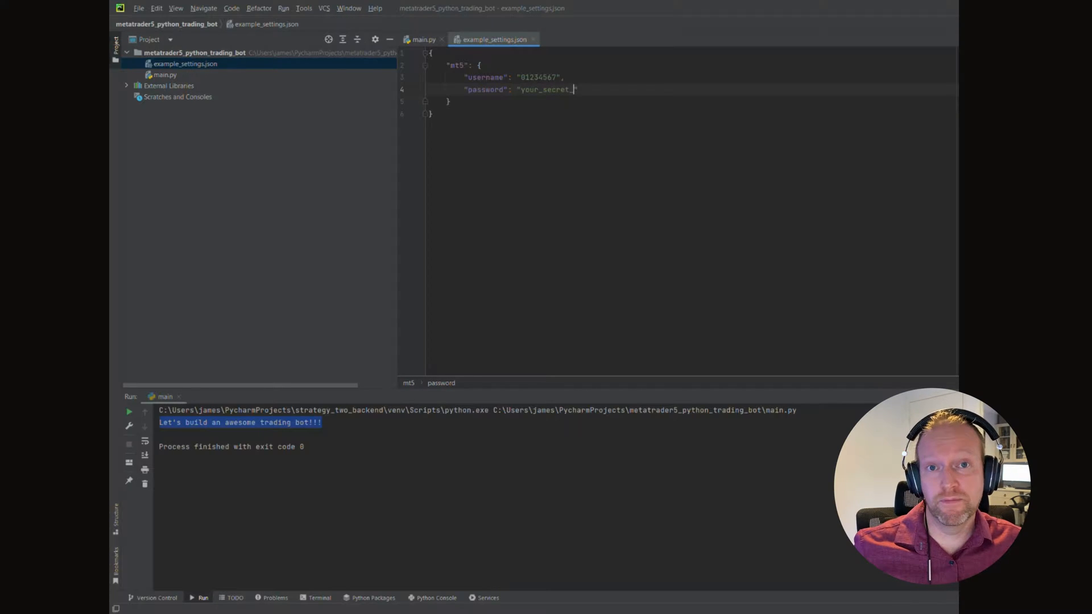
text(password")
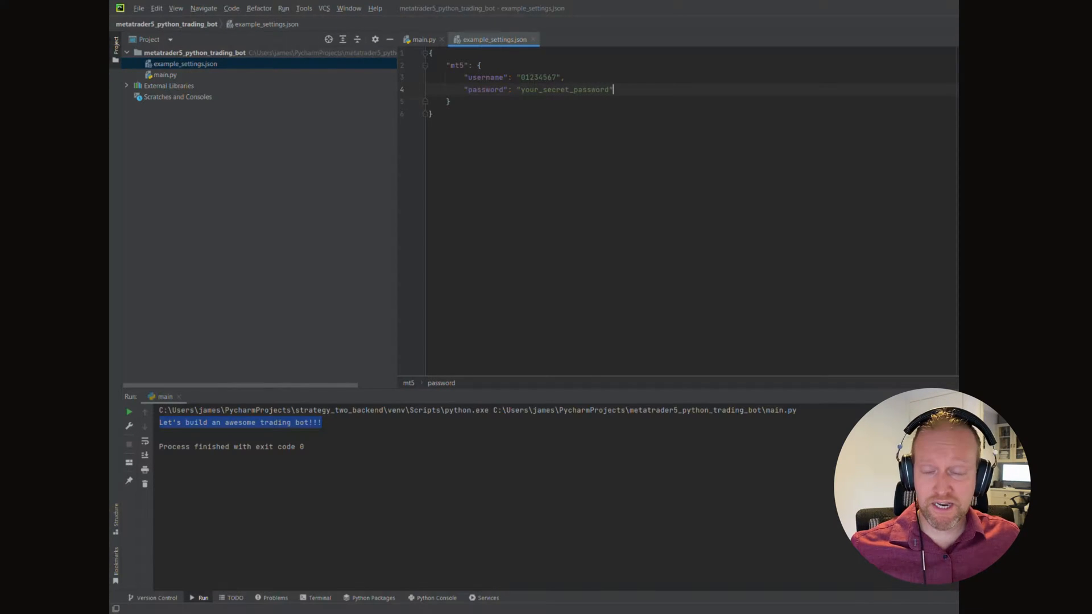
key(Enter)
text("server)
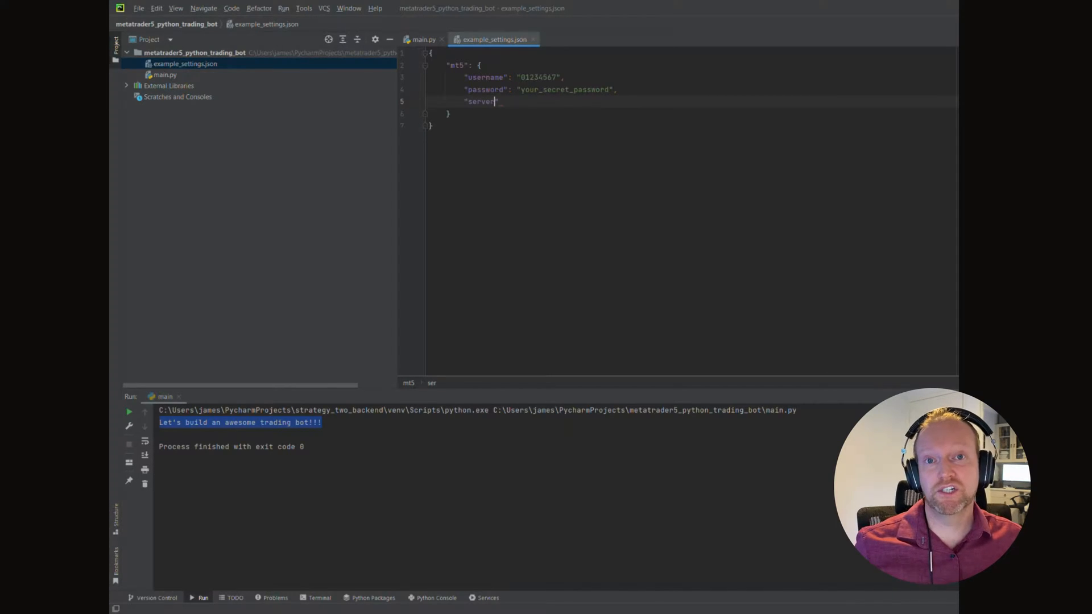
text(: "Server f)
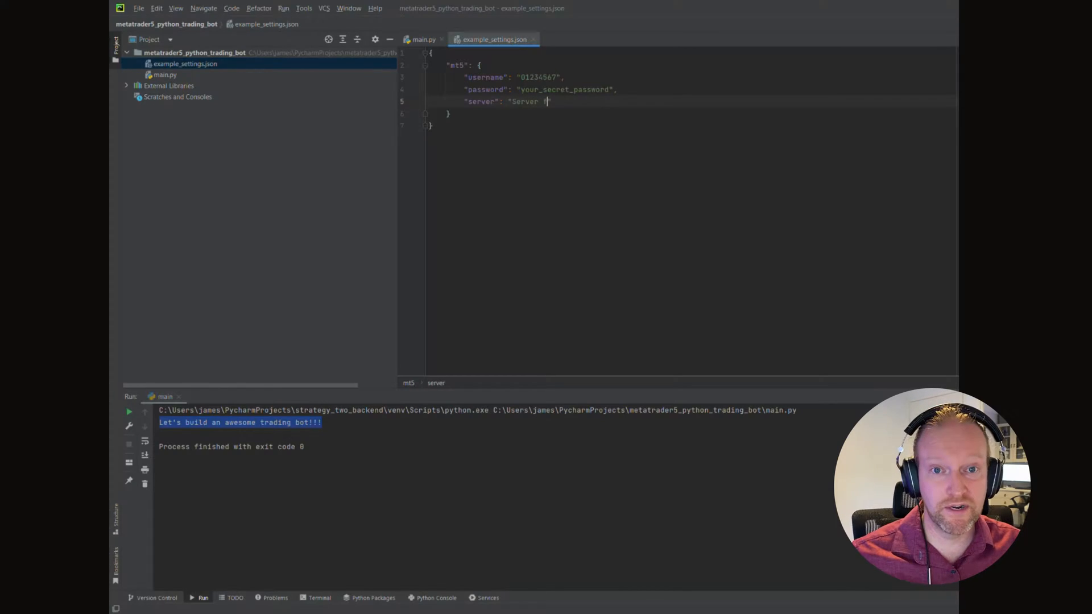
text(from Broker)
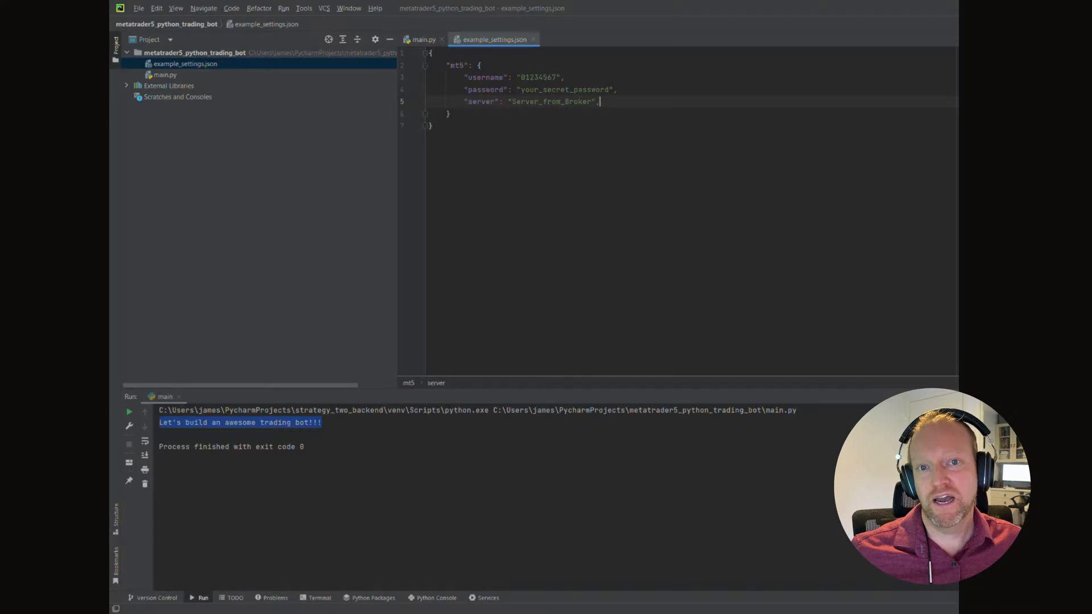
text("mt")
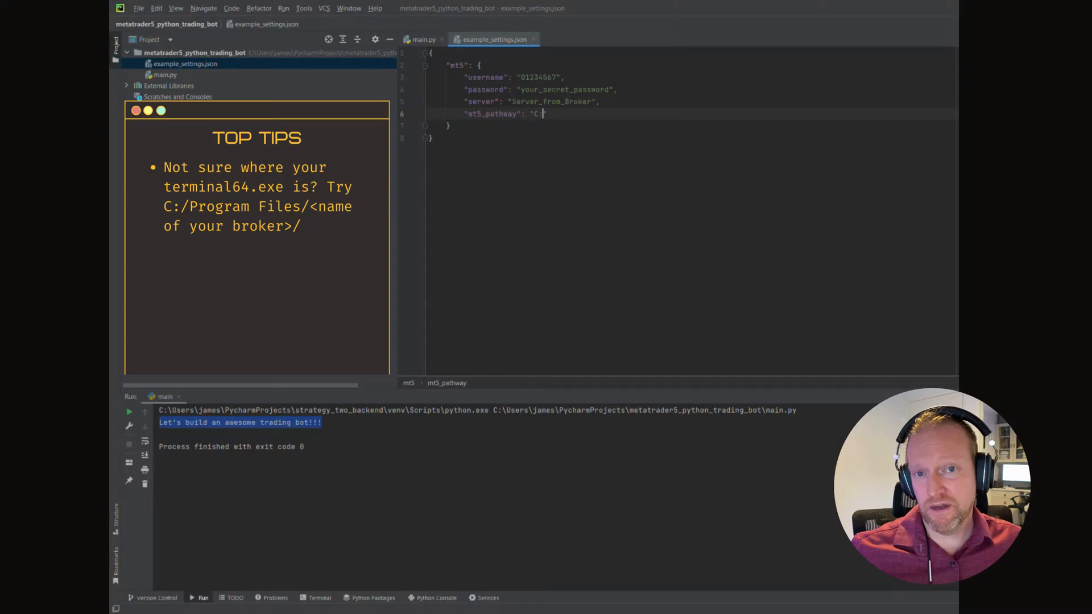
Step: Finish the mt5_pathway entry pointing to the terminal64.exe path
text(/)
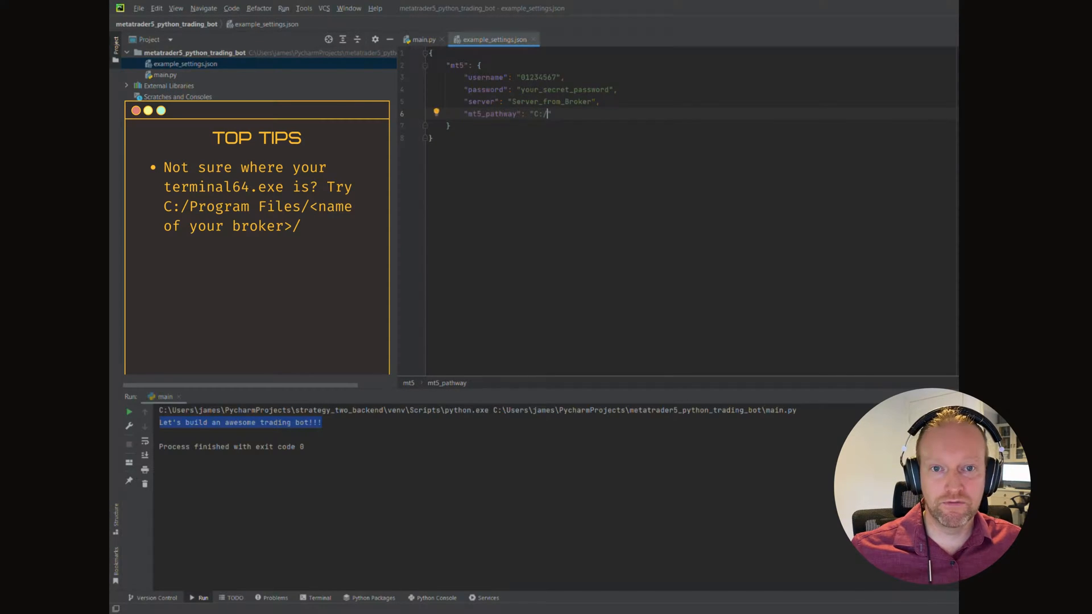
text(Path/To/termina)
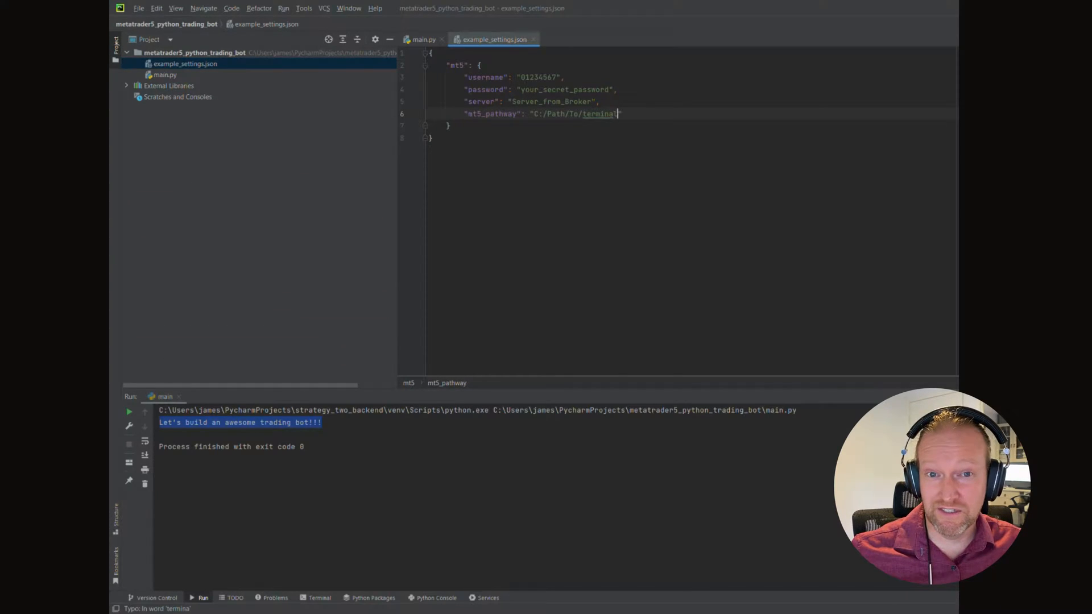
text(64.)
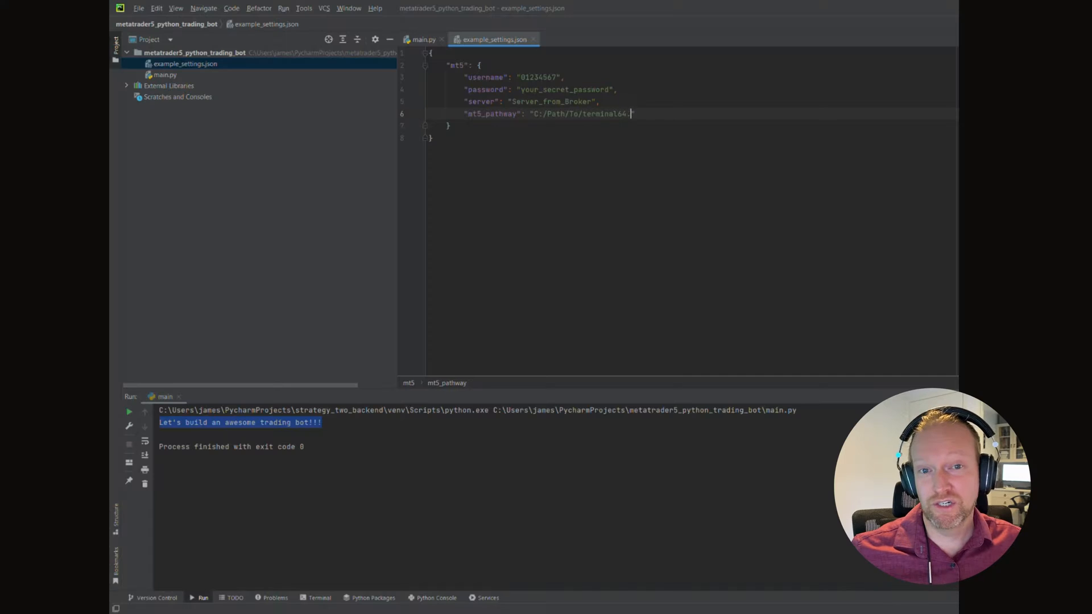
text(exe",)
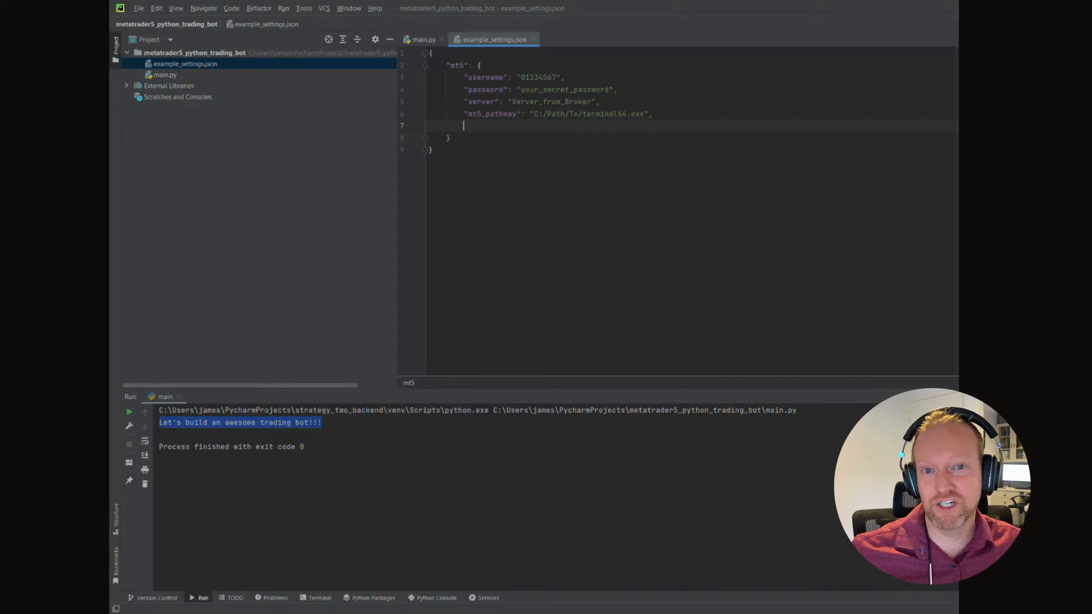
Step: Add "symbols": ["USDJPY.a"] and "timeframe": "M30", then return to main.py
text("sym)
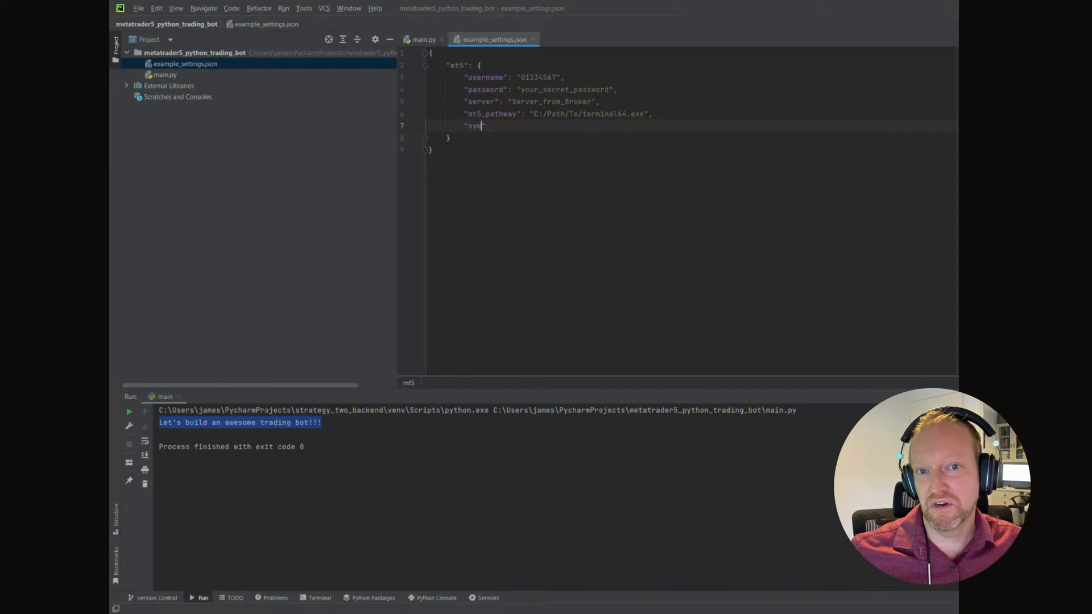
text(bols)
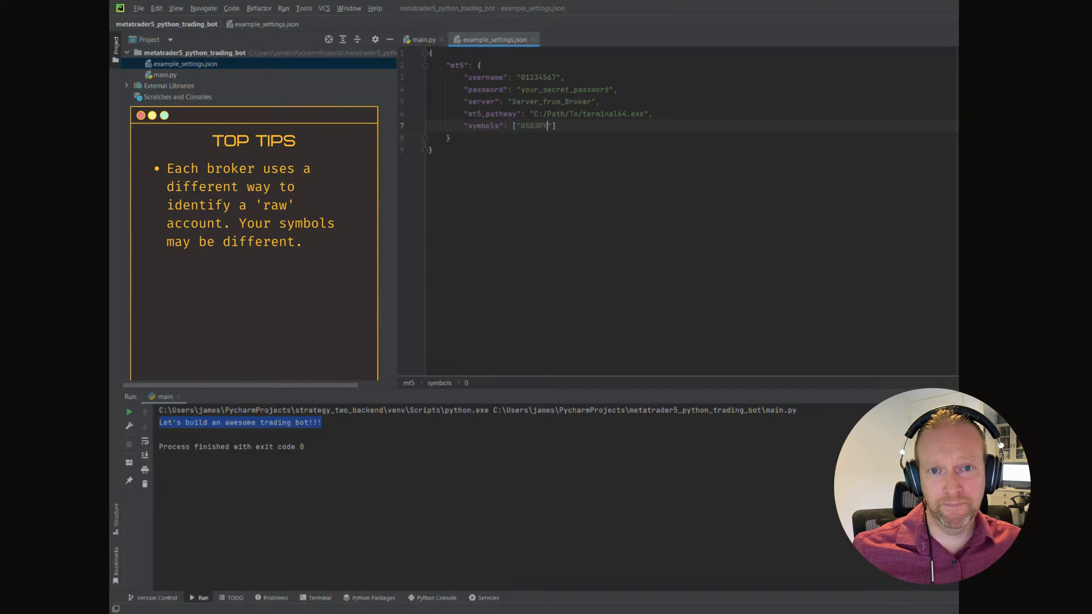
text(.a)
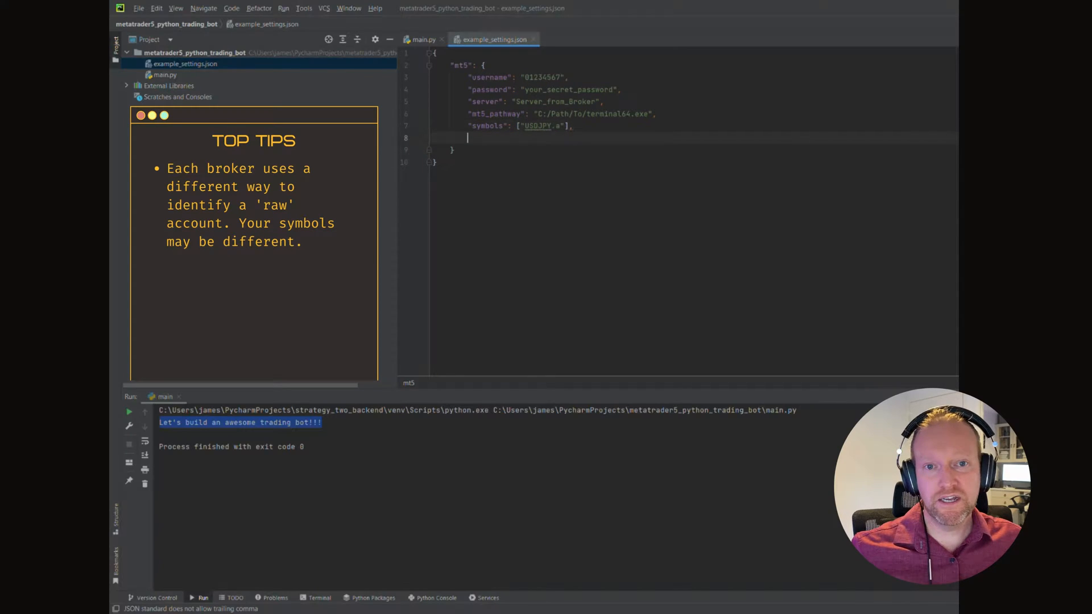
text(timeframe":)
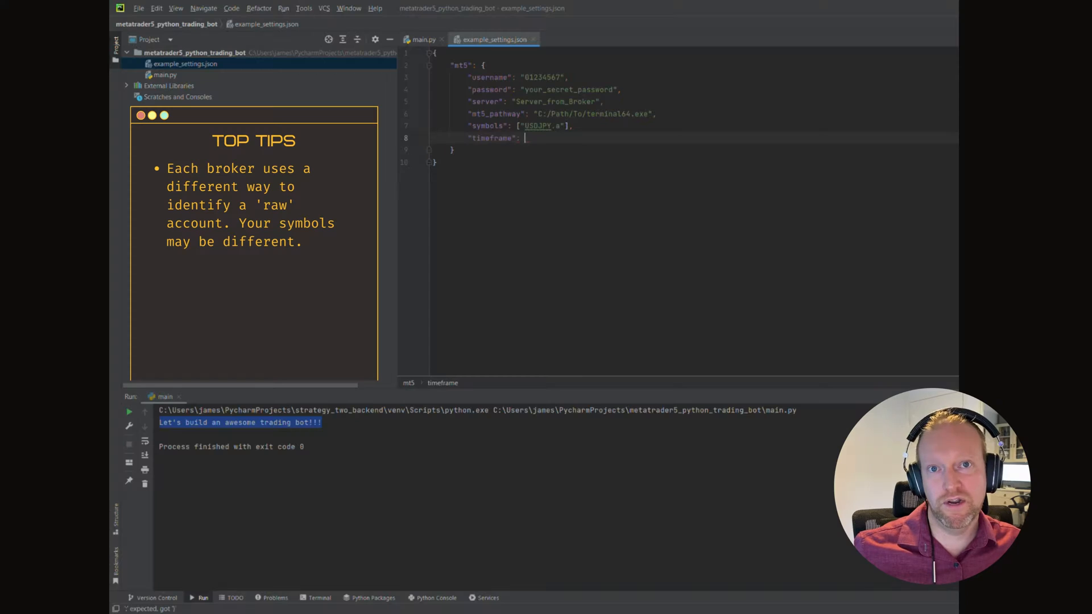
text(")
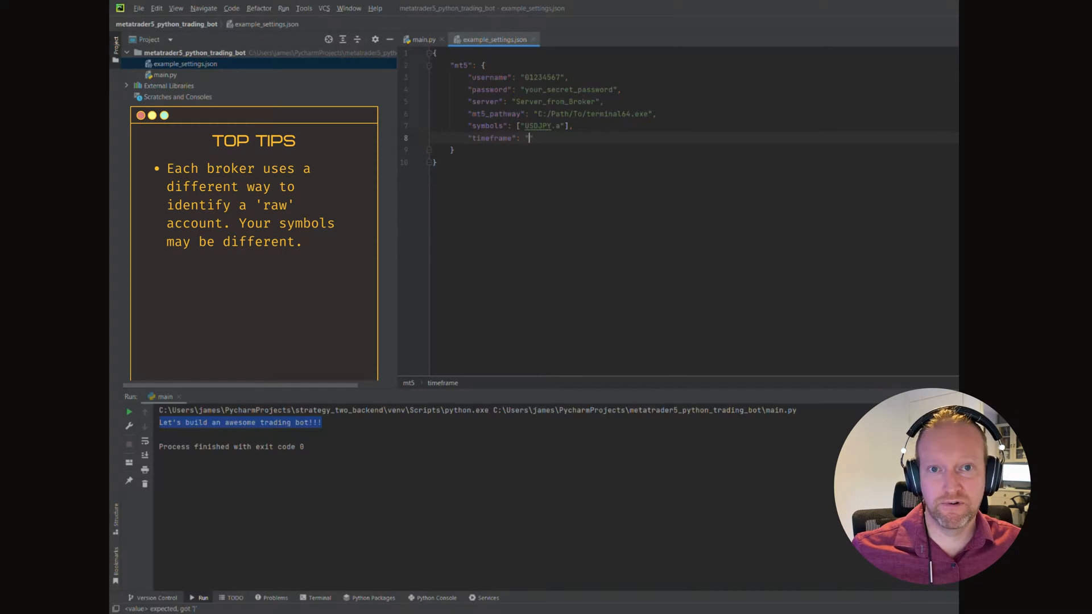
text(M30")
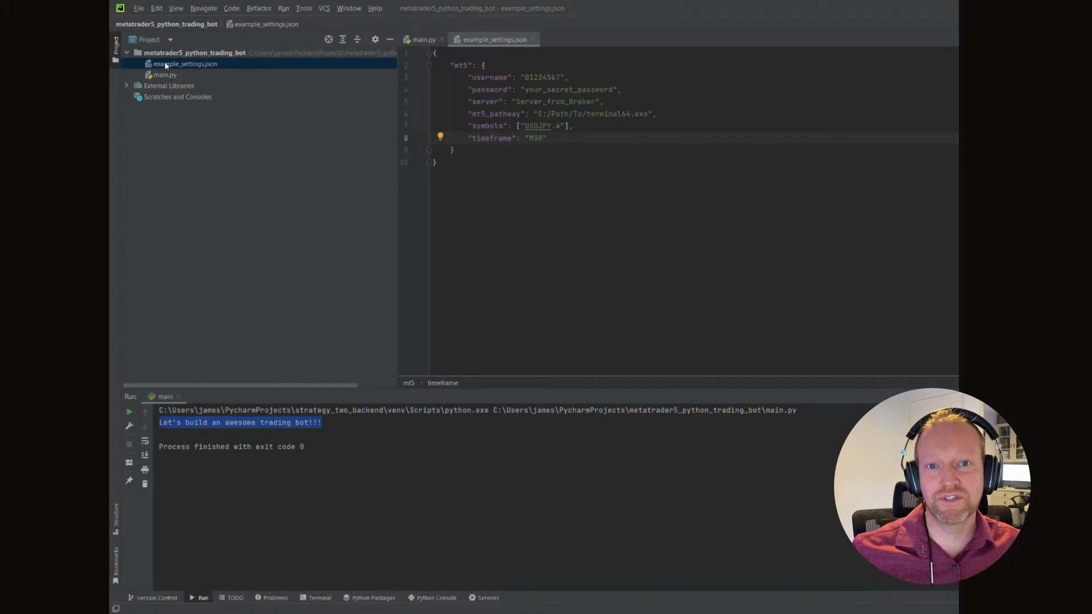
click(166, 75)
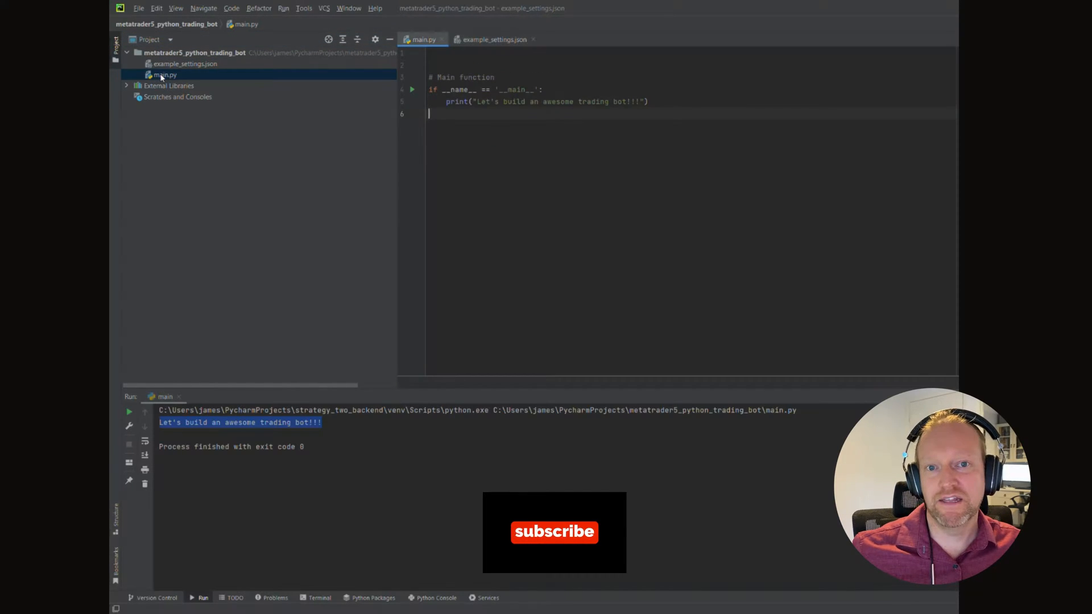
Step: Import json and os at the top of main.py
click(186, 63)
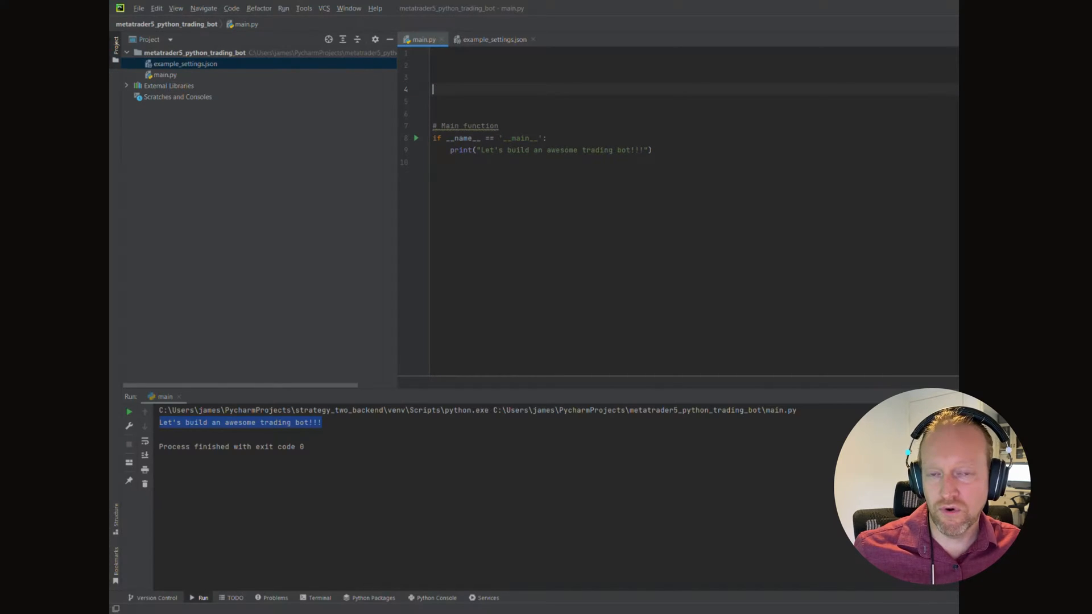
text(import json)
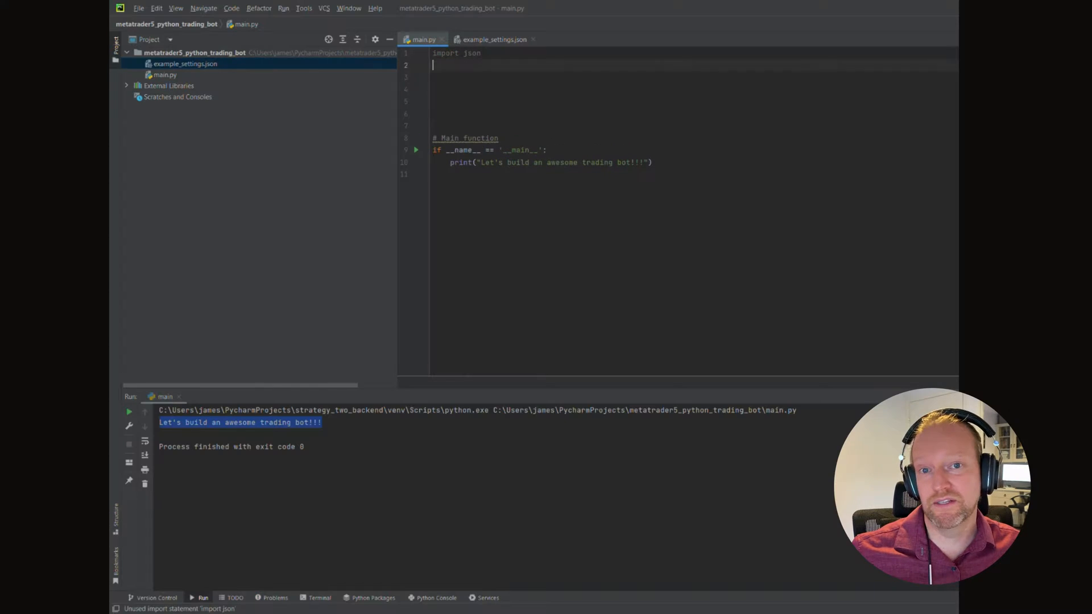
text(import os)
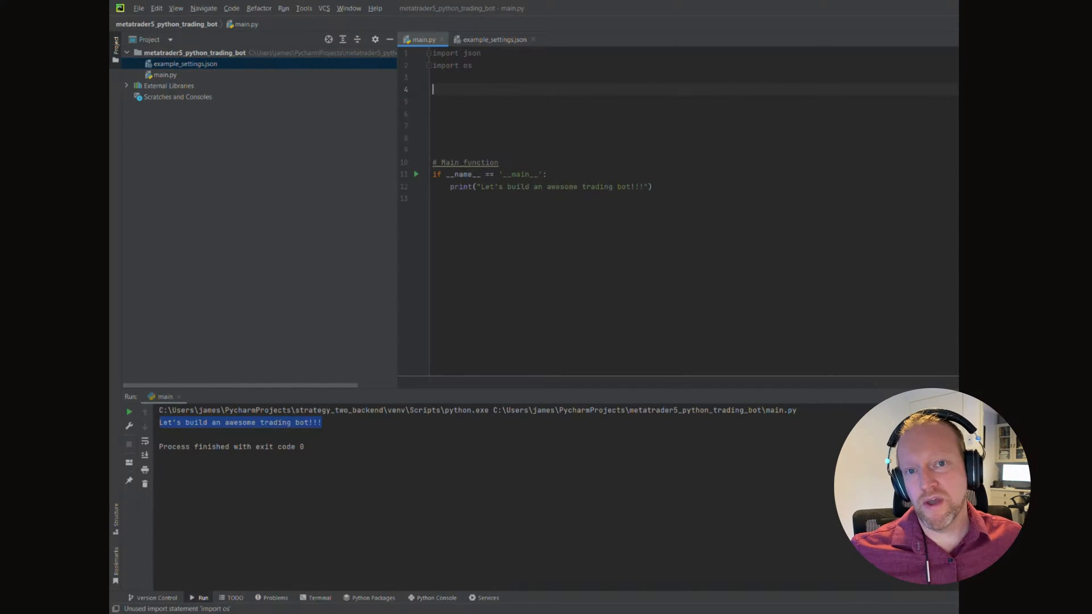
key(Enter)
text(# Function to)
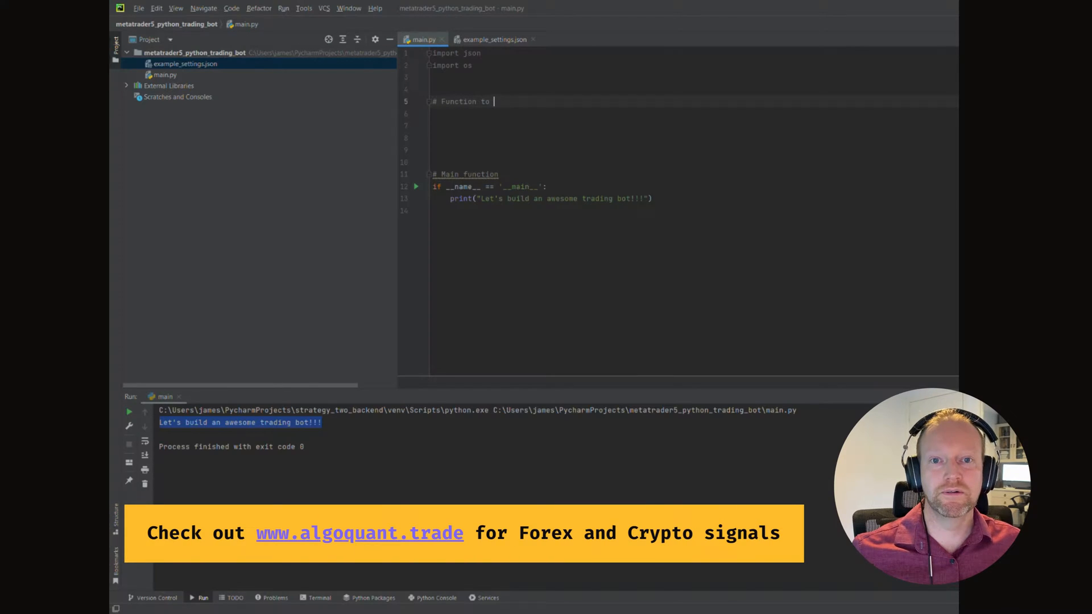
Step: Add a settings-import comment and define get_project_settings(import_filepath)
text(import settings)
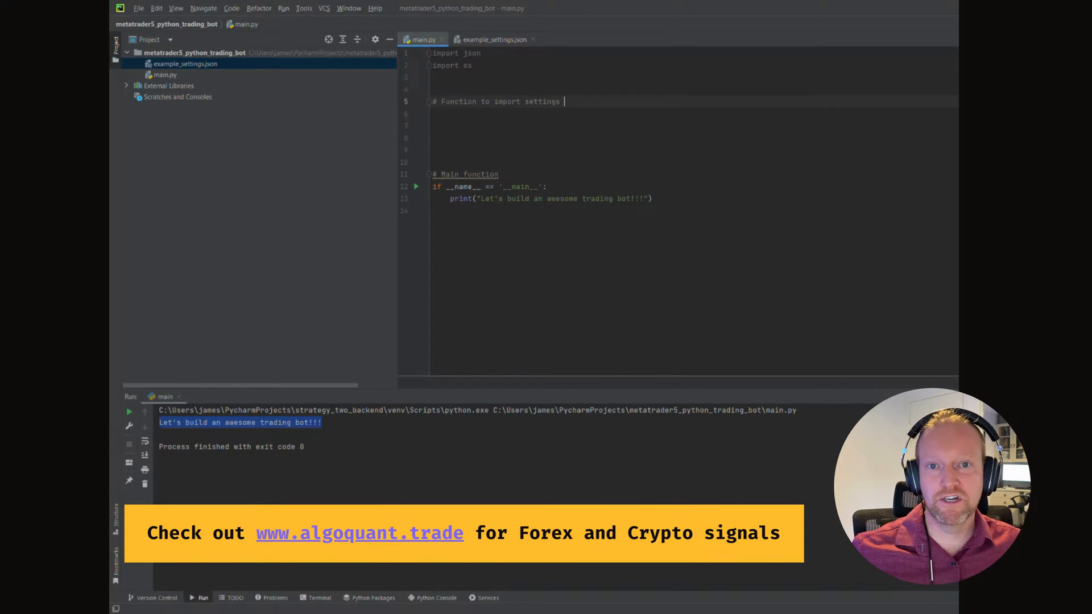
text(from setting)
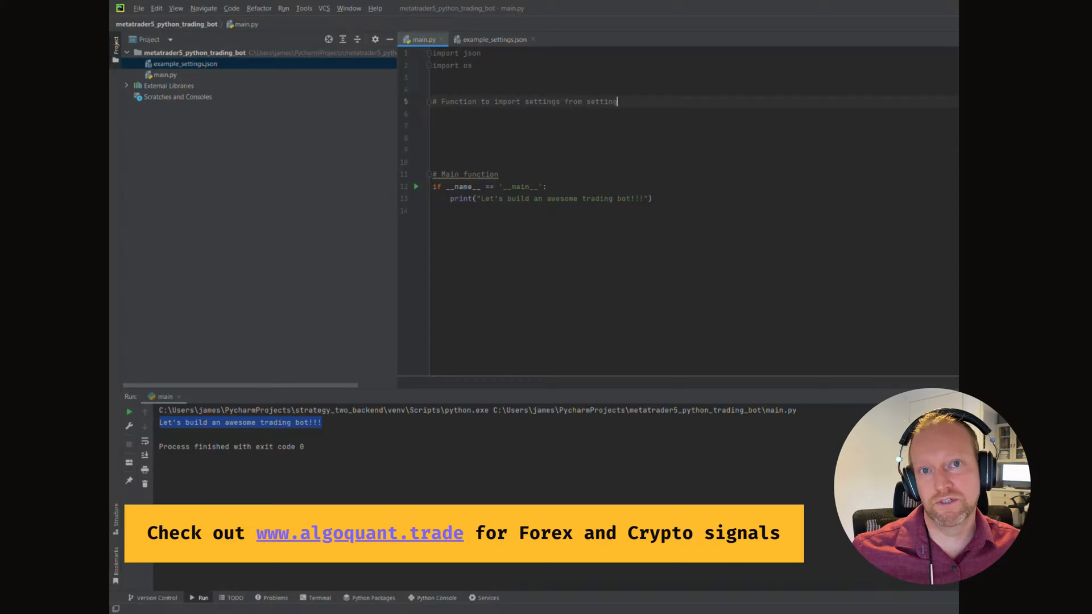
text(s.json)
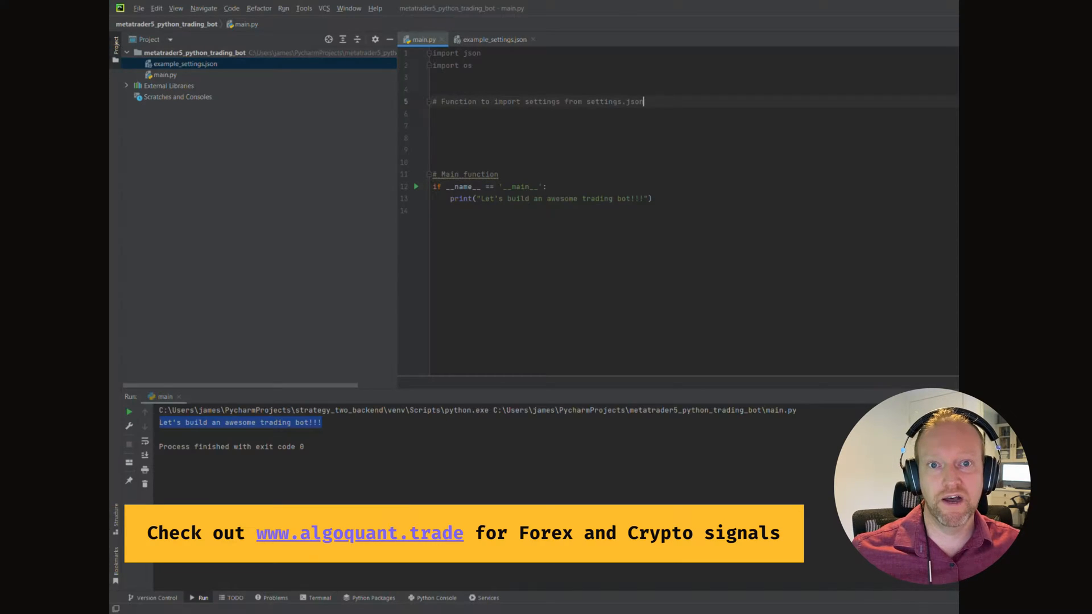
text(def get_project_sett)
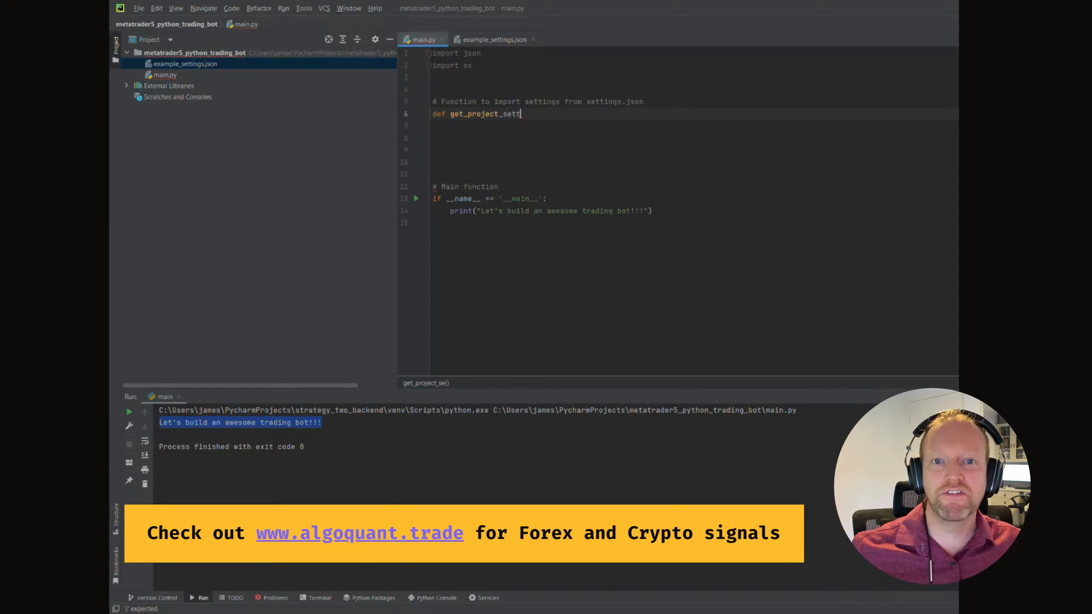
text(ings())
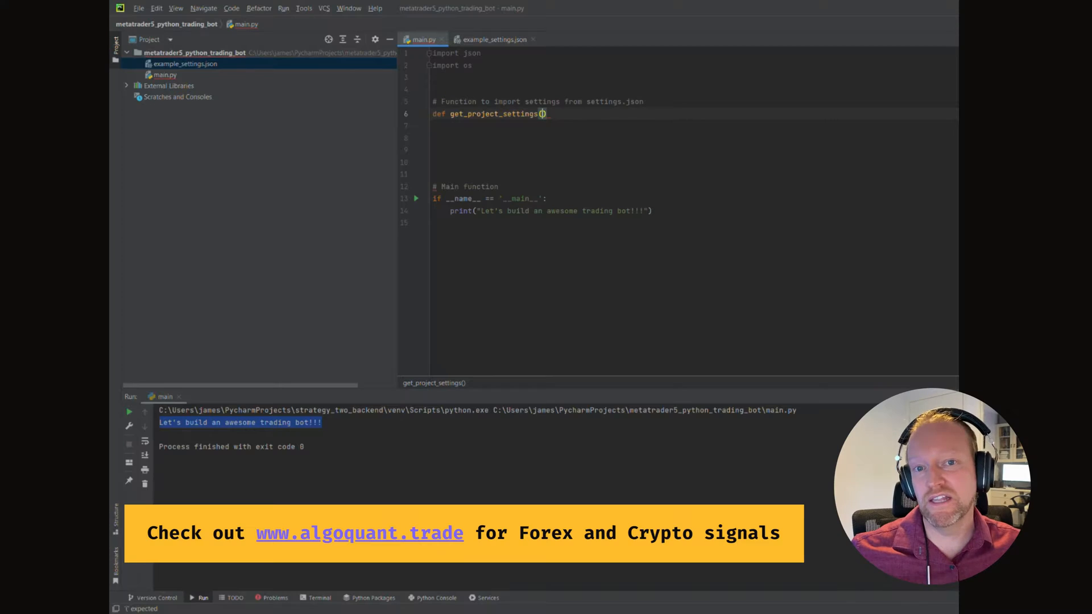
text(import_)
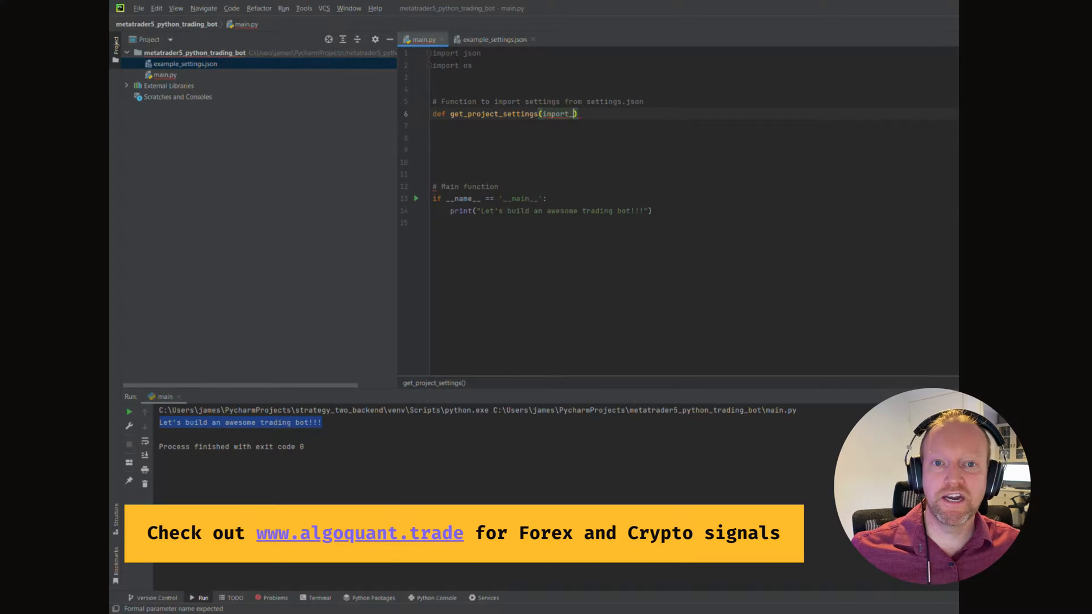
text(filepath)
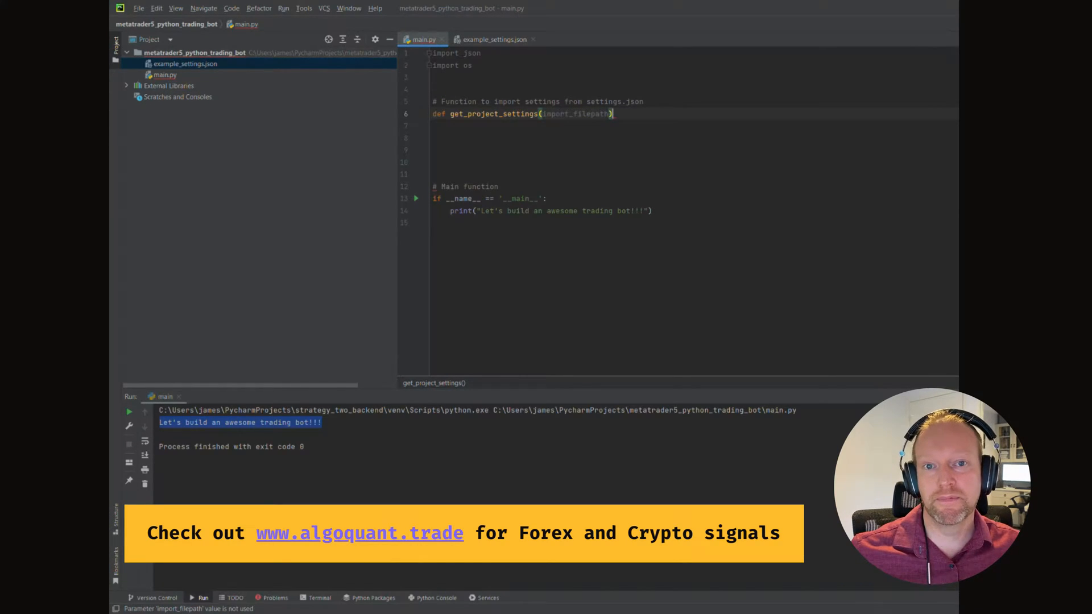
text(:)
key(Return)
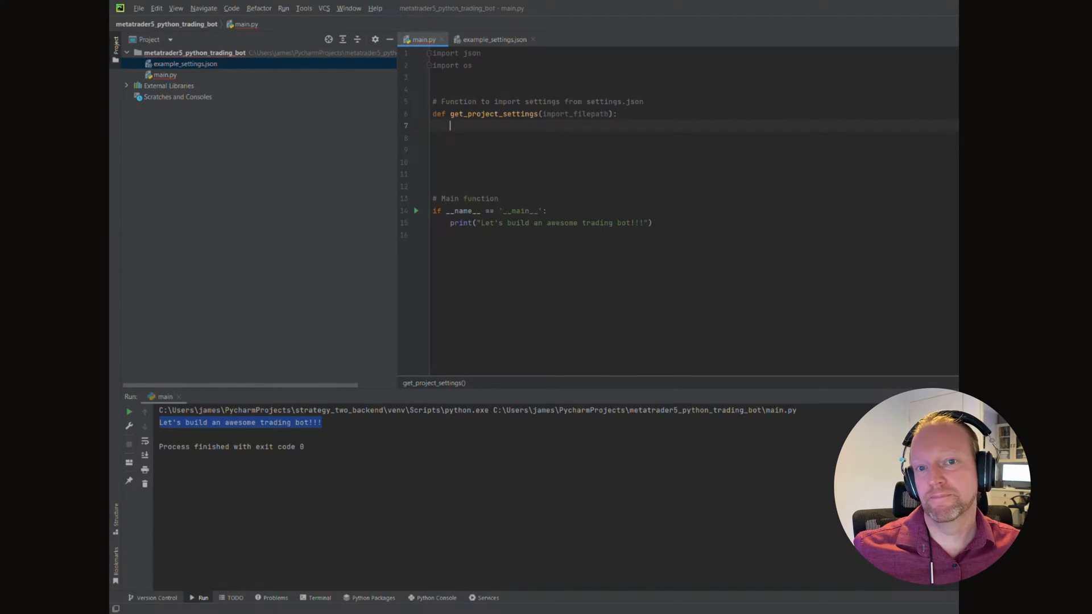
Step: Write the docstring: imports settings from settings.json, param path to settings.json, returns a dictionary
text(""")
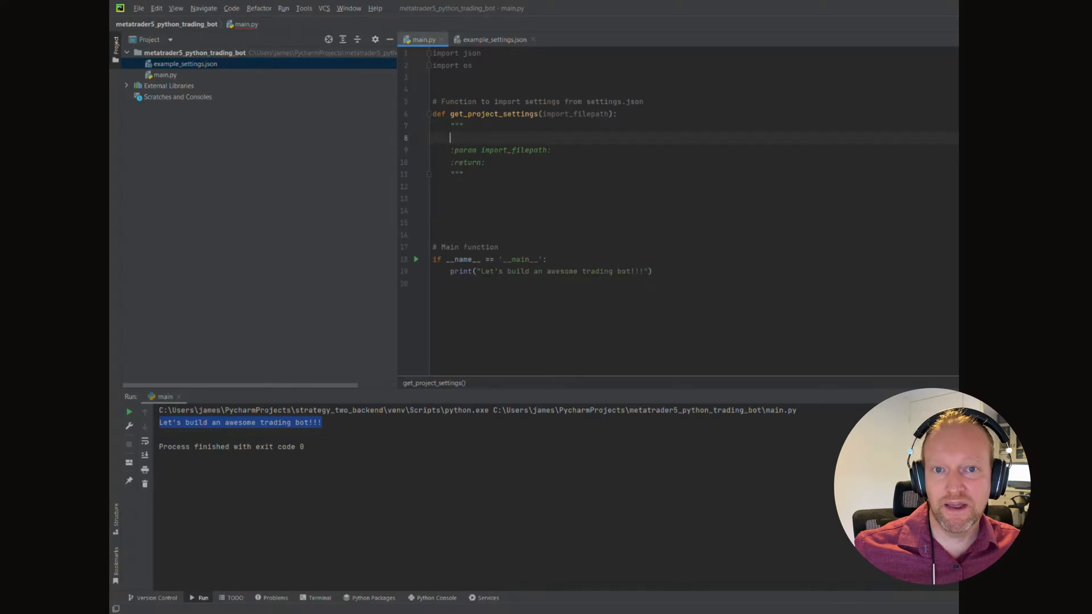
text(Function)
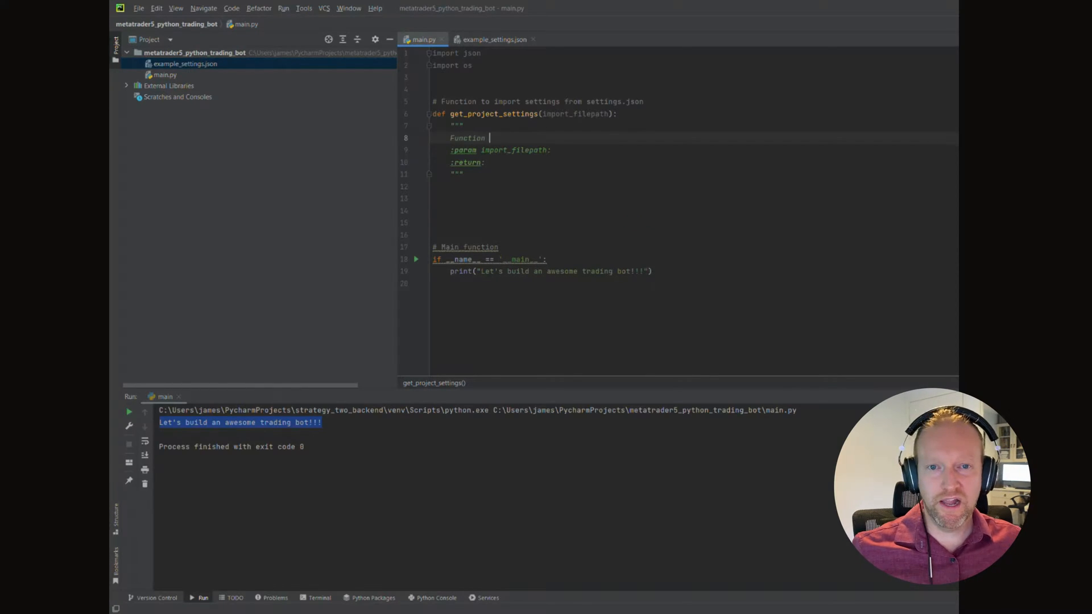
text(to import settings from settings.)
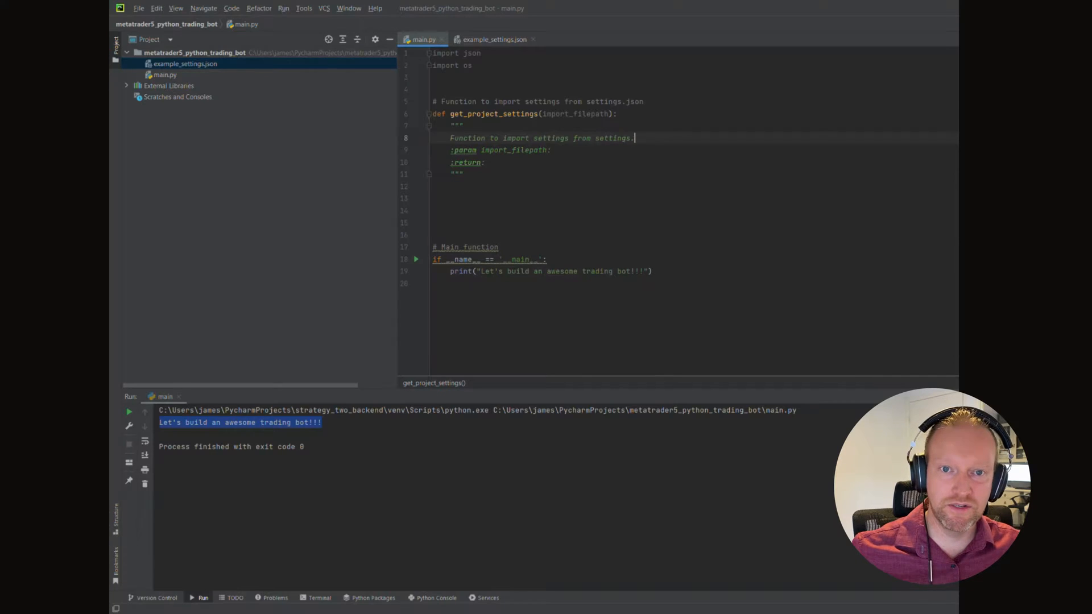
text(json)
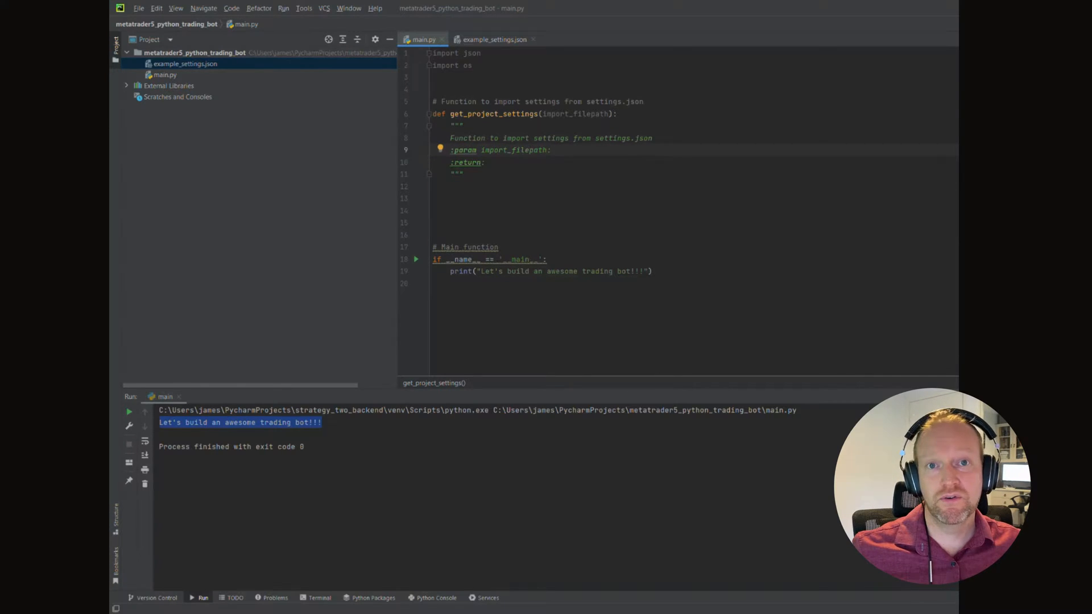
text(path to)
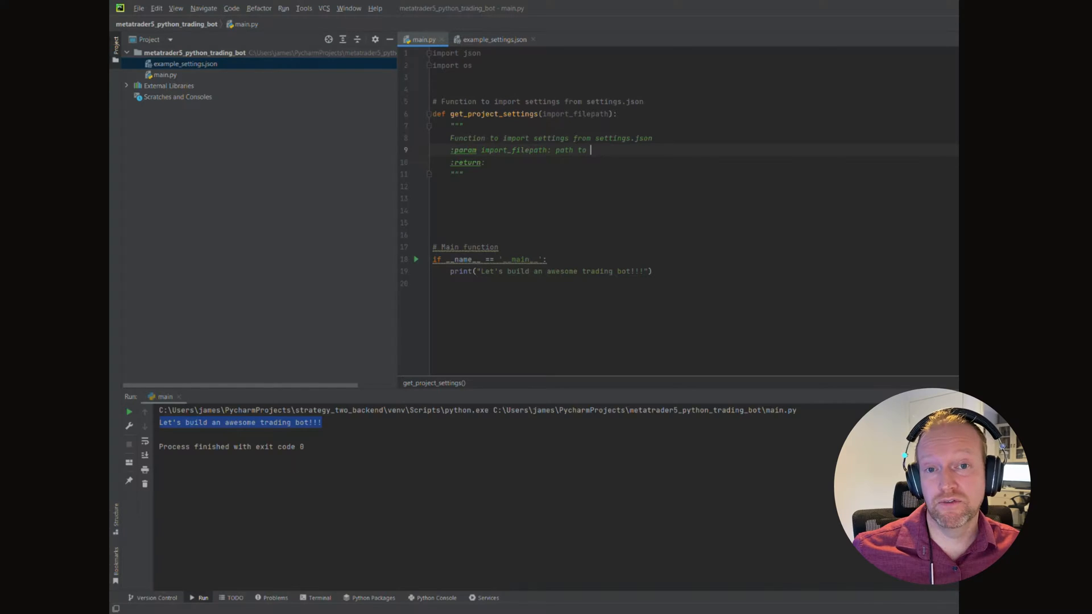
text(se)
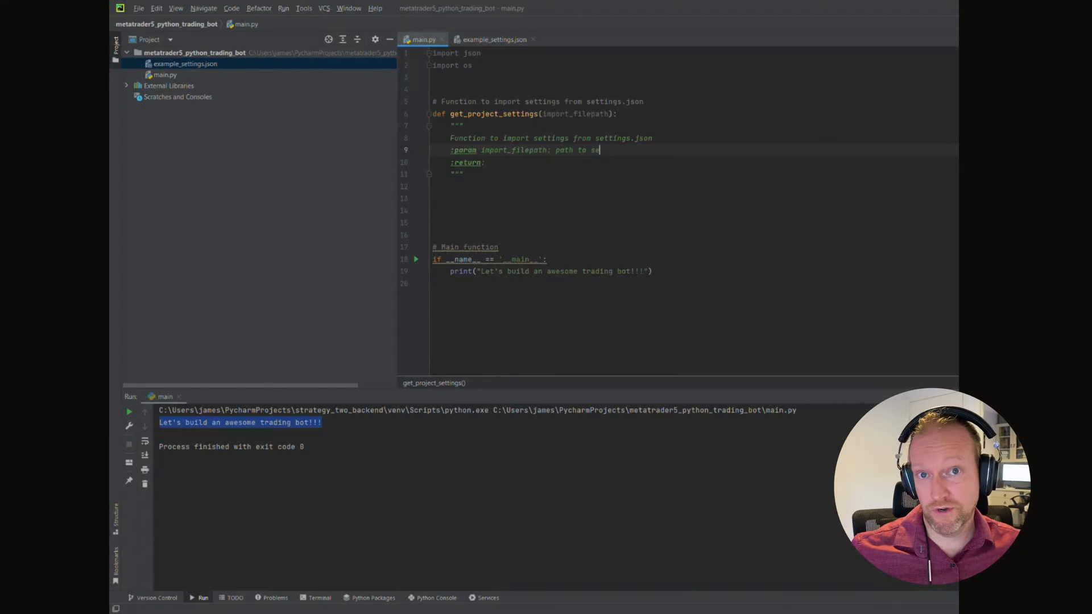
text(ttings.json)
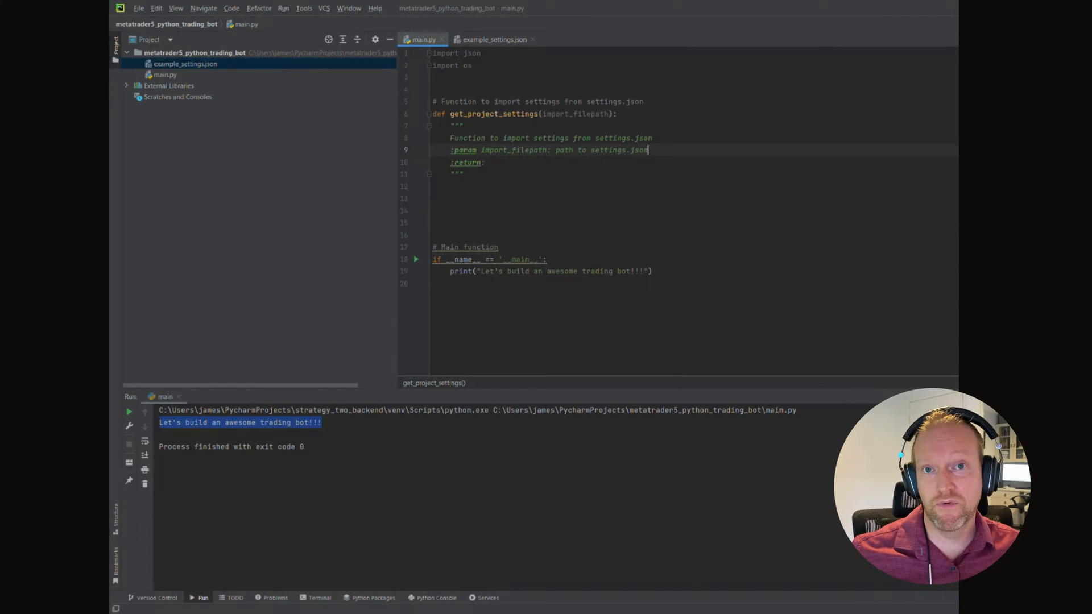
text(settings as a)
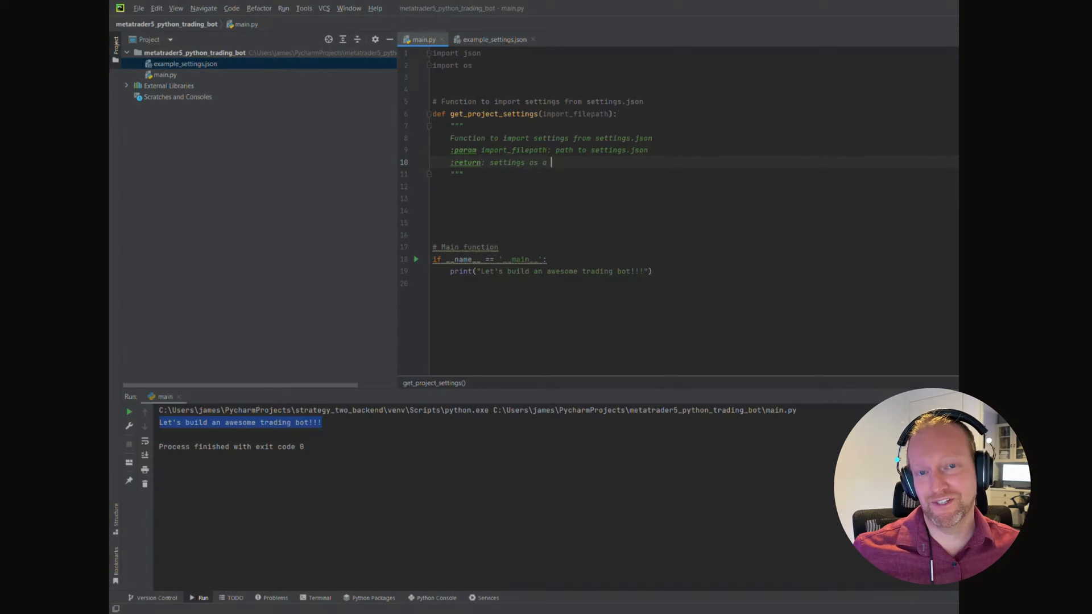
text(dictionary object)
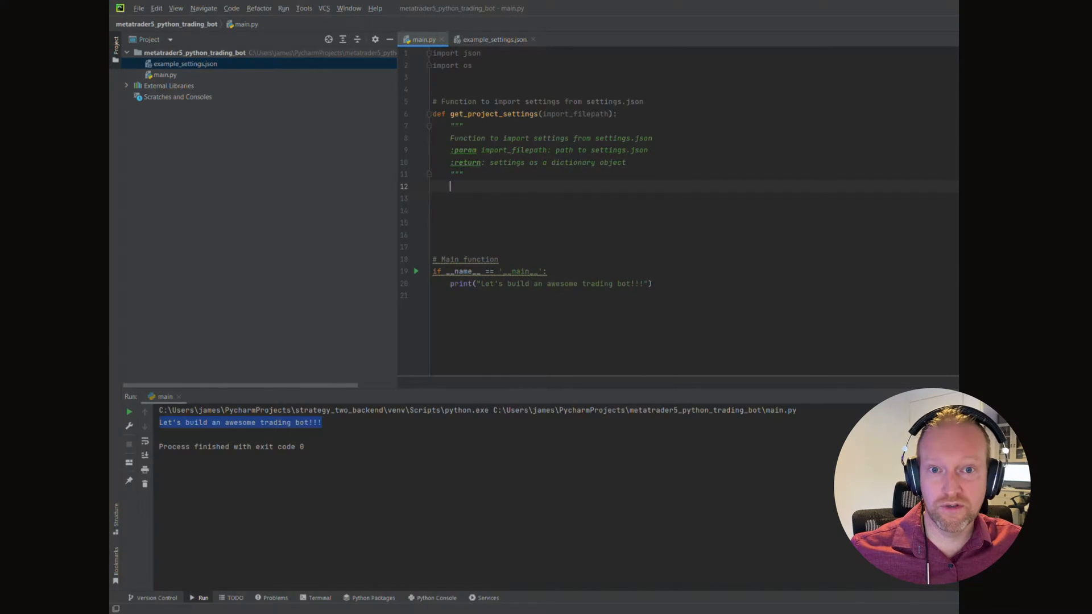
text(# Test the filepath to make)
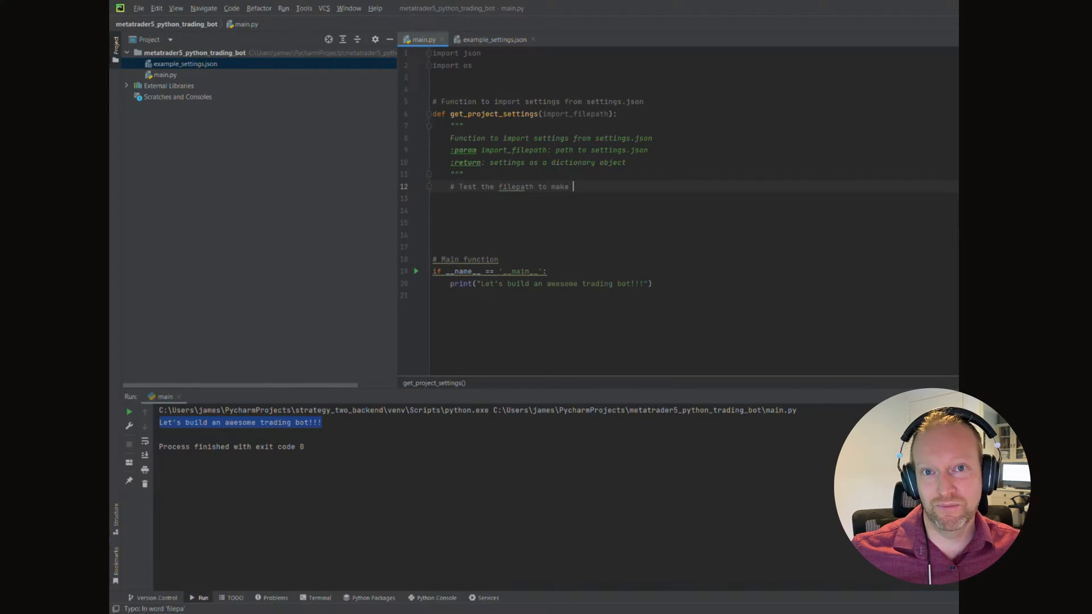
Step: Check os.path.exists(import_filepath) and comment '# If yes, import the file' in that branch
text(sure it i)
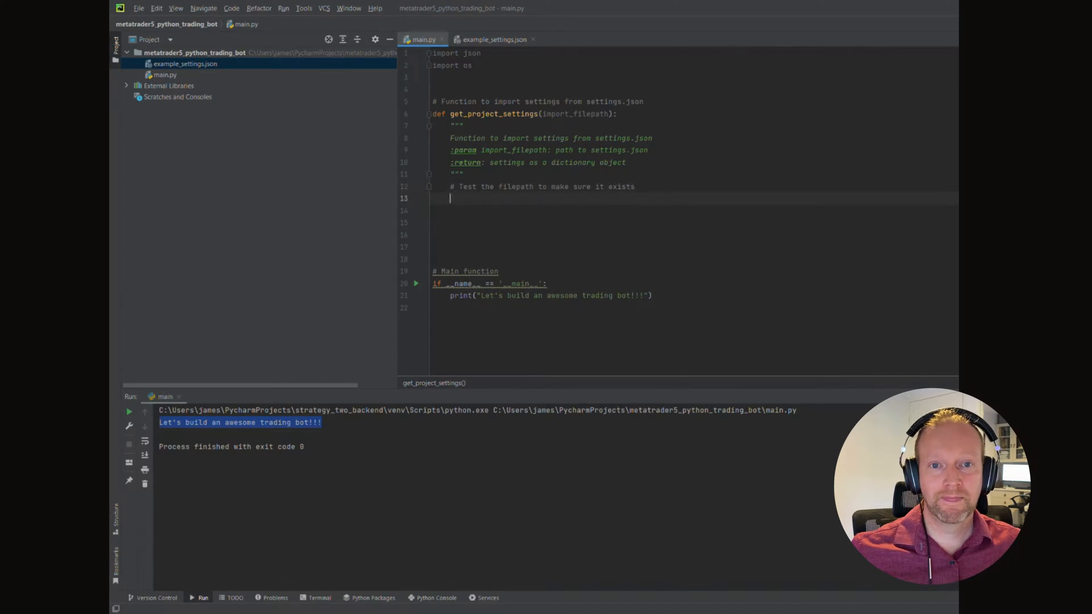
text(if)
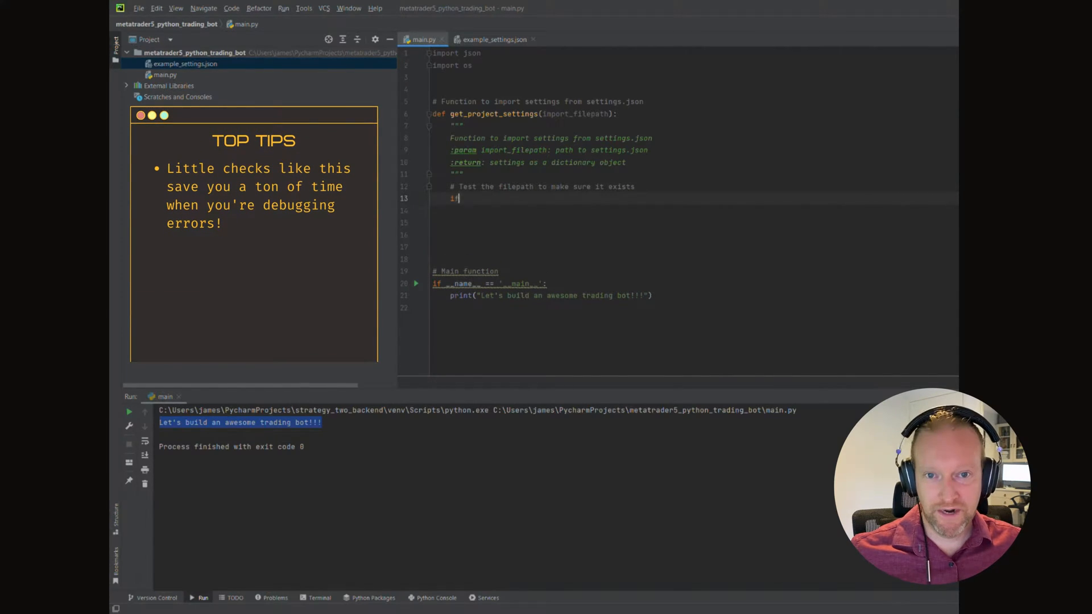
text(os.path.exists()
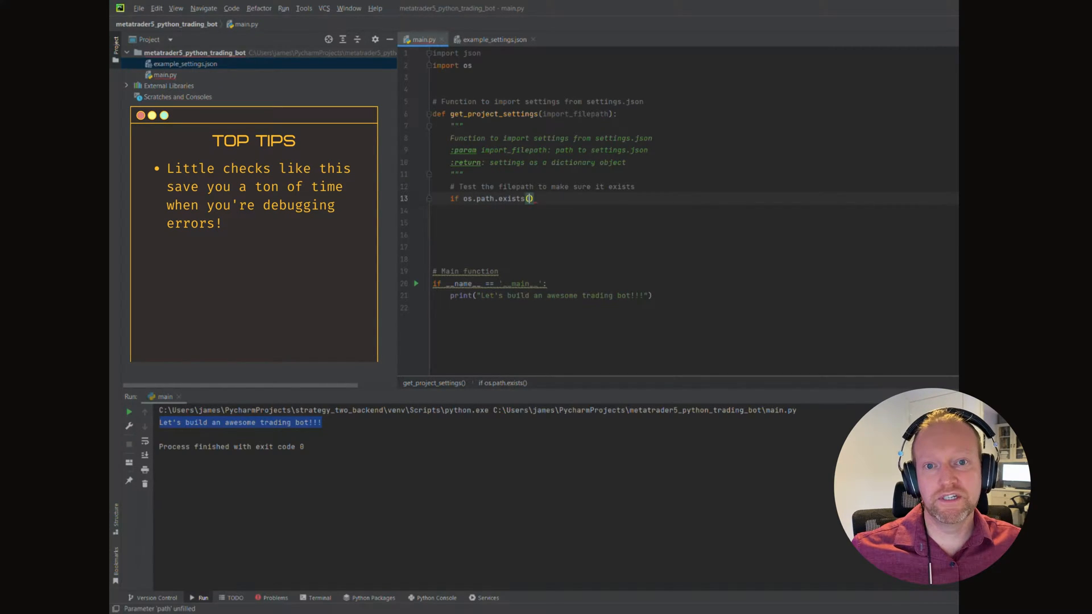
text(import_filepath)
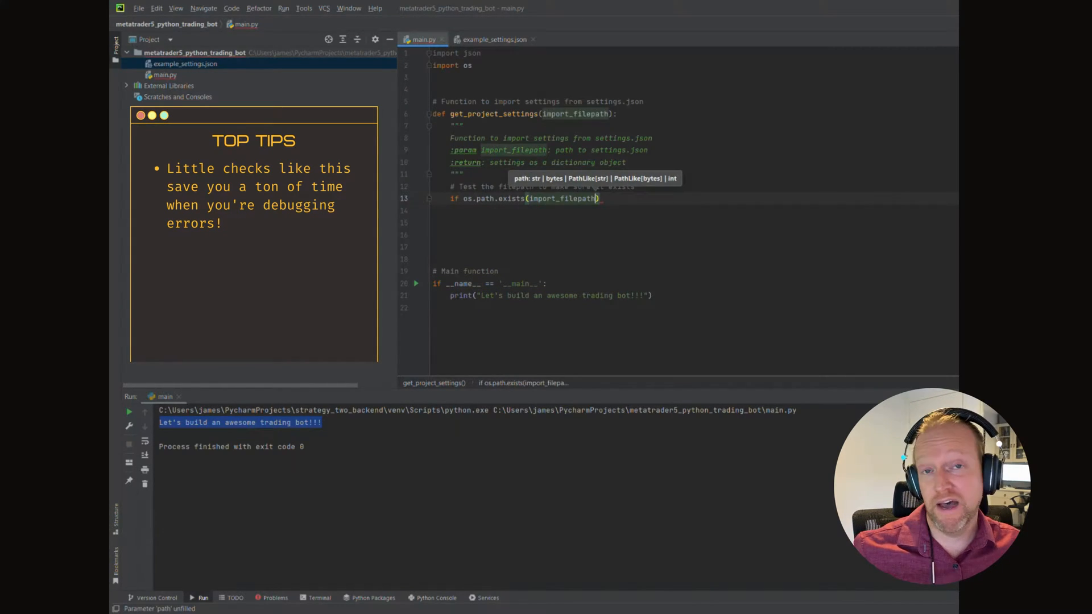
text(:)
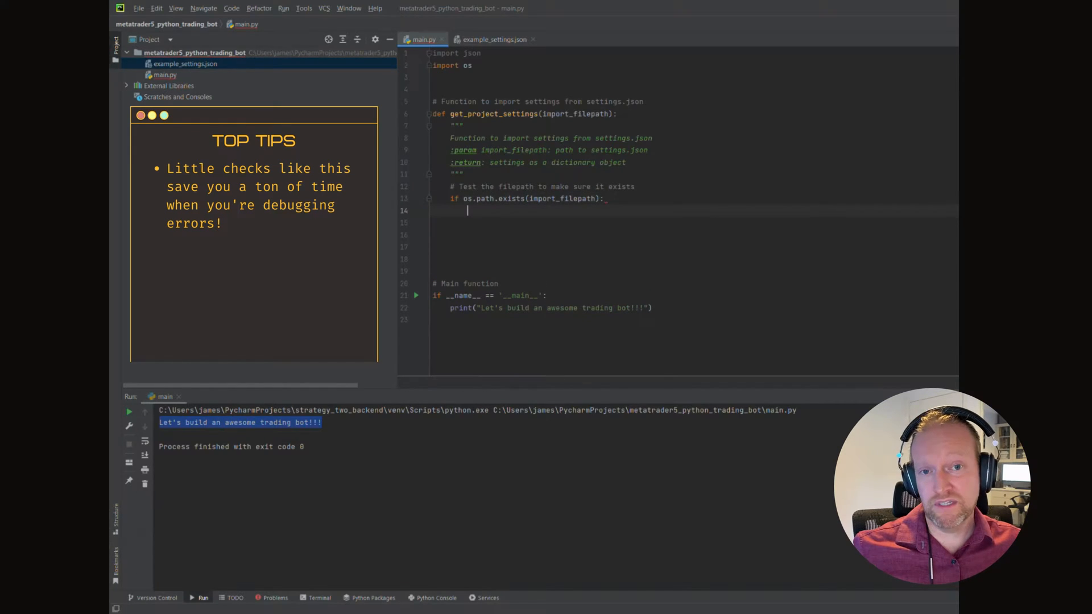
text(# If ye)
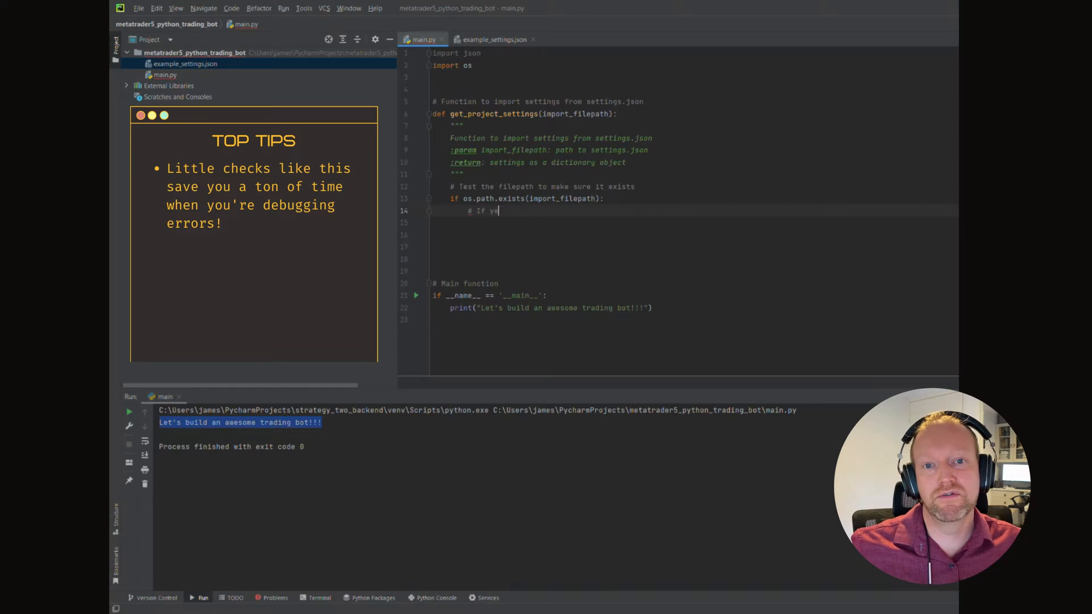
text(s, import the file)
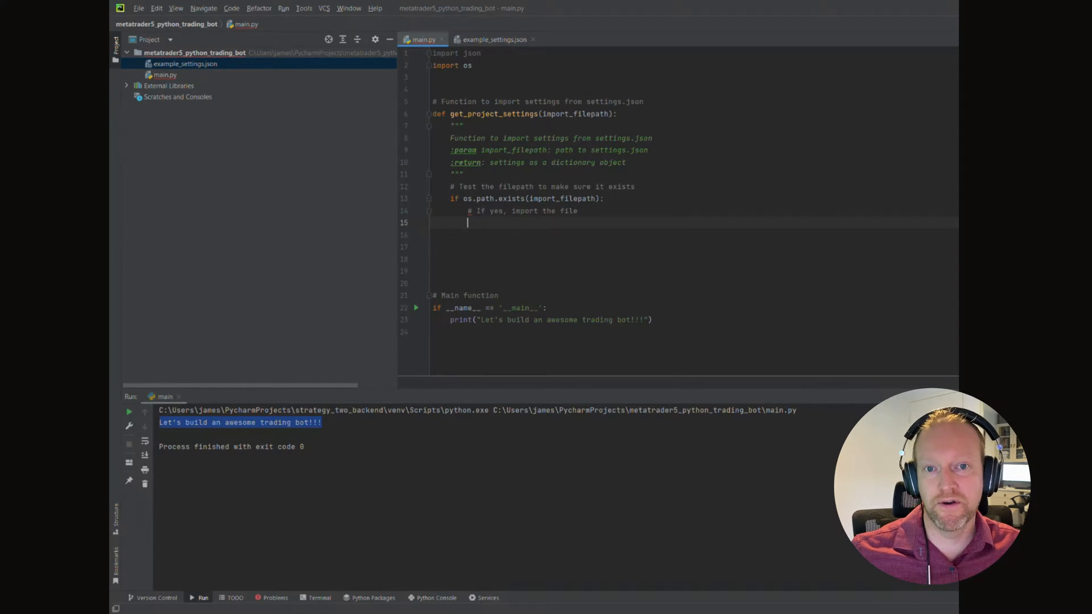
Step: Open the settings file for reading with f = open(import_filepath, "r")
text(f = o)
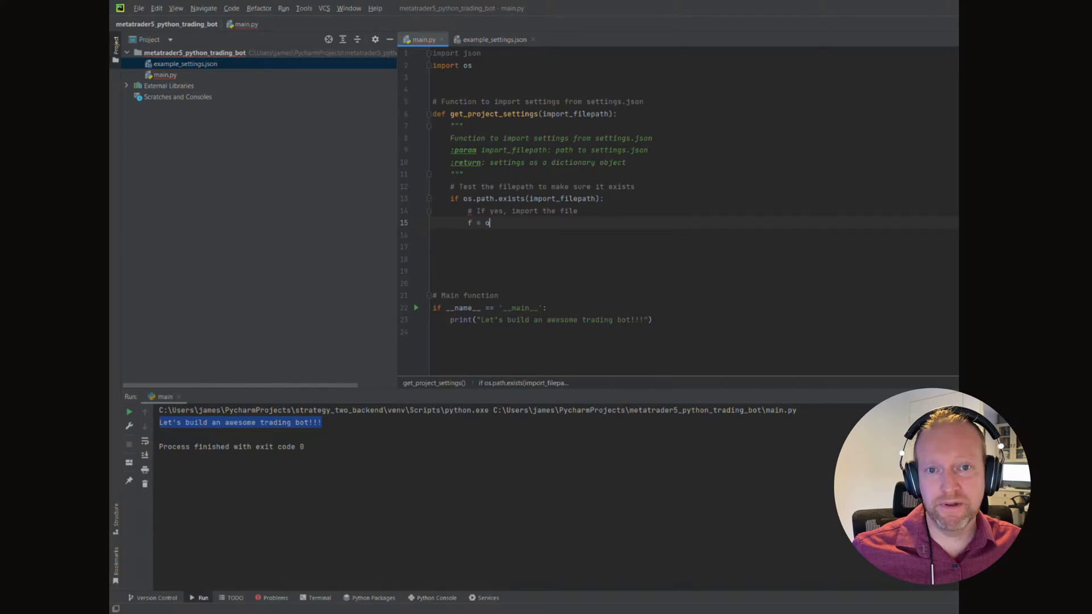
text(pen())
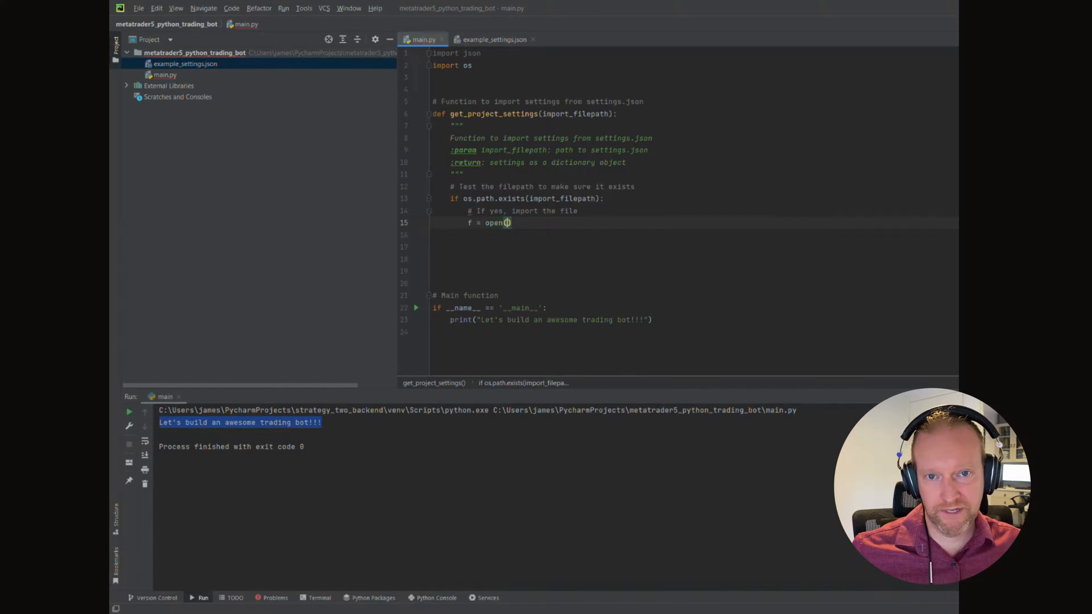
text(import_filepath)
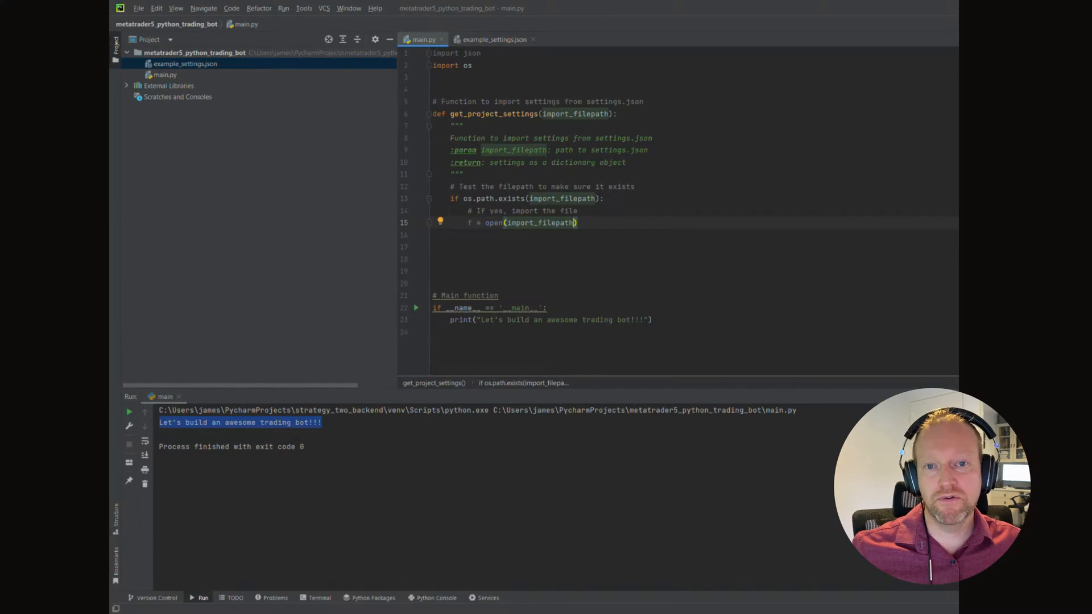
text(, "r")
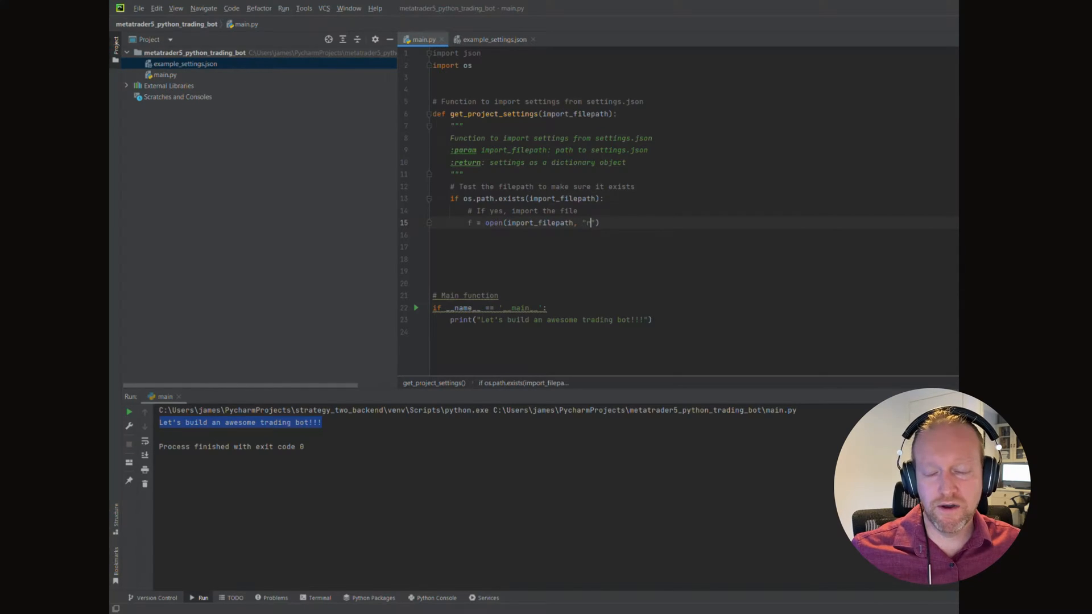
key(enter)
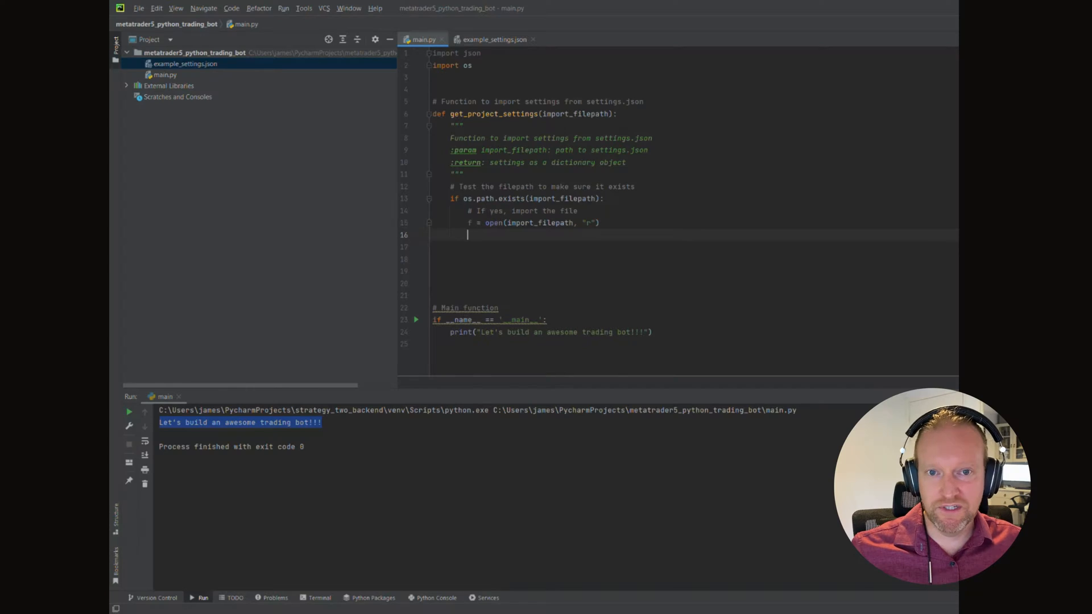
Step: Load project_settings = json.load(f) under a read comment and add a close-file comment
text(# Read the information)
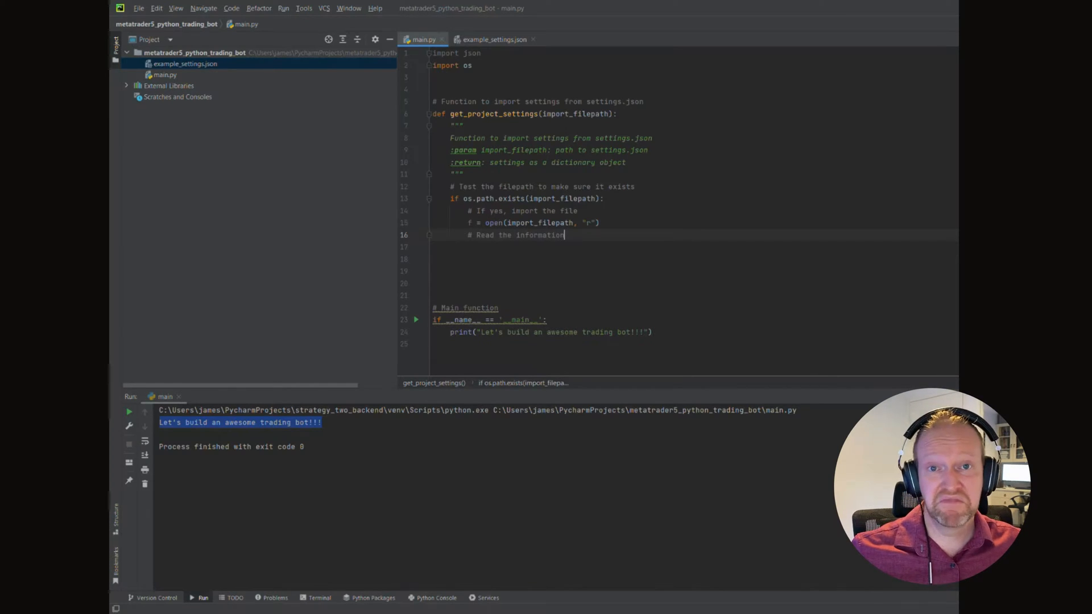
key(enter)
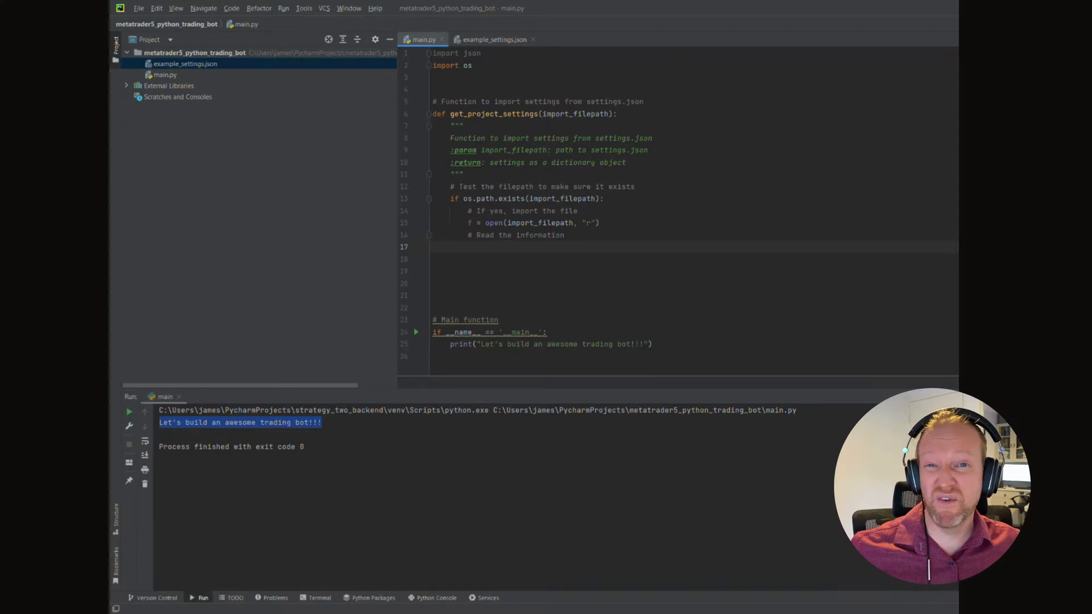
text(project)
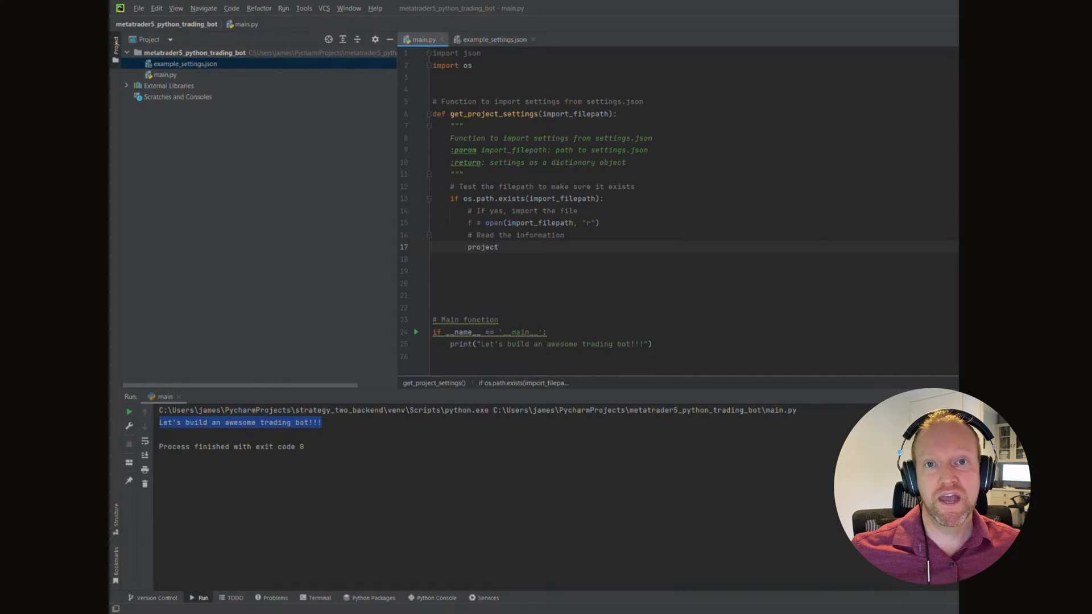
text(_settings)
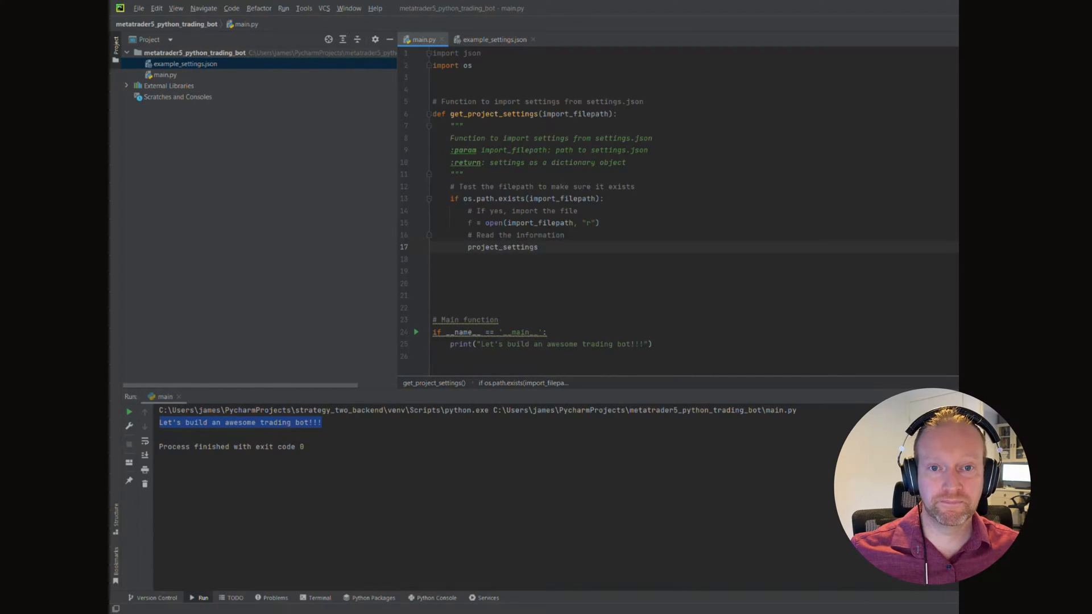
text(= json.l)
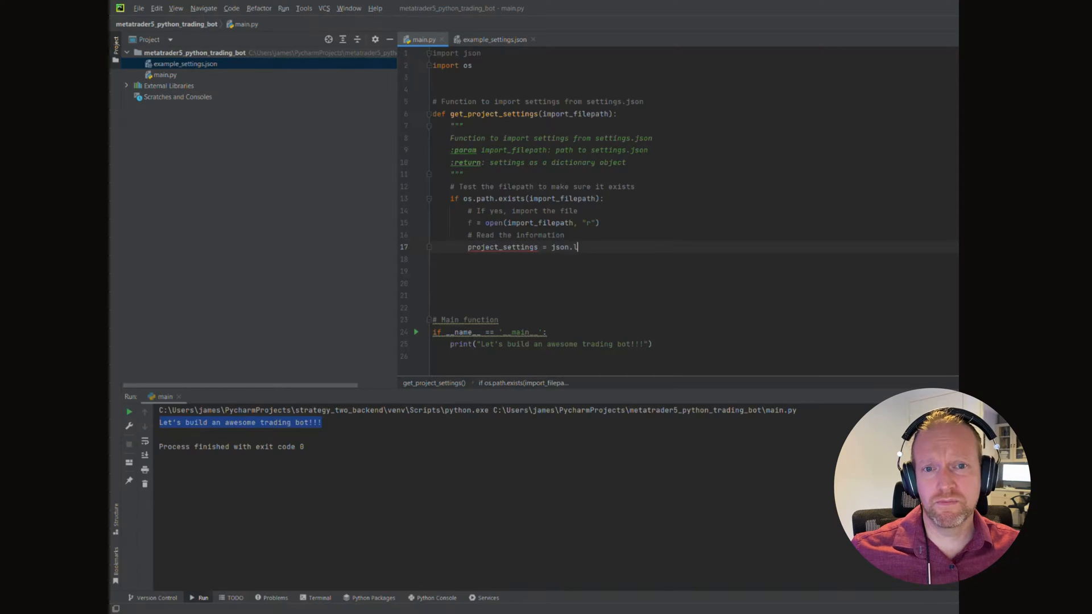
text(oad)
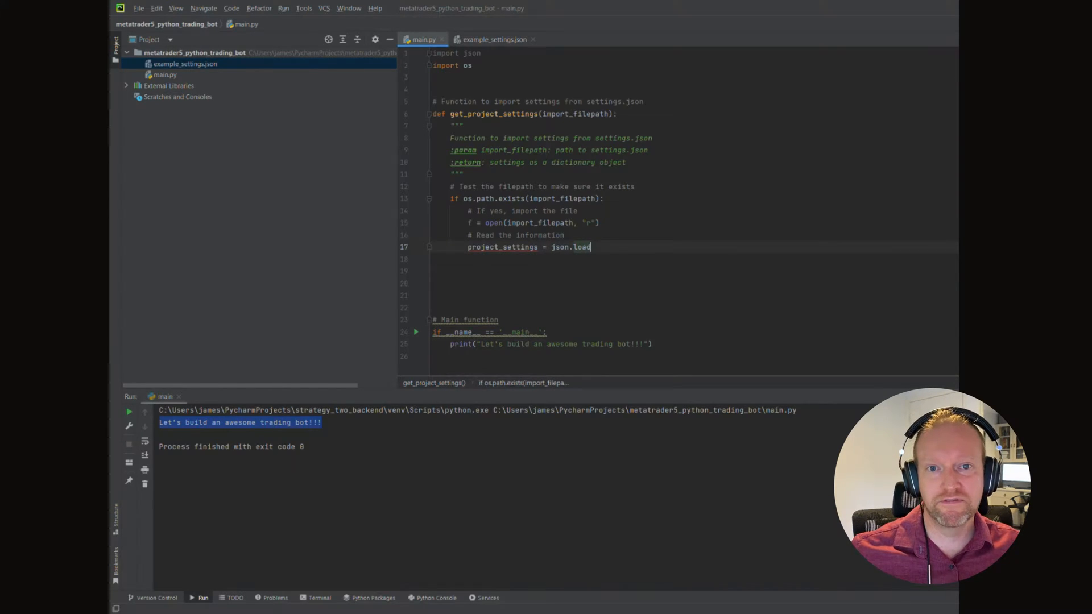
text((f)
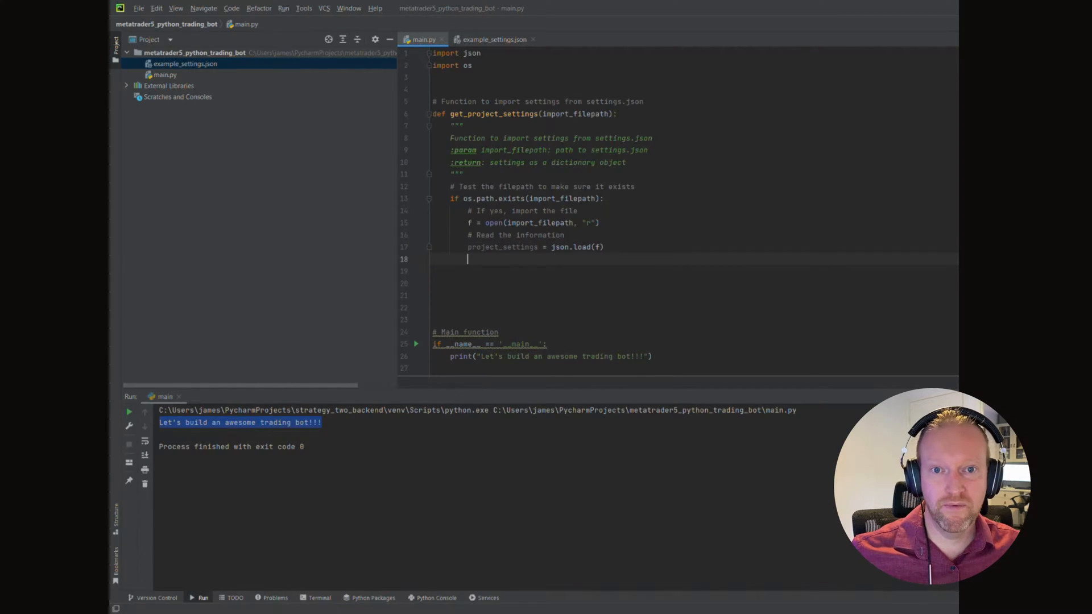
text(# Close the f)
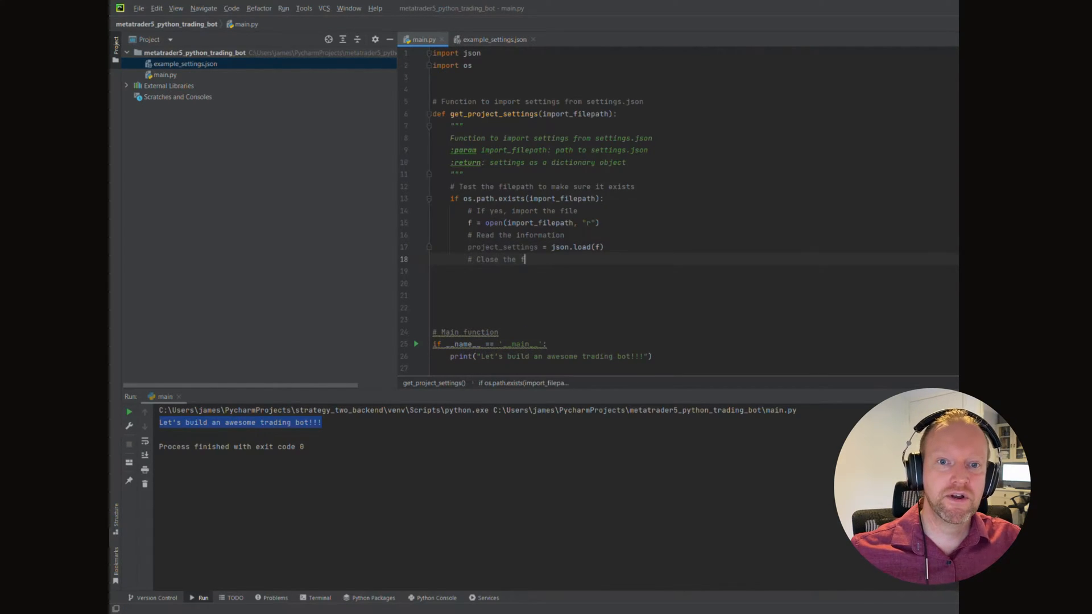
text(ile)
text(# )
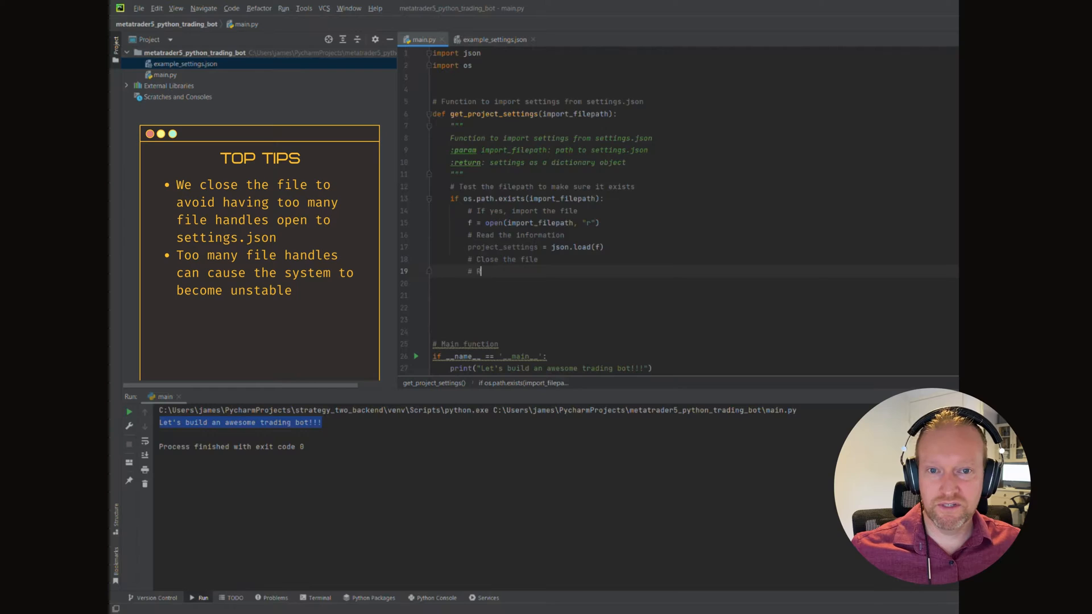
Step: Close the file with f.close() and return project_settings, then start a notify-user comment
text(Return the project s)
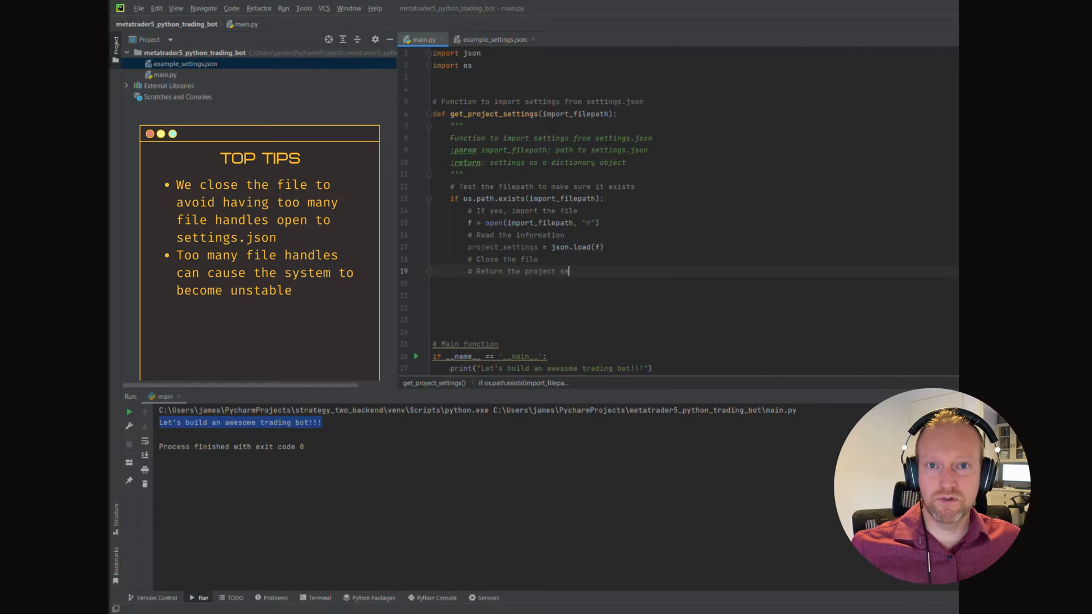
text(ettings to)
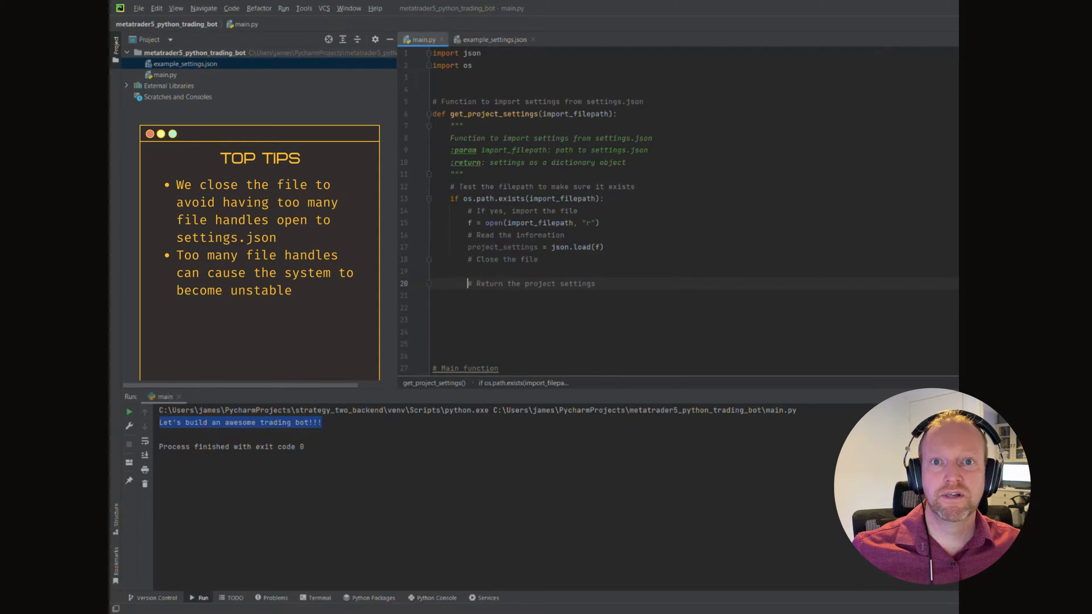
text(f.clo)
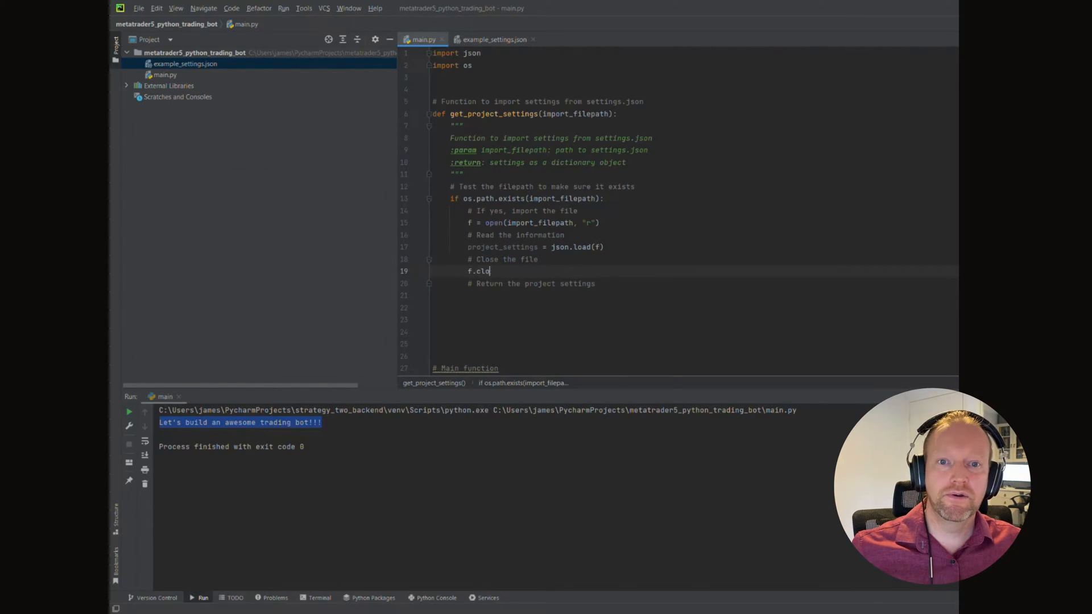
text(se())
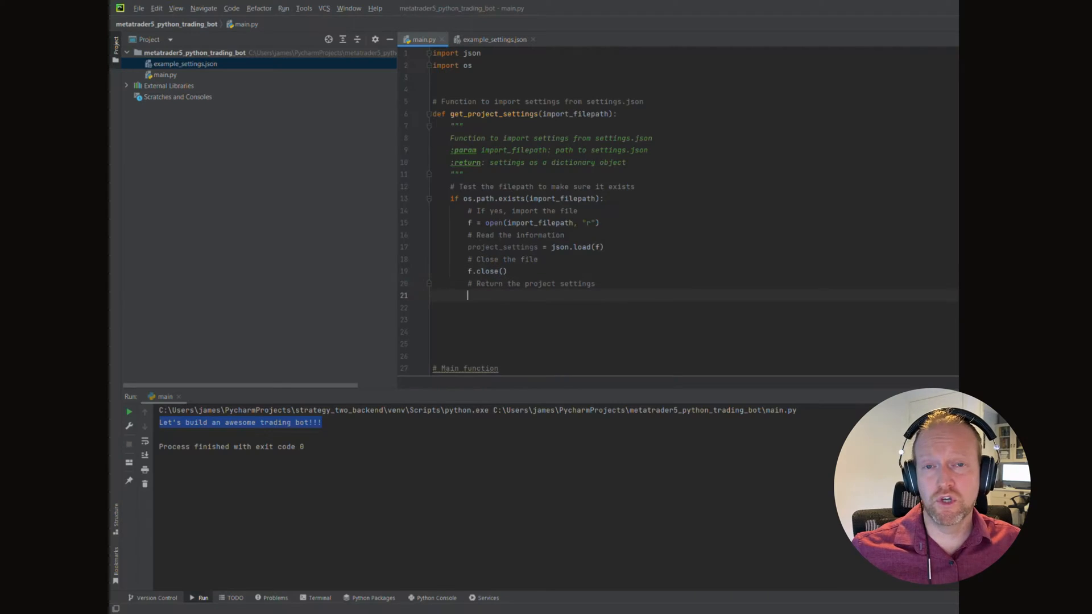
text(return)
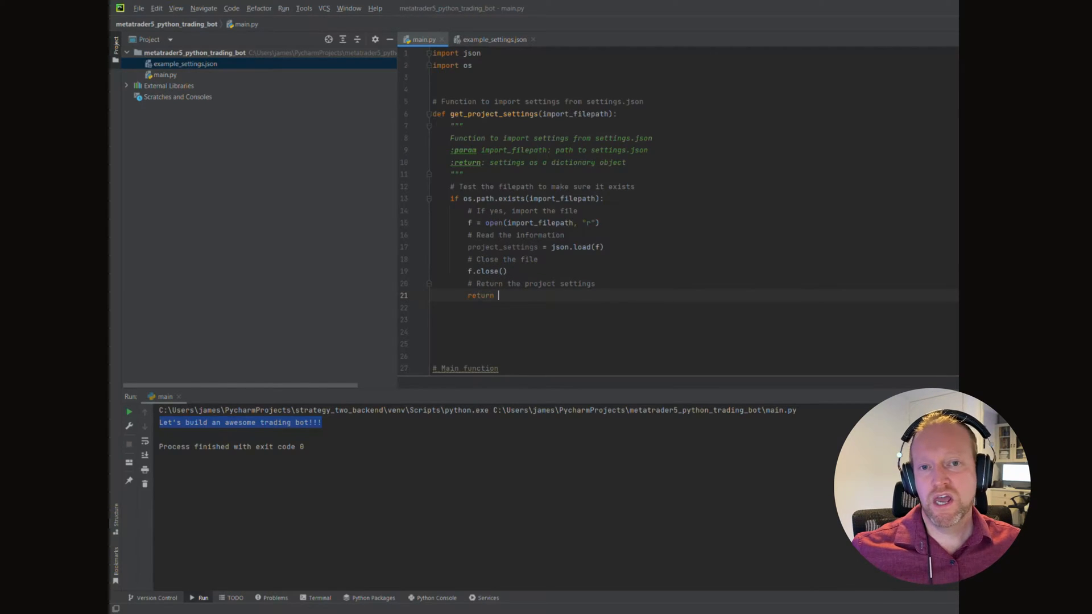
text(project_settings)
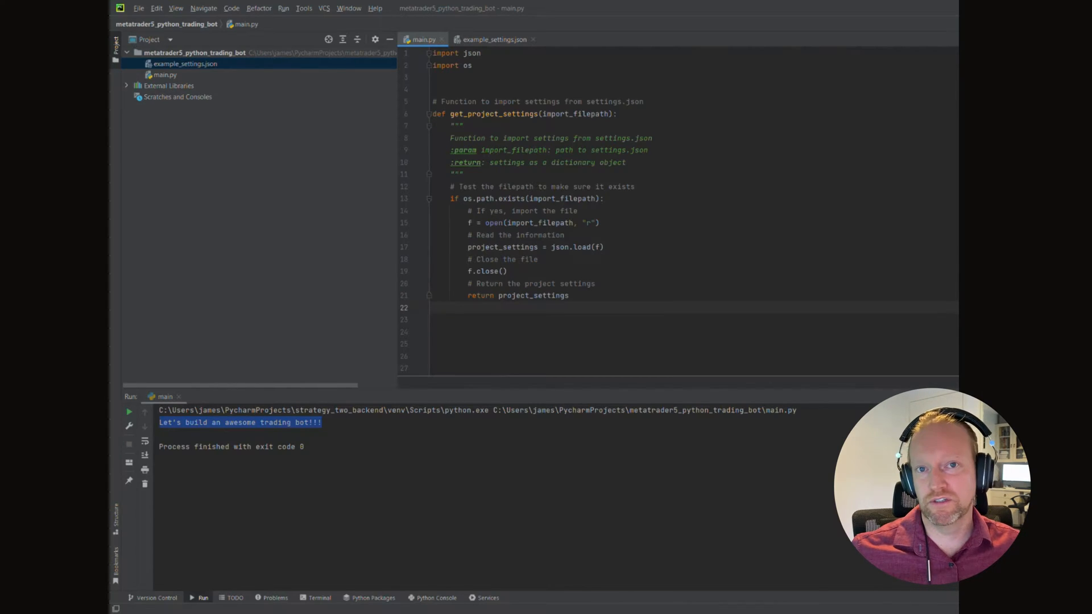
text(# Notify user if settings.j)
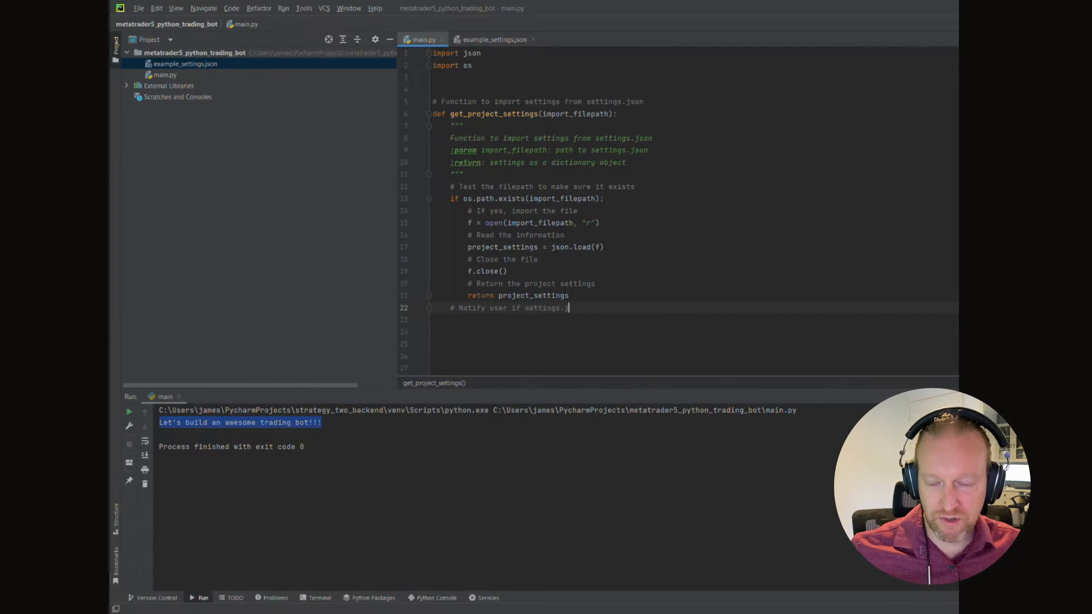
Step: Add an else branch raising ImportError("settings.json does not exist at provided location")
text(doesn)
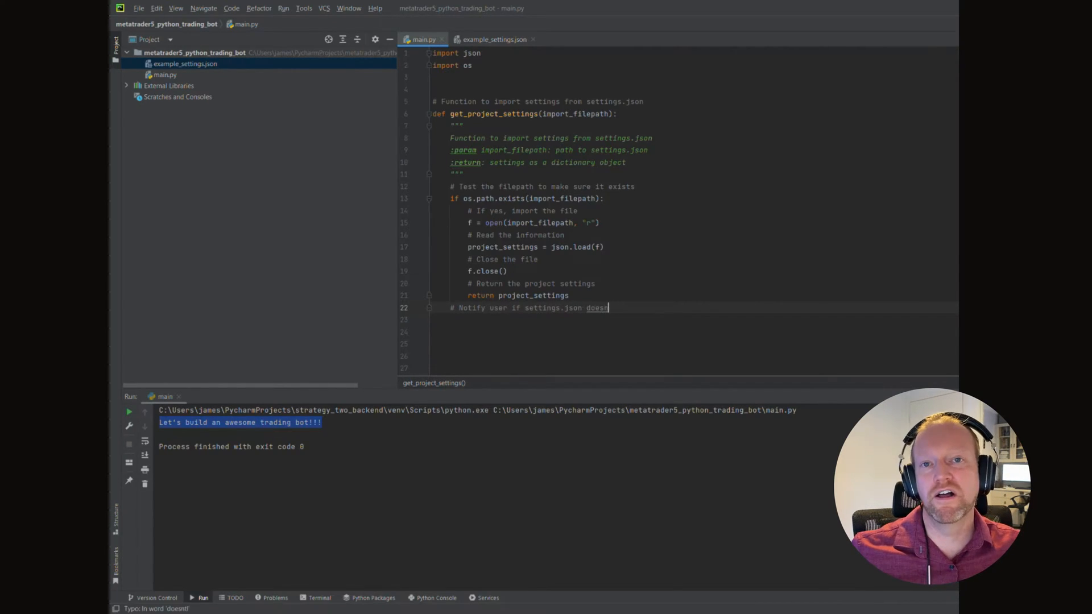
text('t exist)
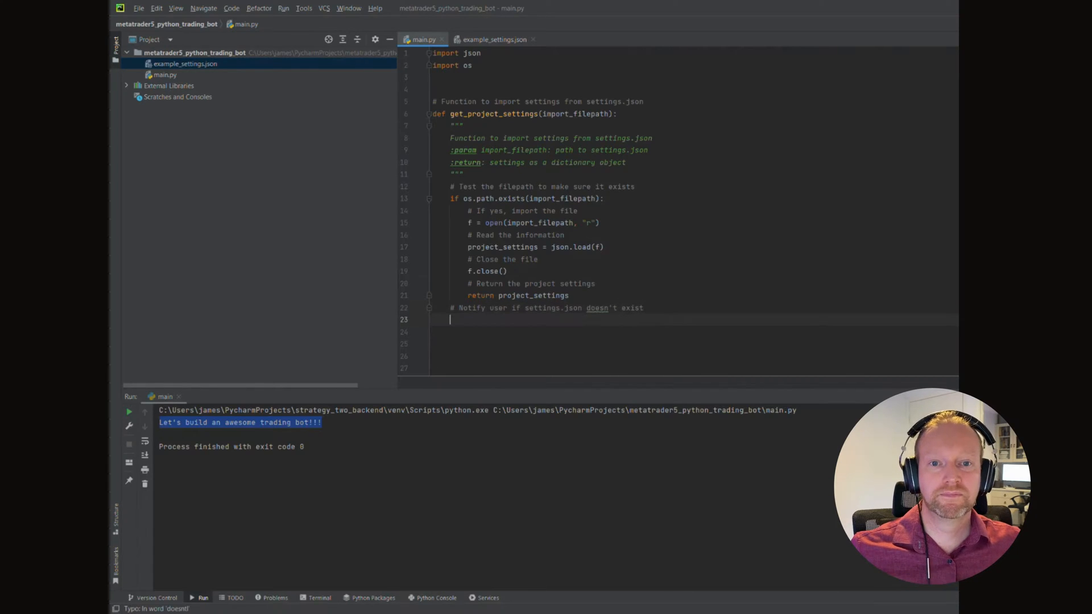
text(else:)
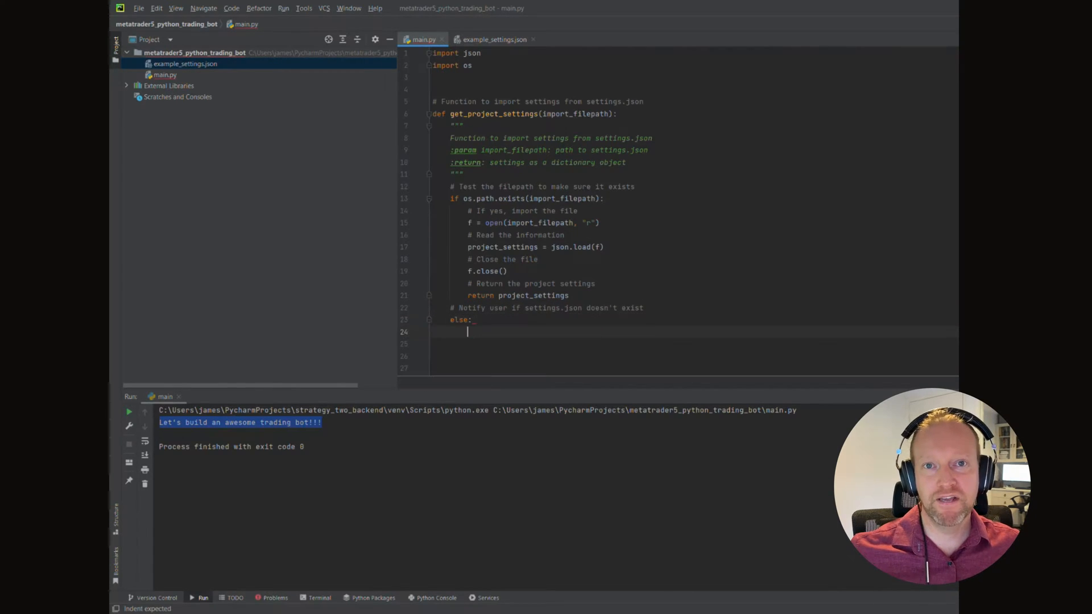
text(raise)
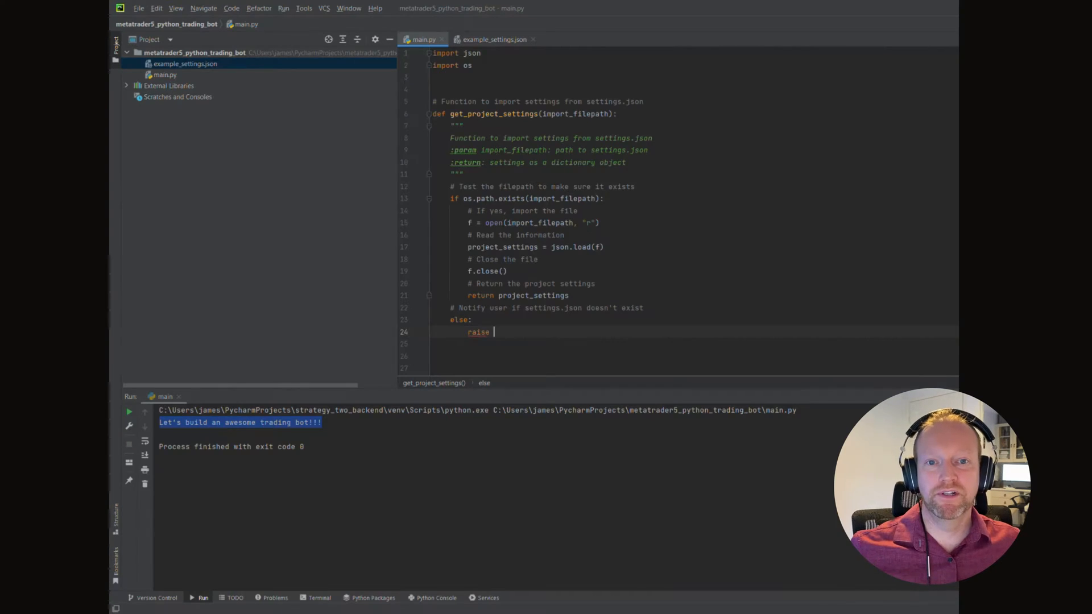
text(ImportError)
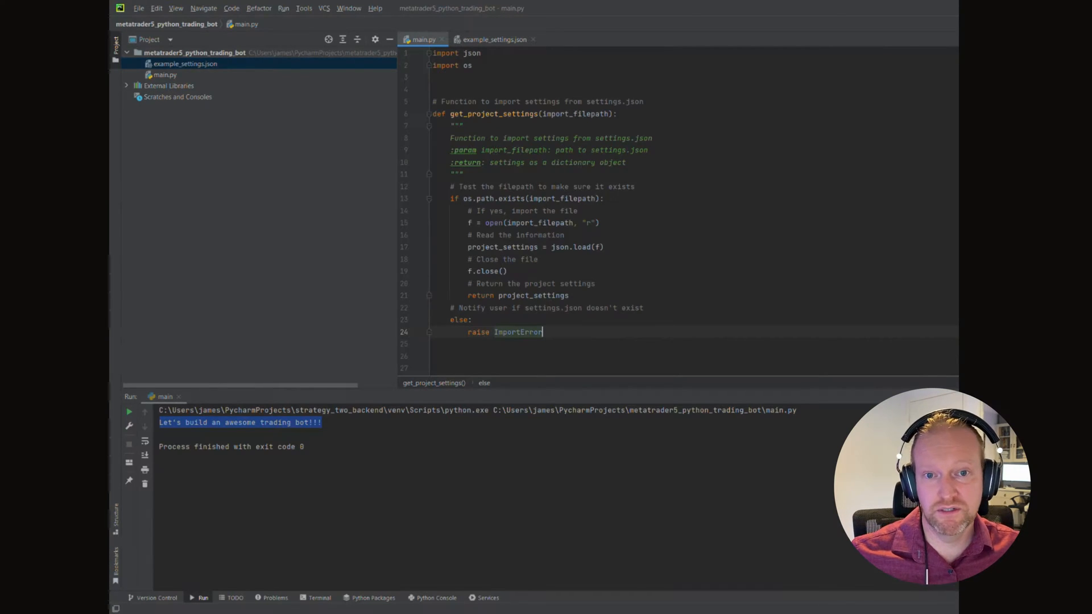
text((""))
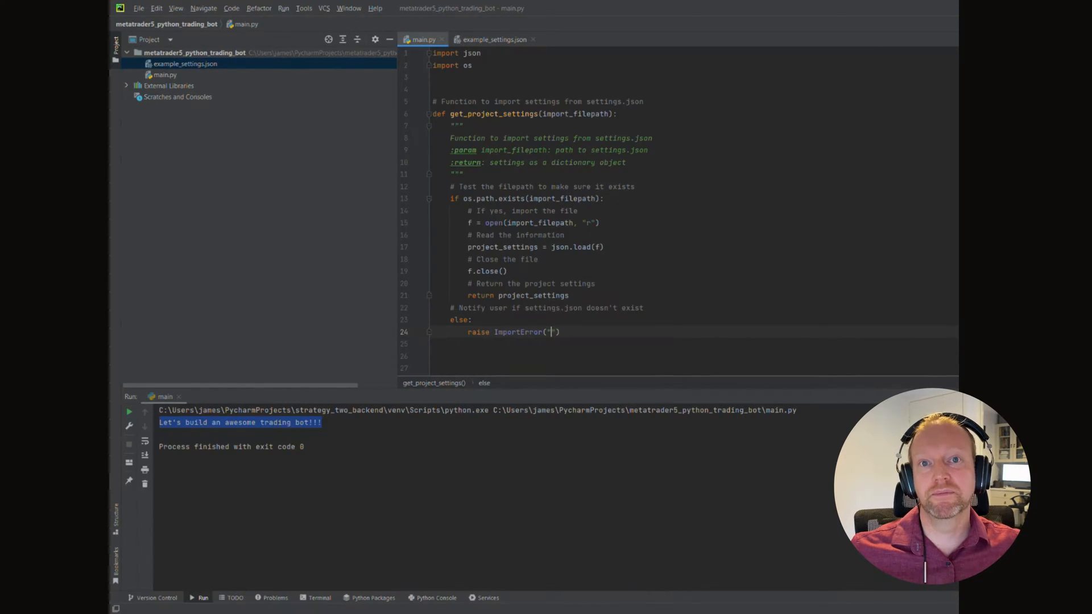
text(settings.json does not exist at provided l)
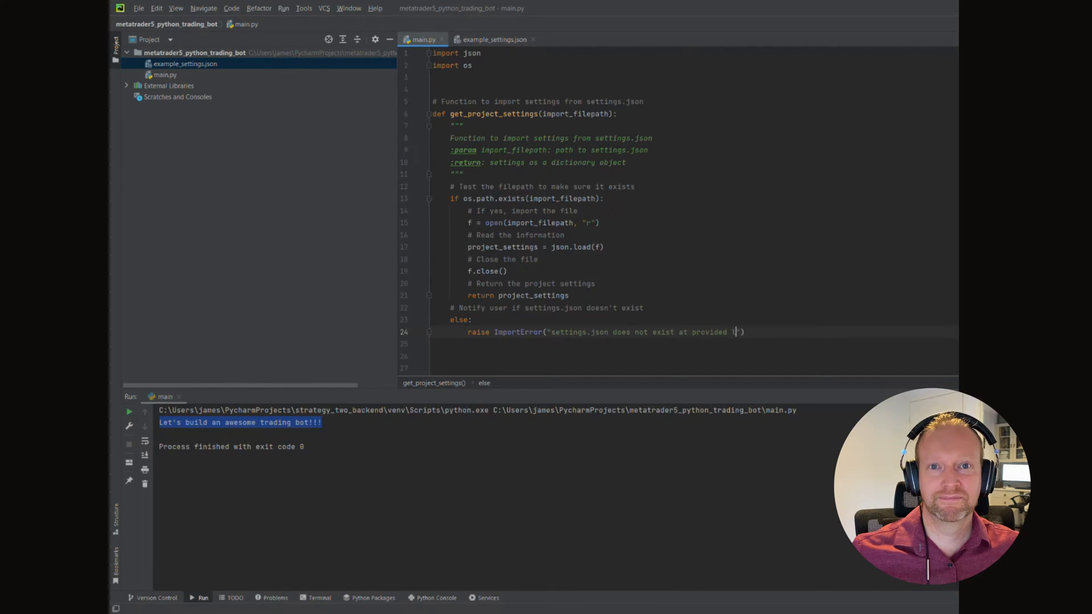
text(ocation"))
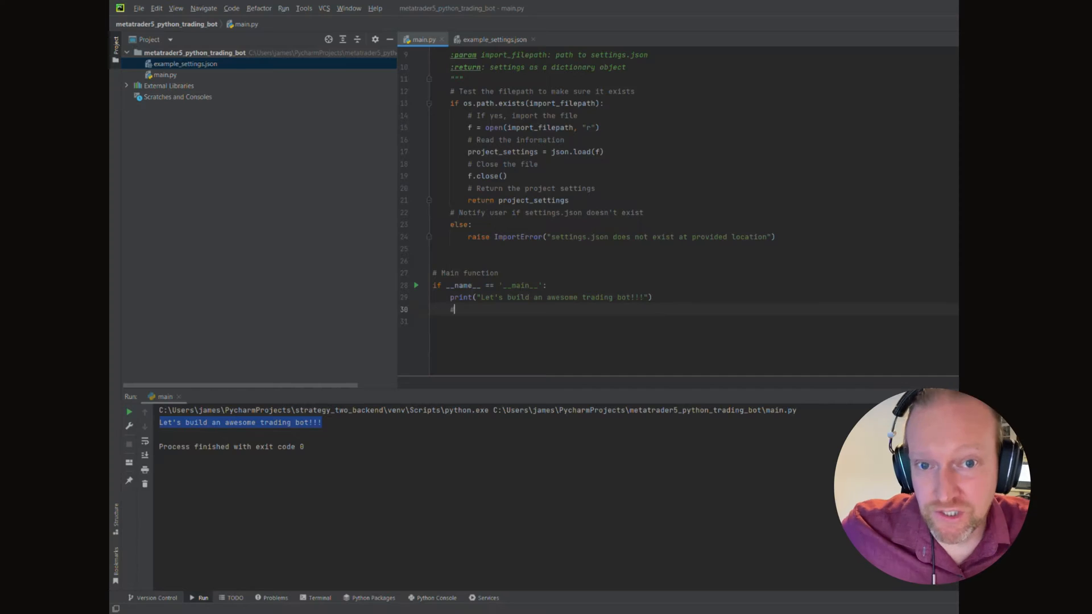
Step: Add a '# Get the import filepath' comment in the main block
text(# Set up the import)
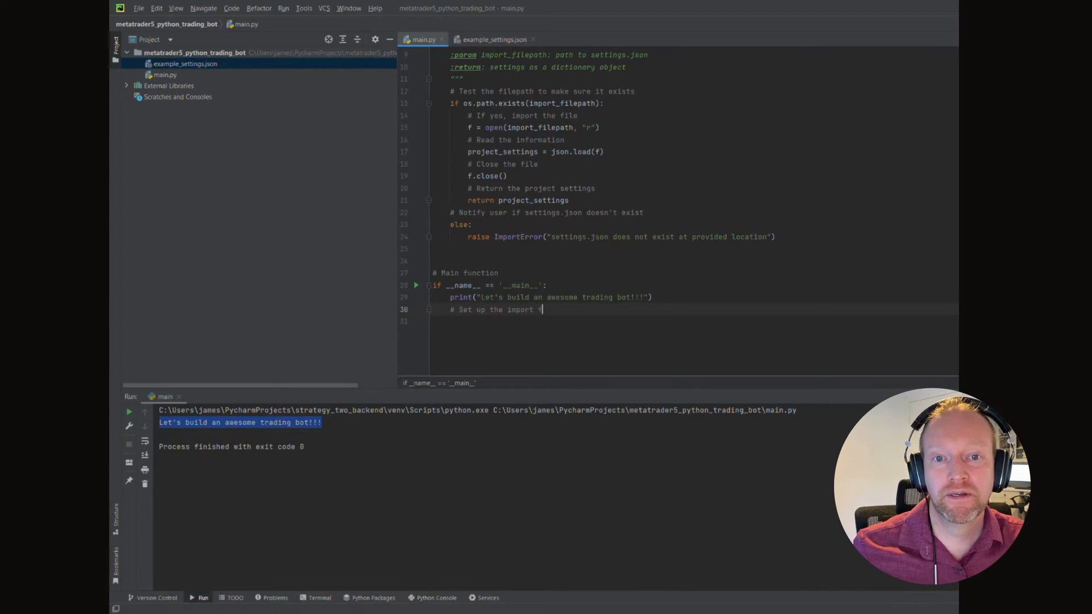
text(filepath)
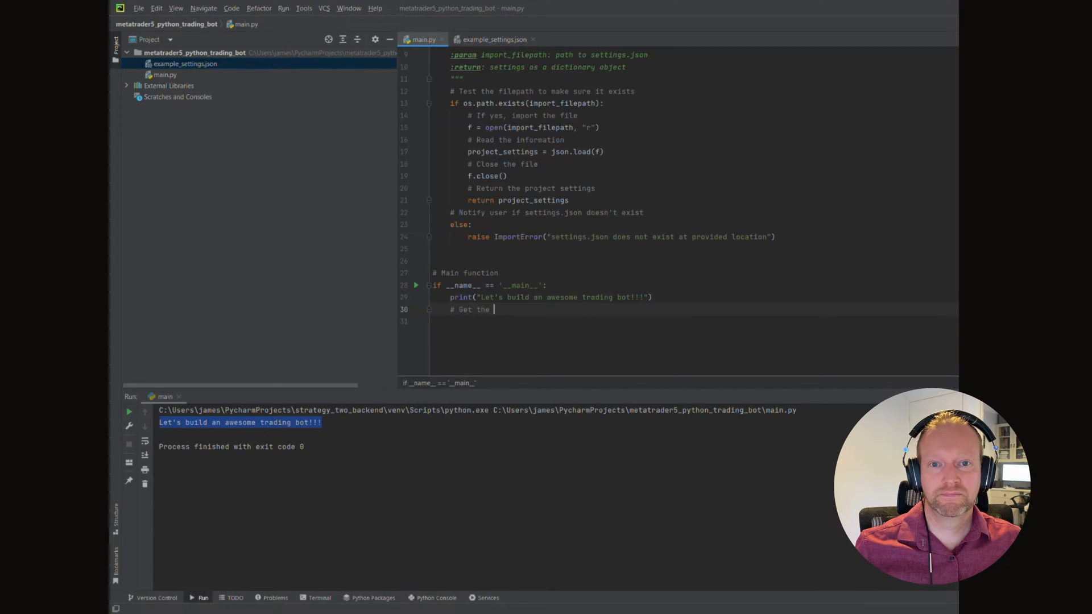
text(import filepath)
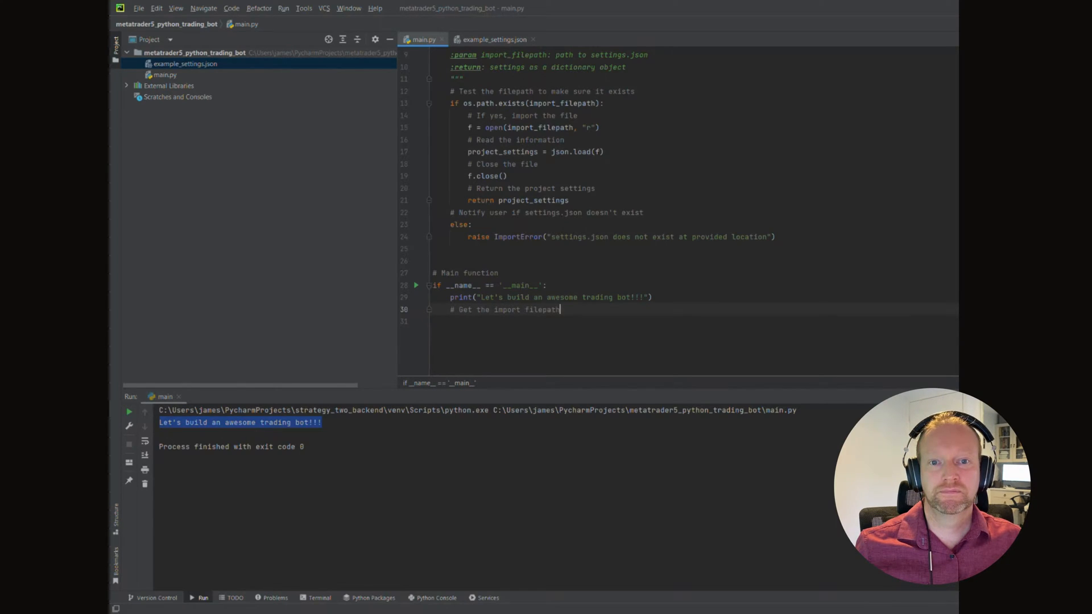
key(Enter)
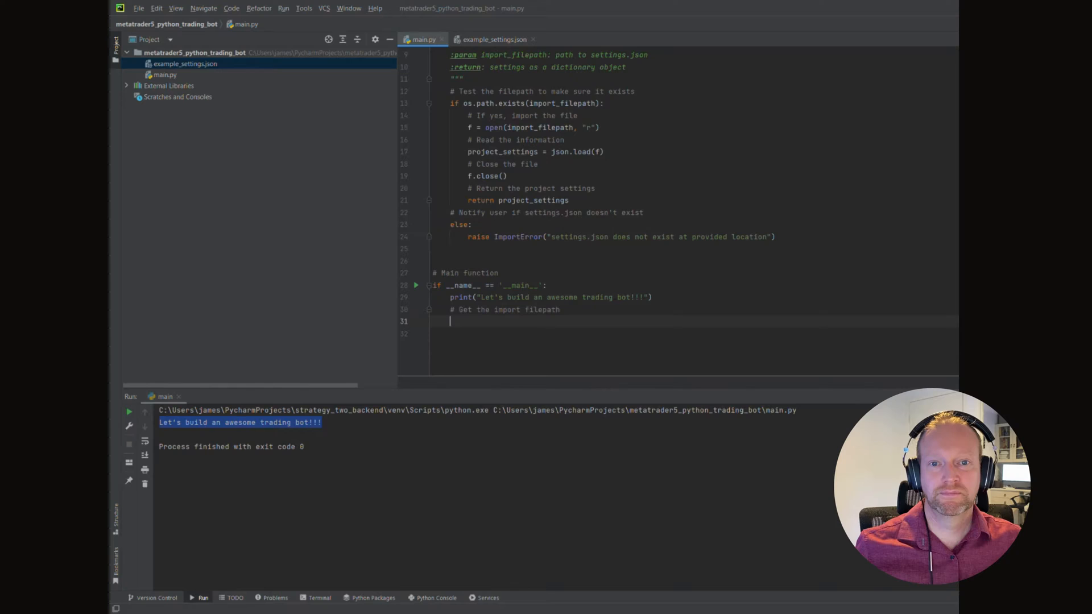
Step: Assign project_settings = get_project_settings(), correcting a mistyped argument
text(project)
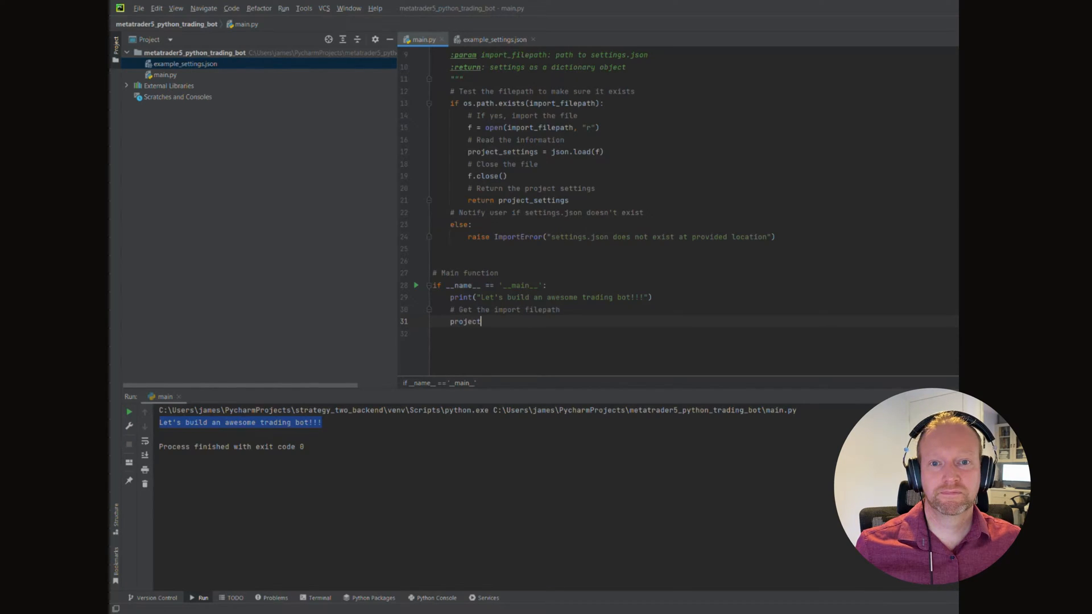
text(_settings(impo)
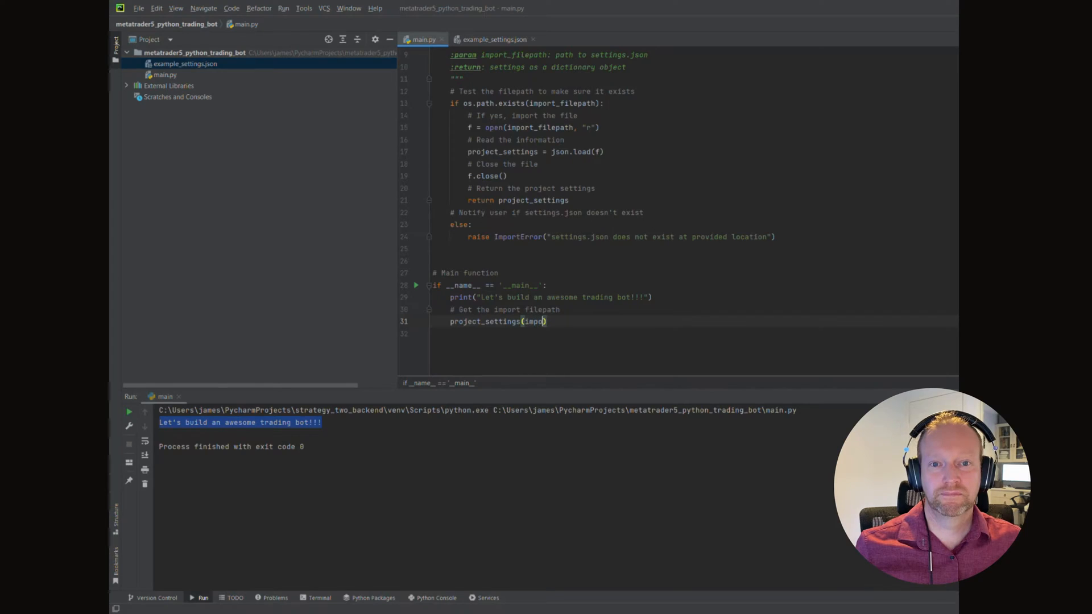
key(backspace)
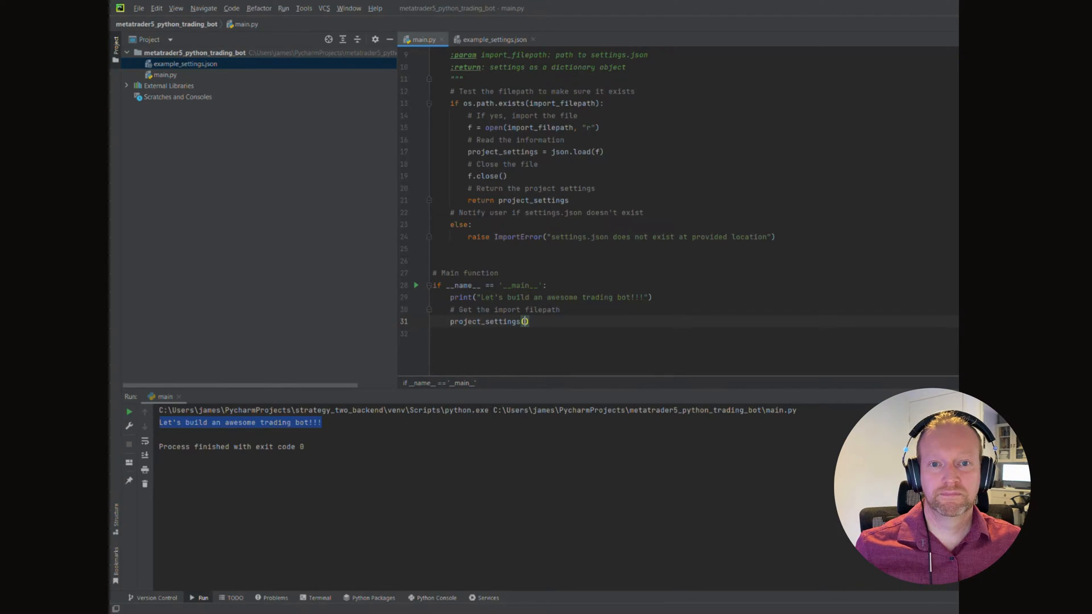
key(Backspace)
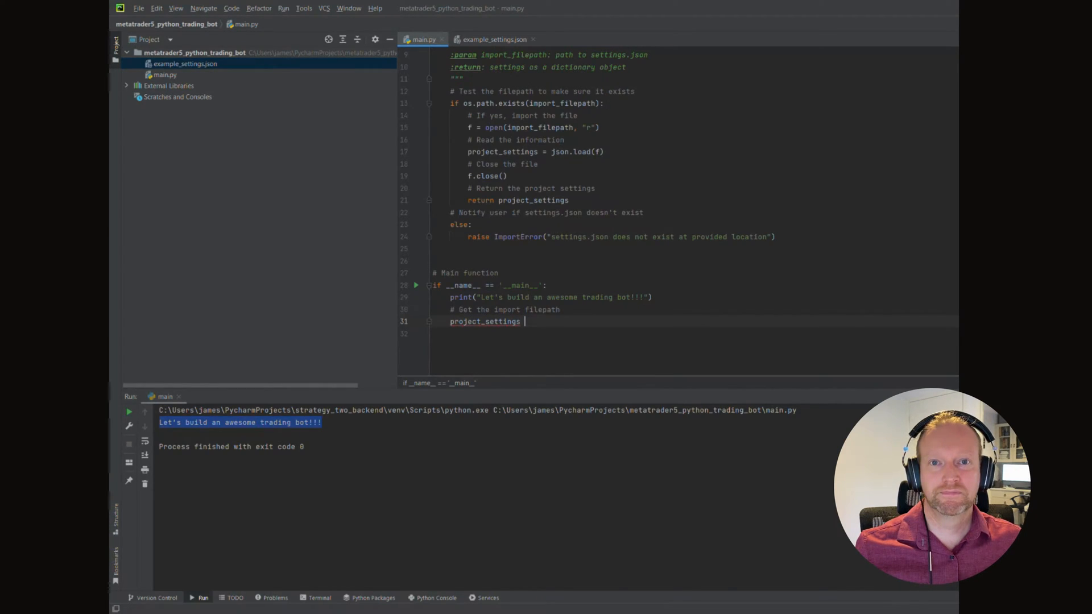
text(= get_project_settings())
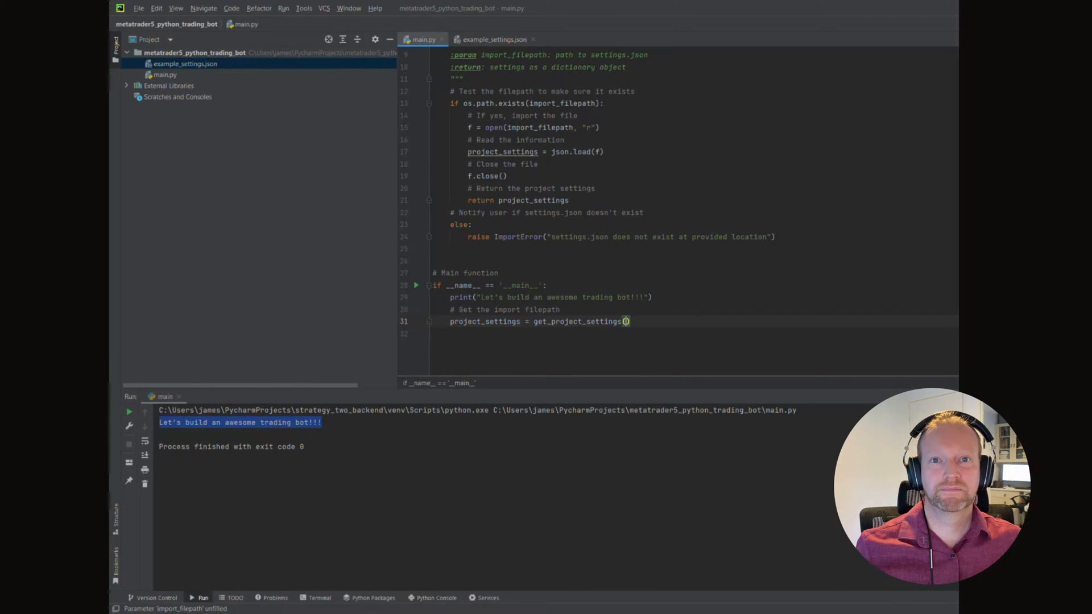
text(import)
text(# Create a vari)
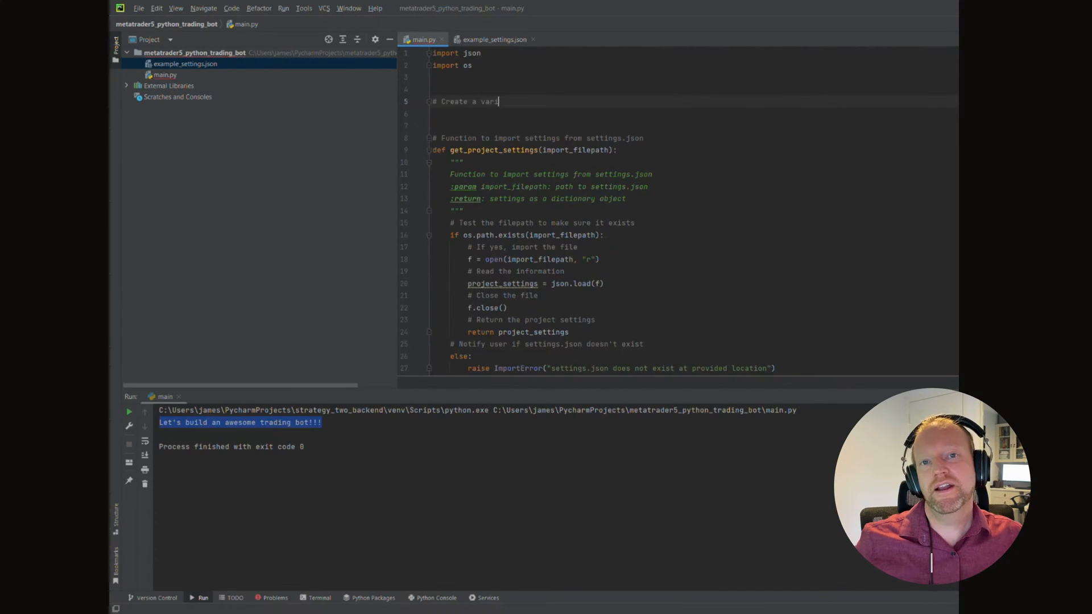
Step: Add a comment and define settings_filepath = "settings.json" in the main block
text(able to store)
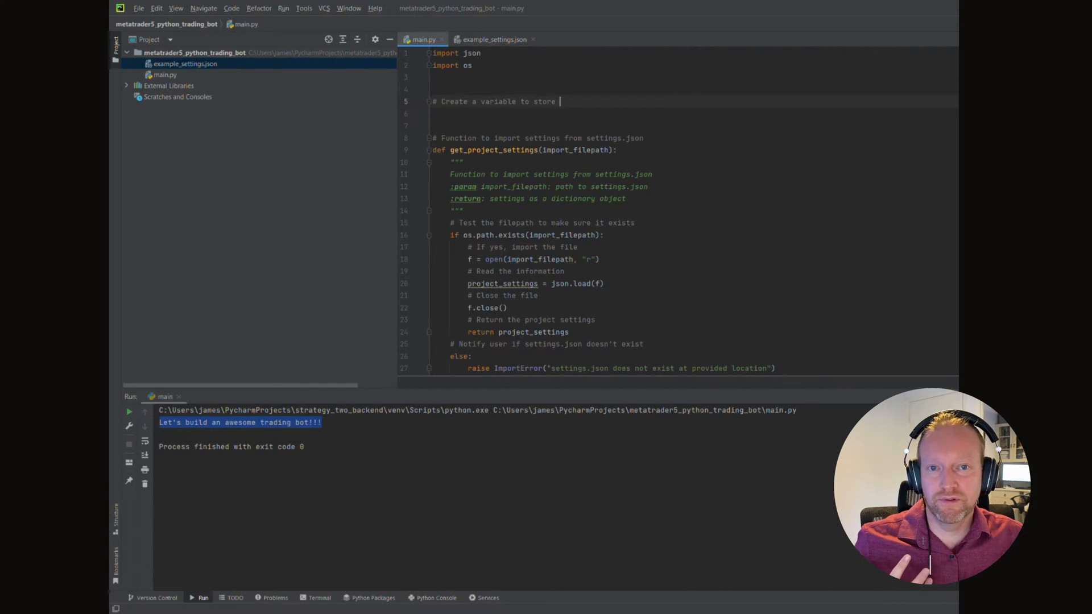
text(your settings.json)
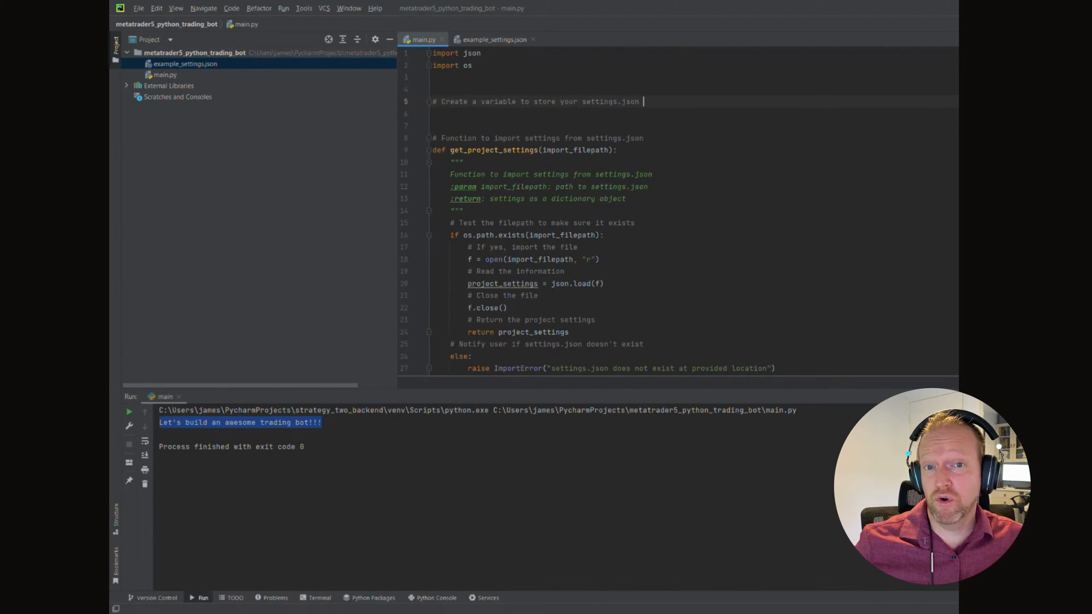
text(filepath)
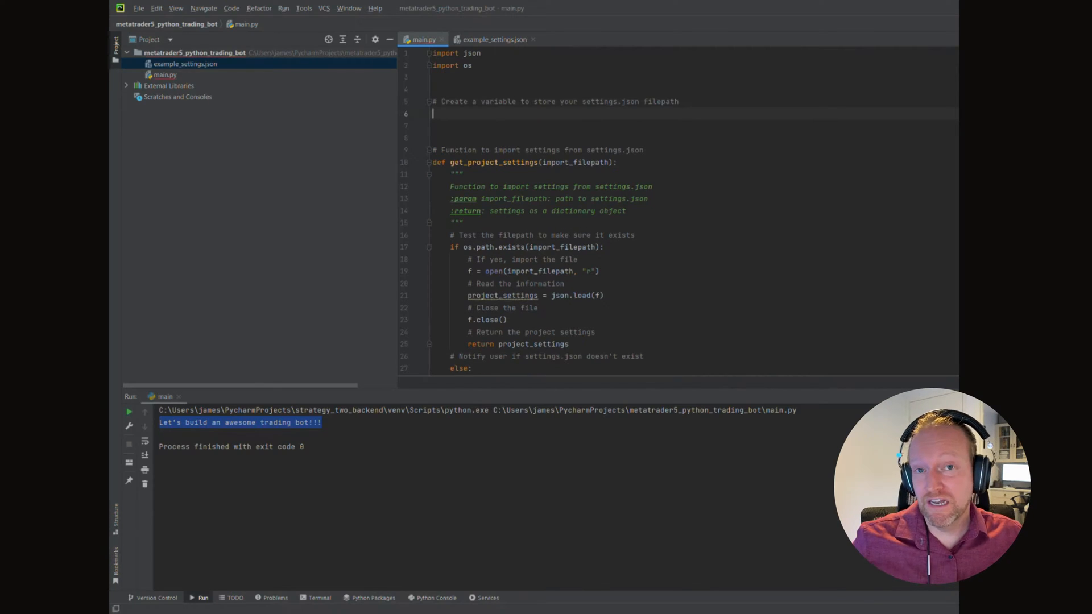
text(setting)
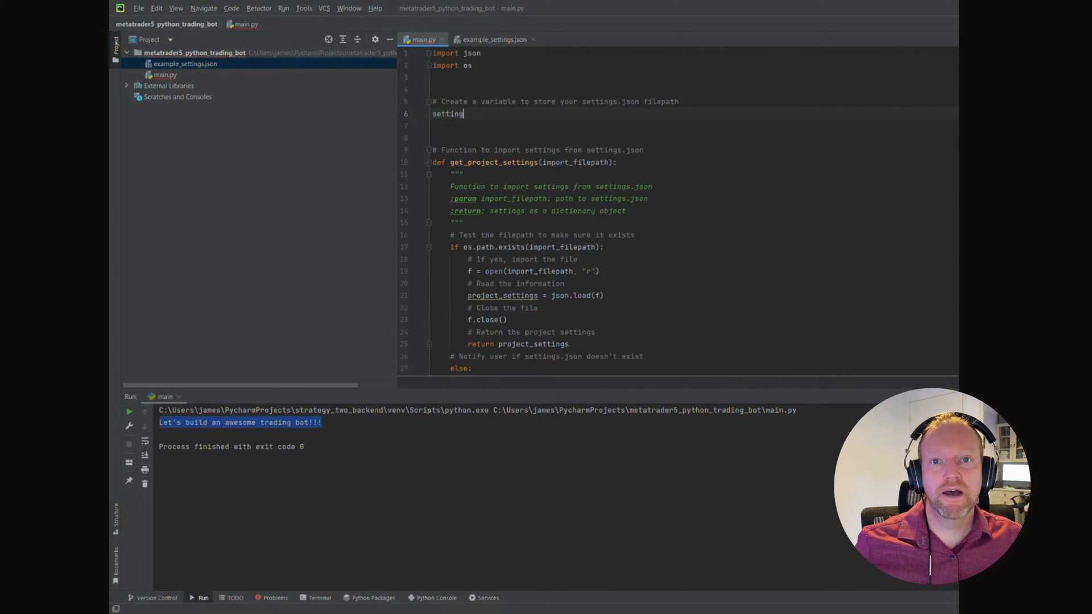
text(_fil)
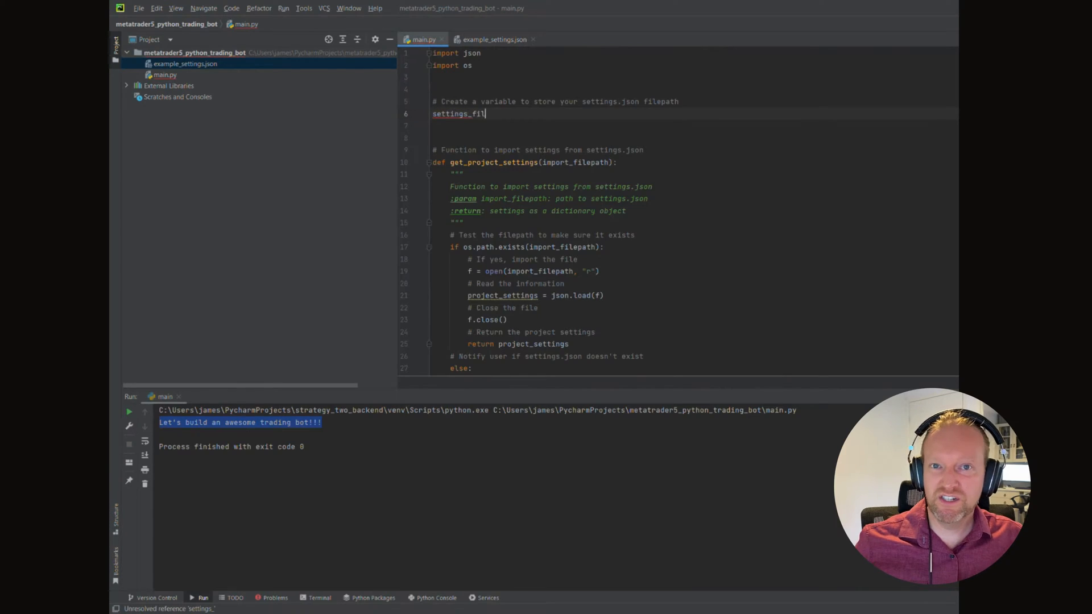
text(epath =)
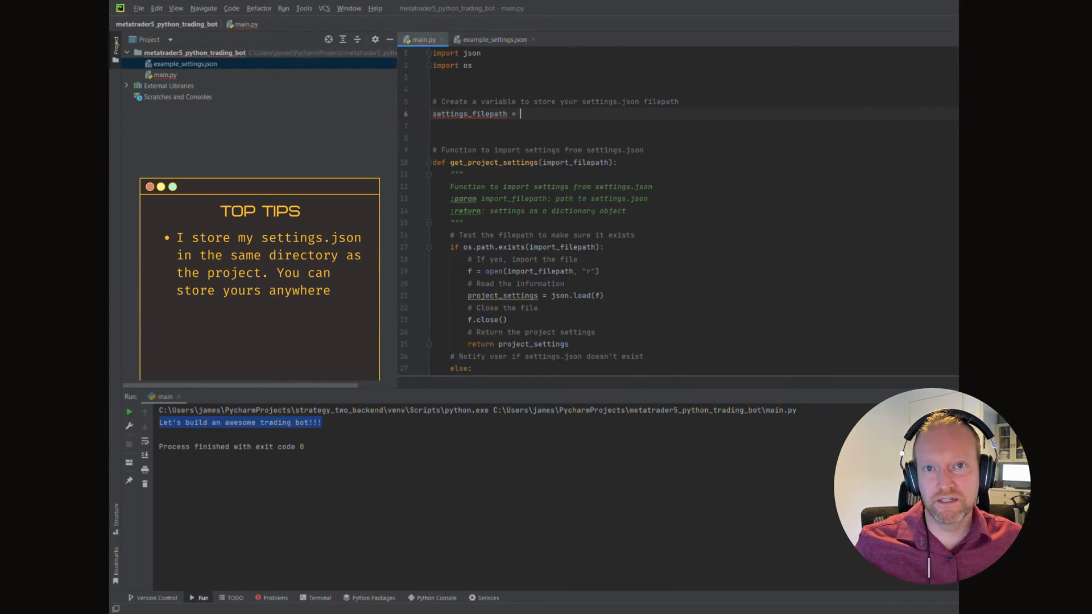
text("settings.)
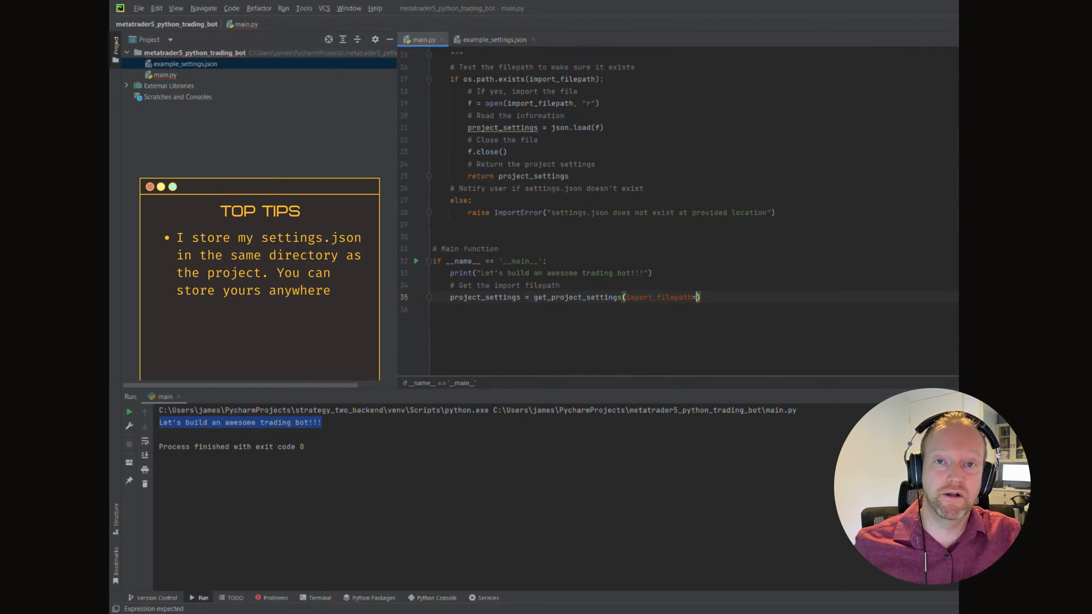
Step: Load project_settings via get_project_settings(import_filepath=settings_filepath), print it, and run main.py
text(impo)
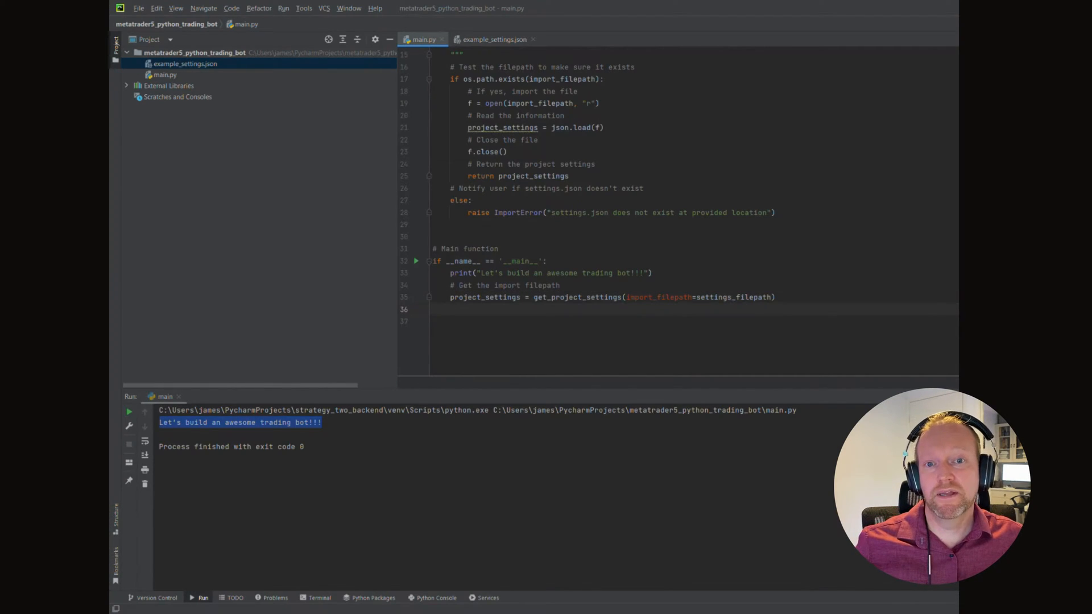
text(print)
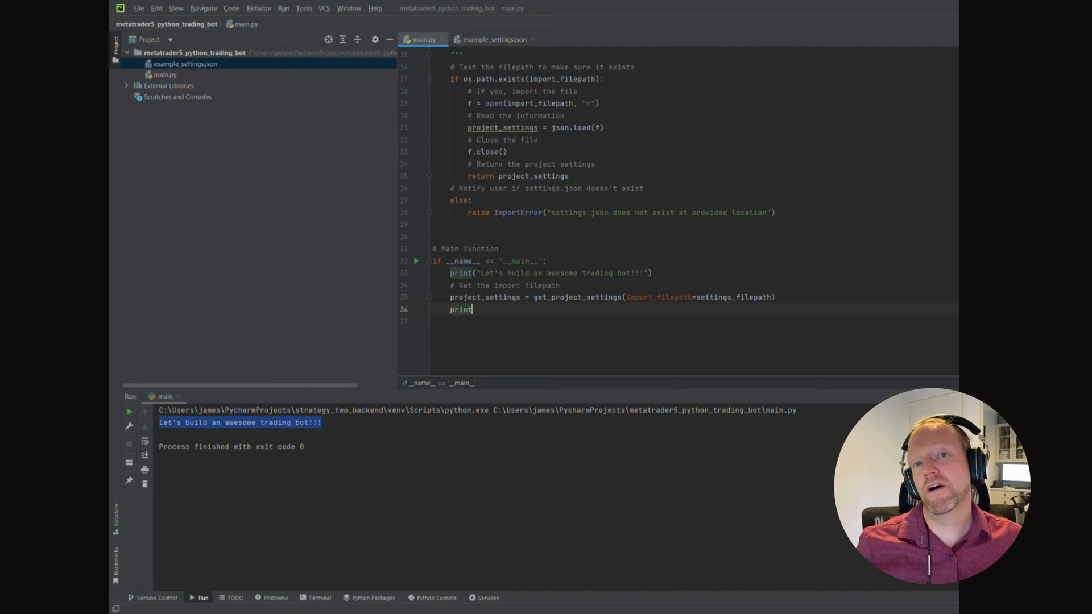
text((project_settings))
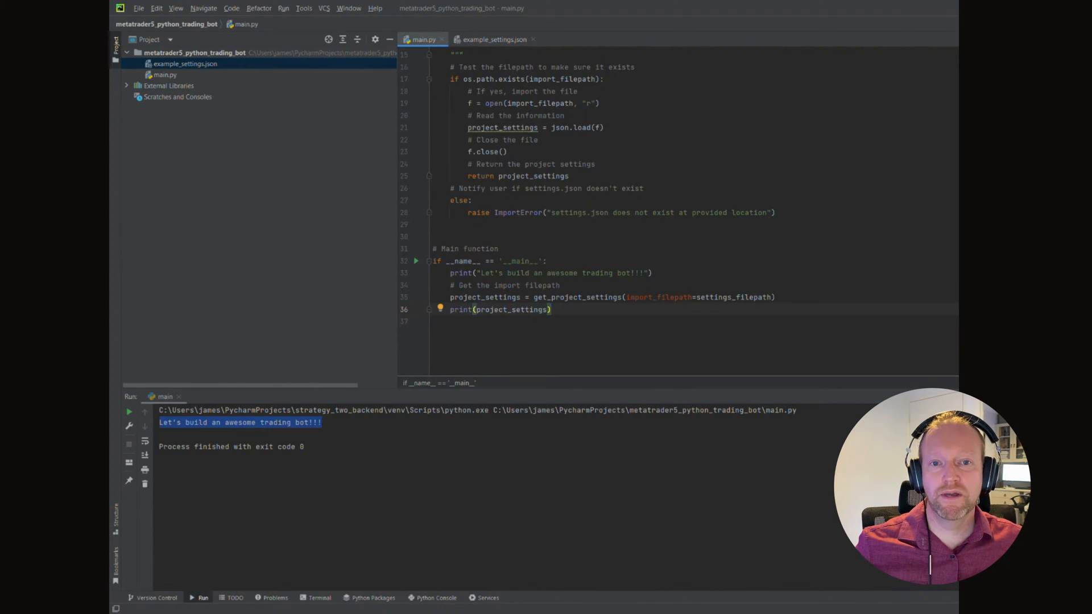
click(129, 410)
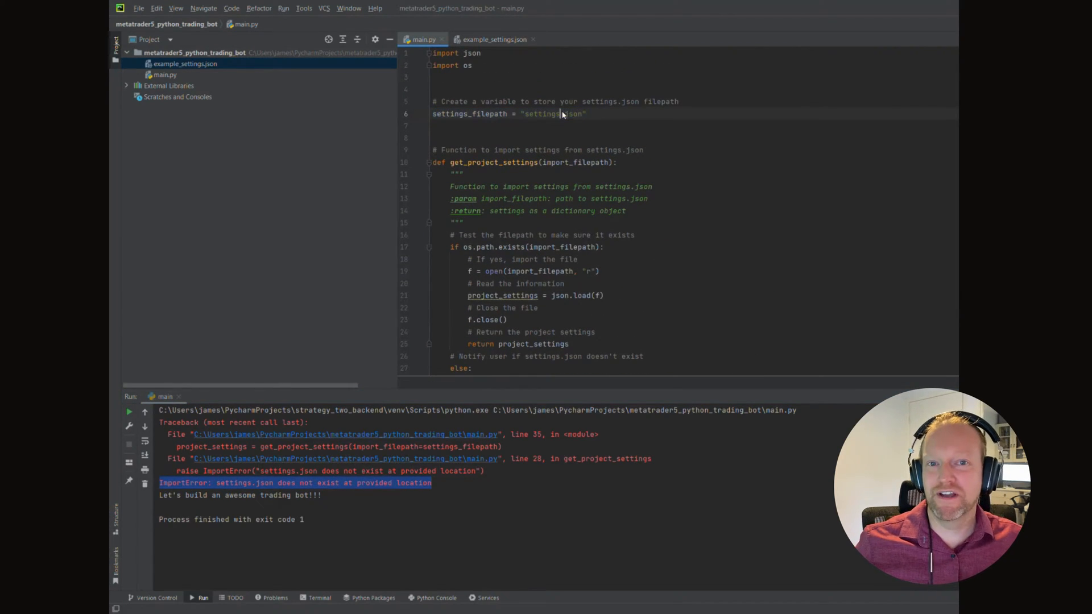
Step: Scroll through the ImportError traceback for the missing settings.json
scroll(down, 3)
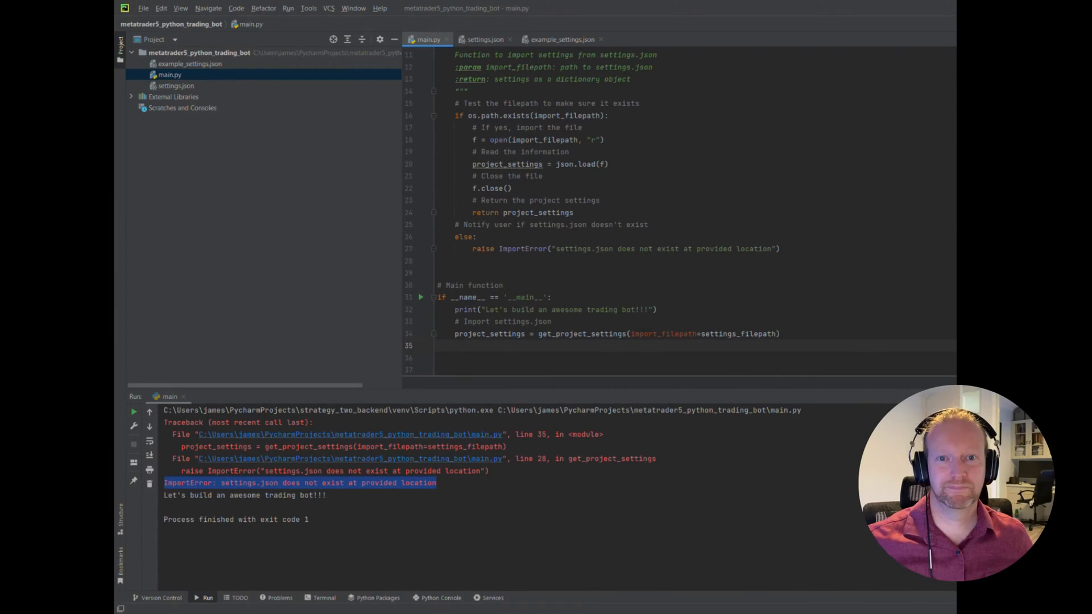
Step: Add print(project_settings['mt5']['server']) below the settings call
text(#)
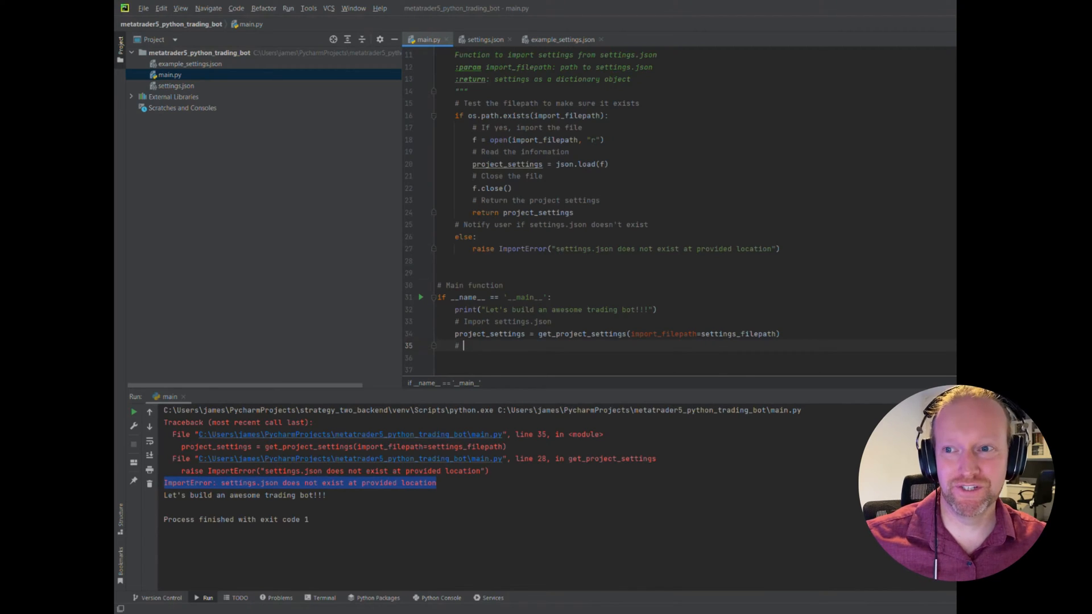
text(prtin)
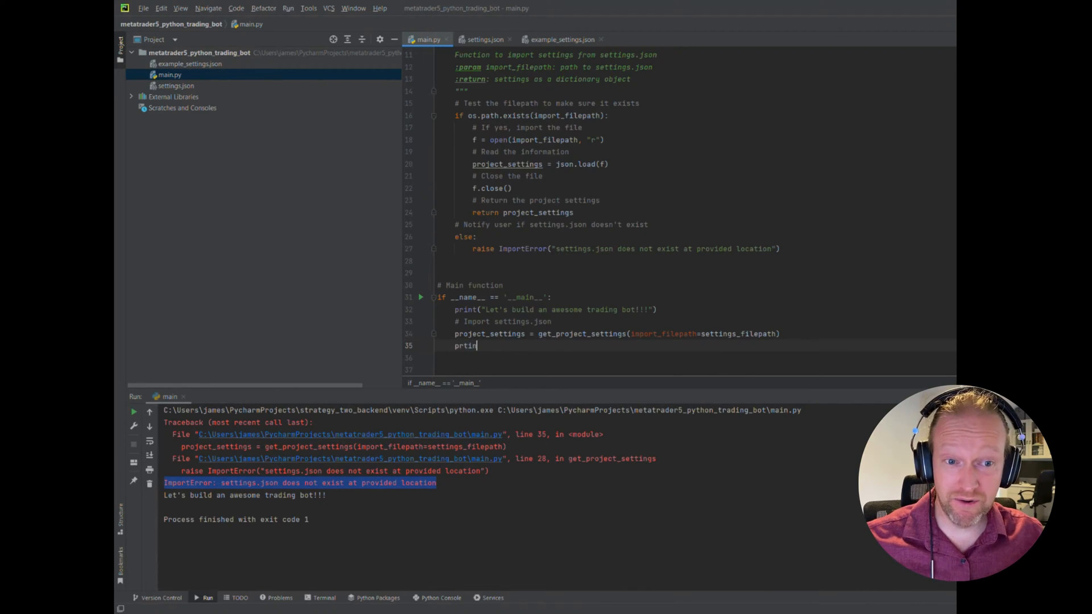
text(print)
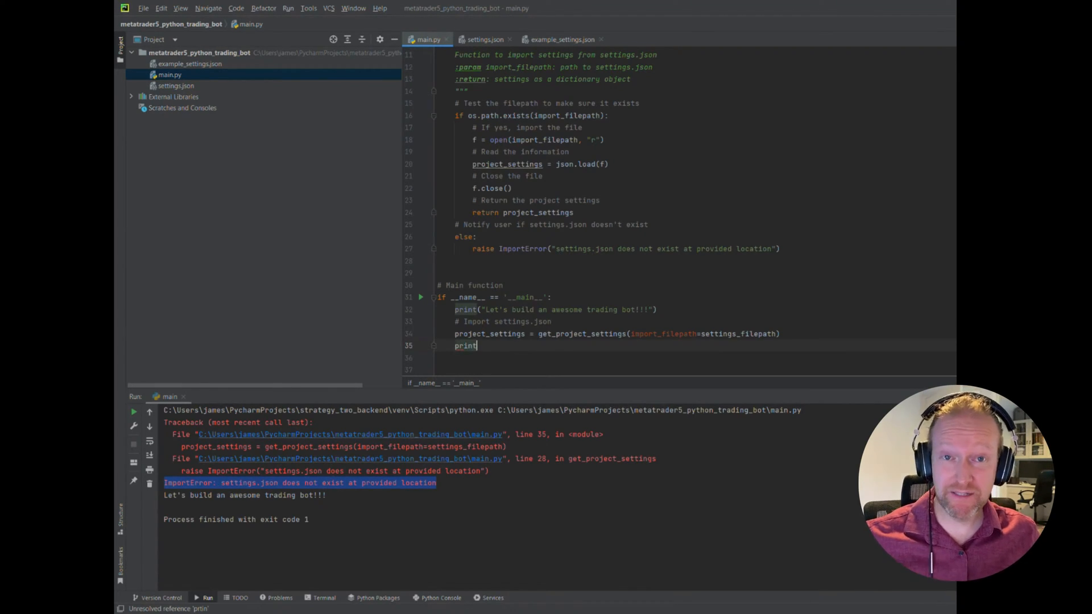
text(()
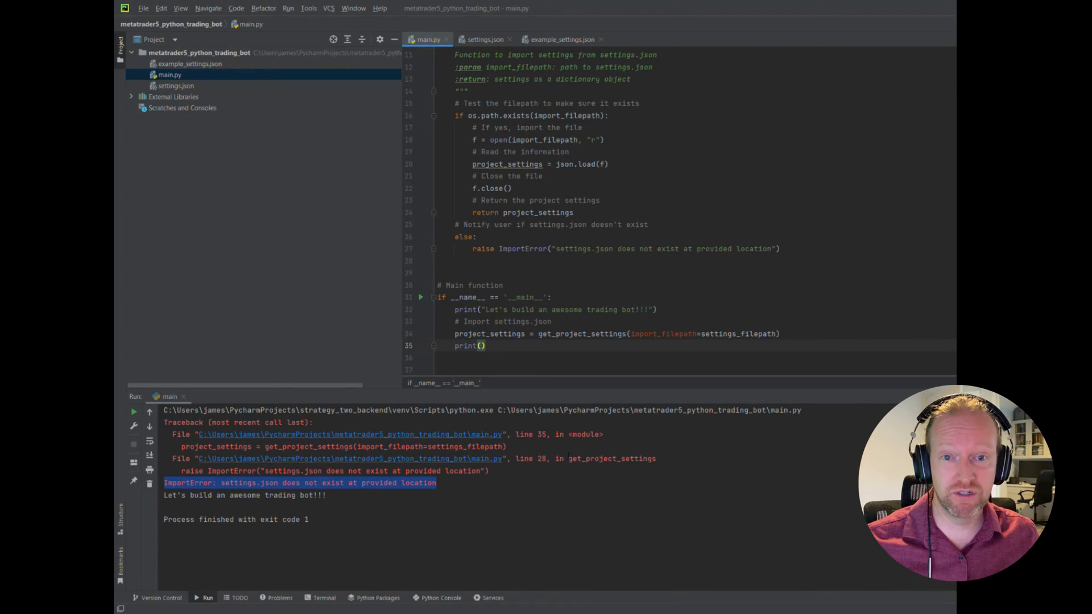
text(project_settings)
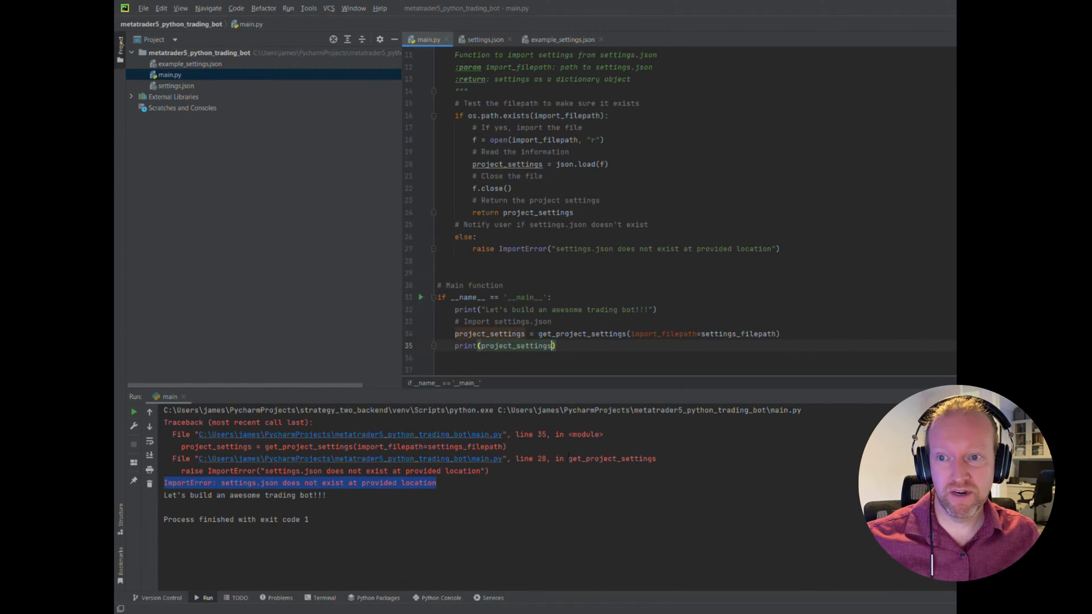
text(['mt'])
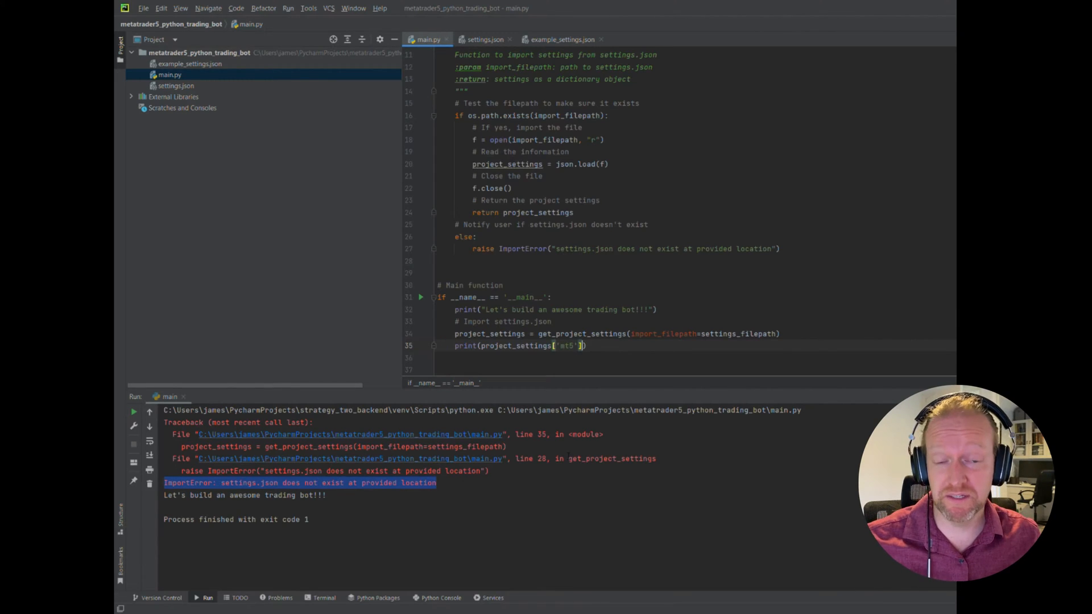
text([')
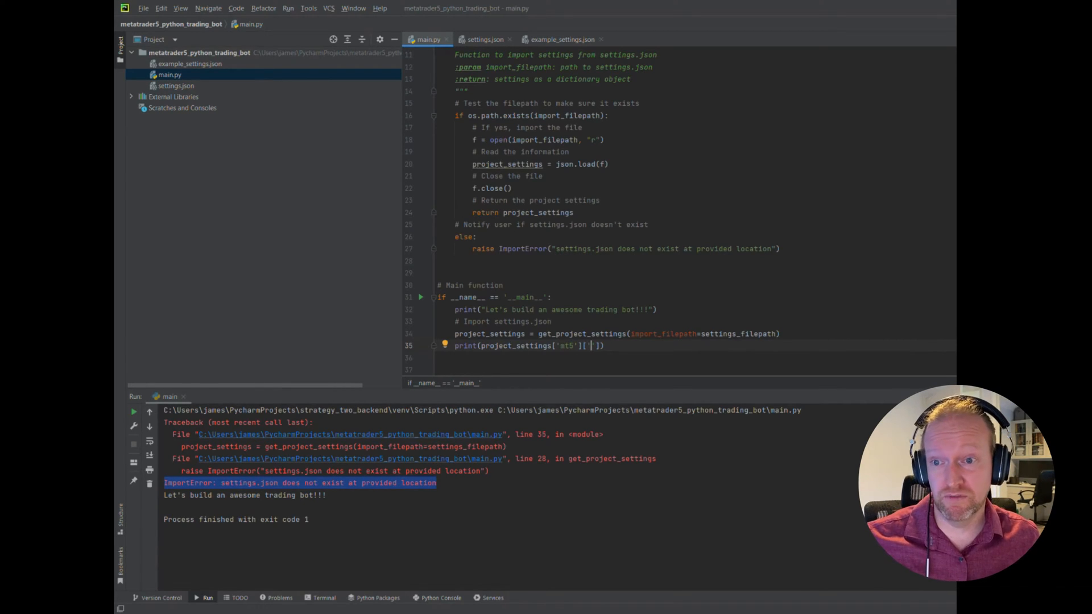
text(server)
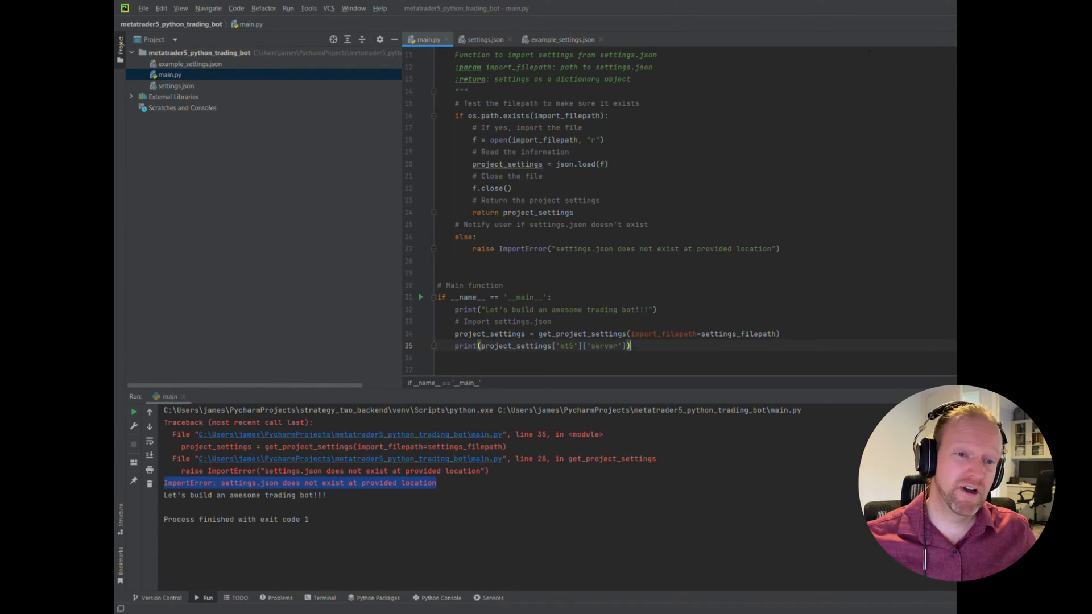
Step: Run main.py so the output shows Server_from_Broker
click(133, 411)
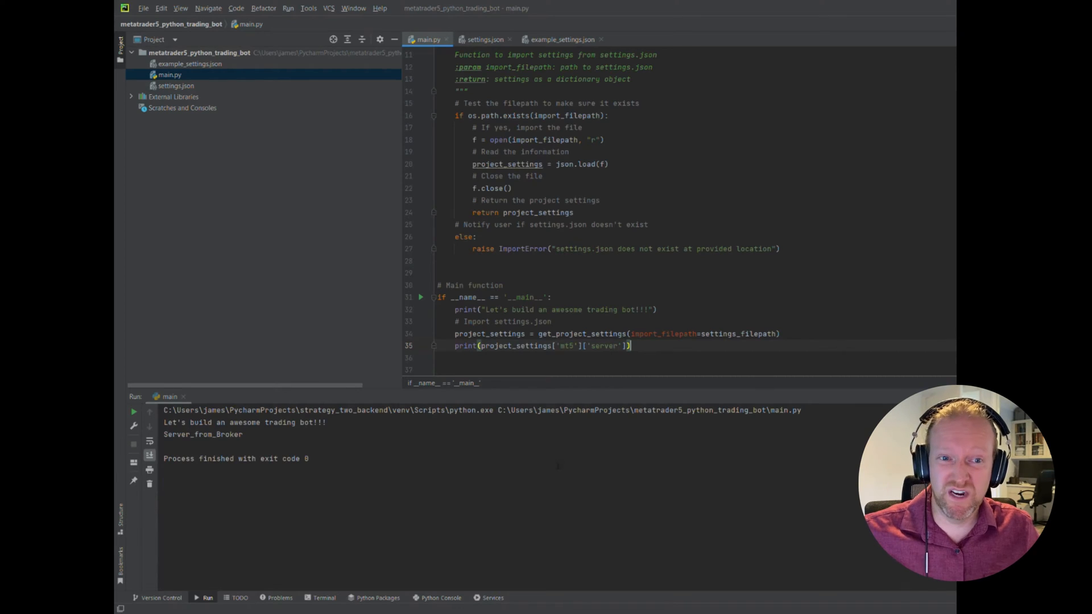
double_click(202, 434)
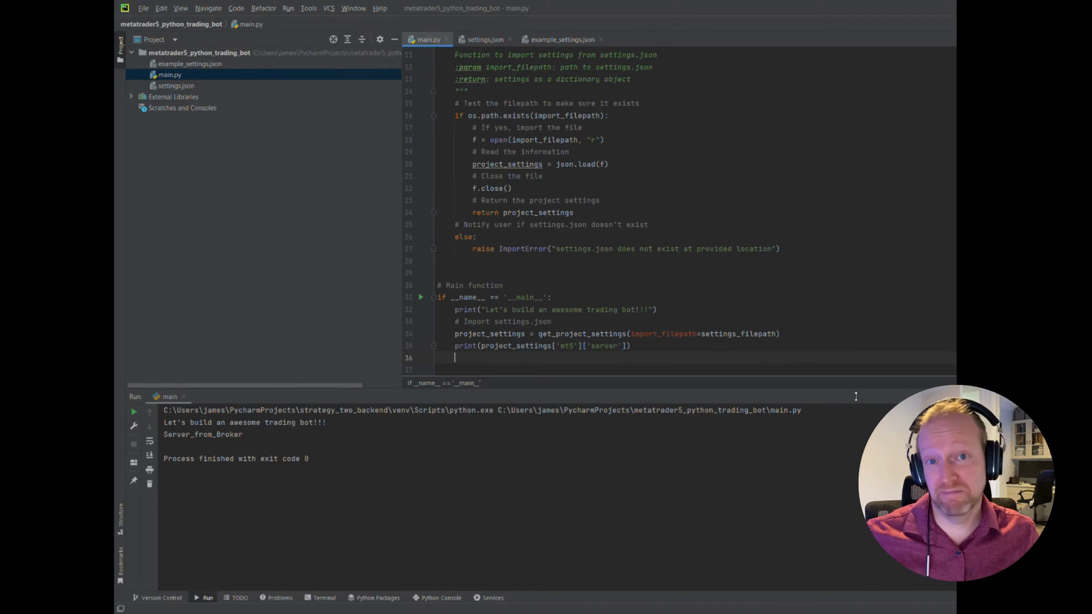
Step: Add a '# Test that error handling works' block calling get_project_settings(import_filepath="settings2.json")
text(# Test that e)
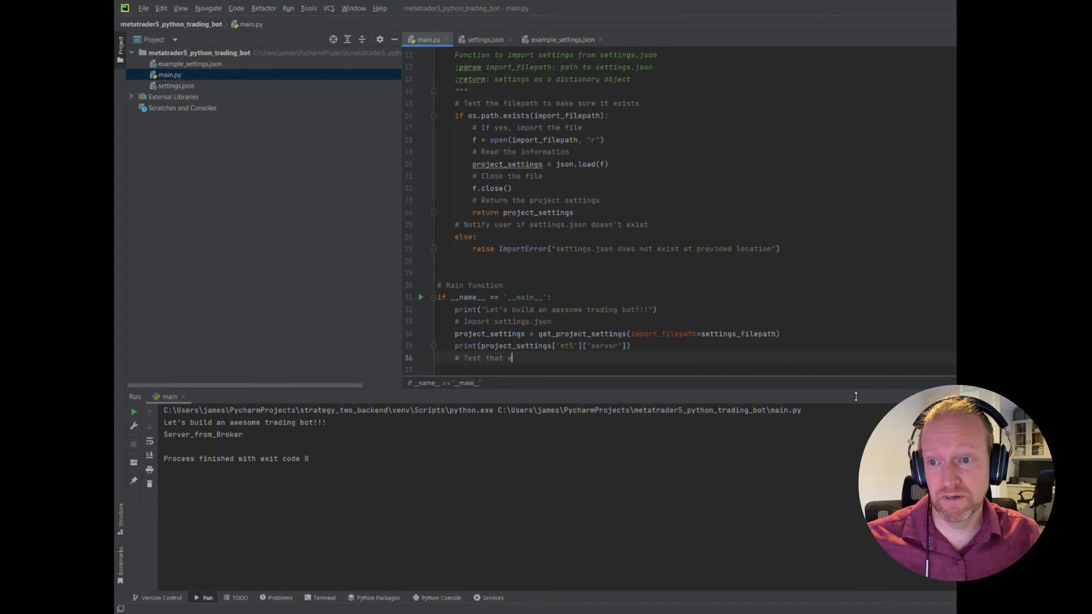
text(error handling works)
click(696, 370)
text(p)
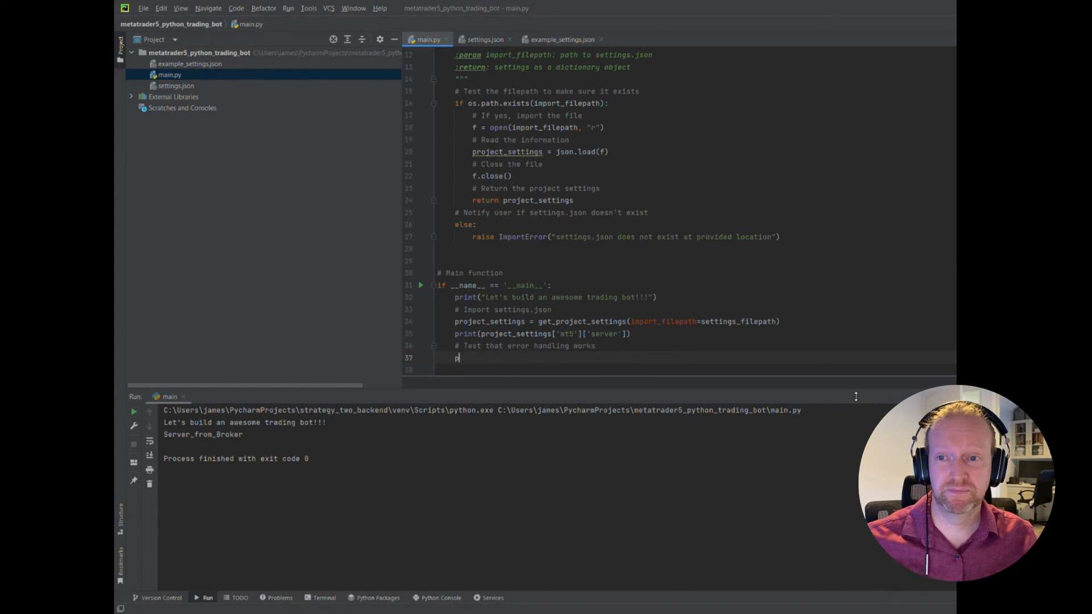
text(roject_settings)
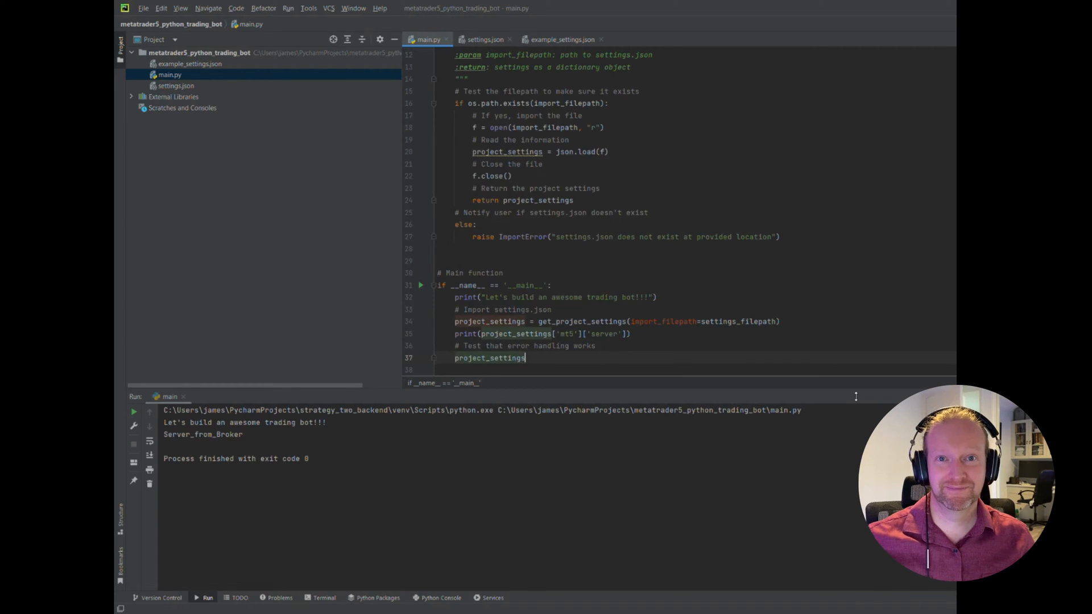
text(=)
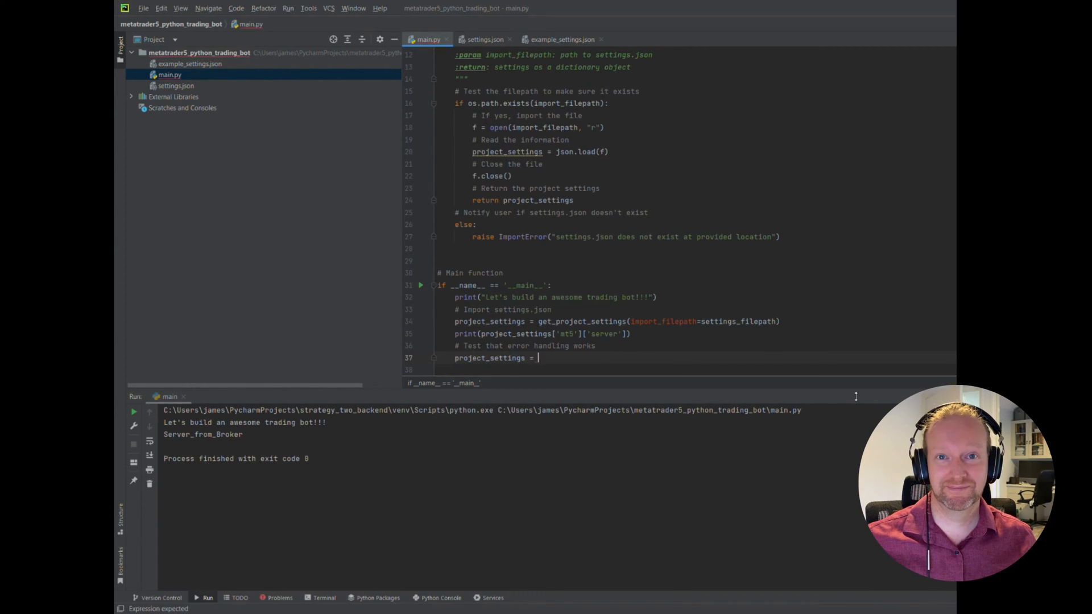
text(get_project_settings(im)
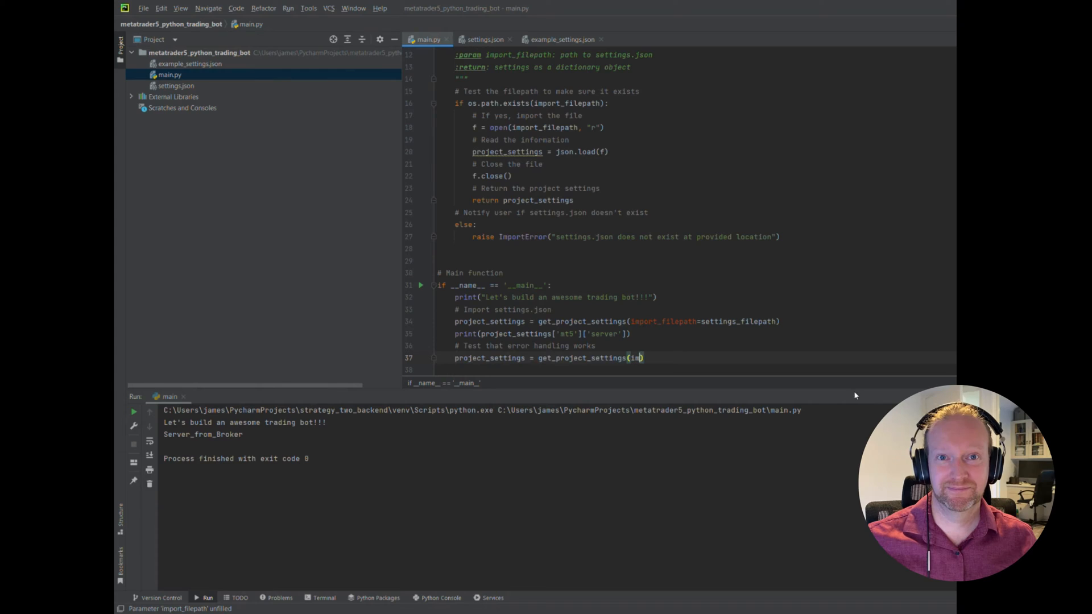
text(import_filepath="settings2.json)
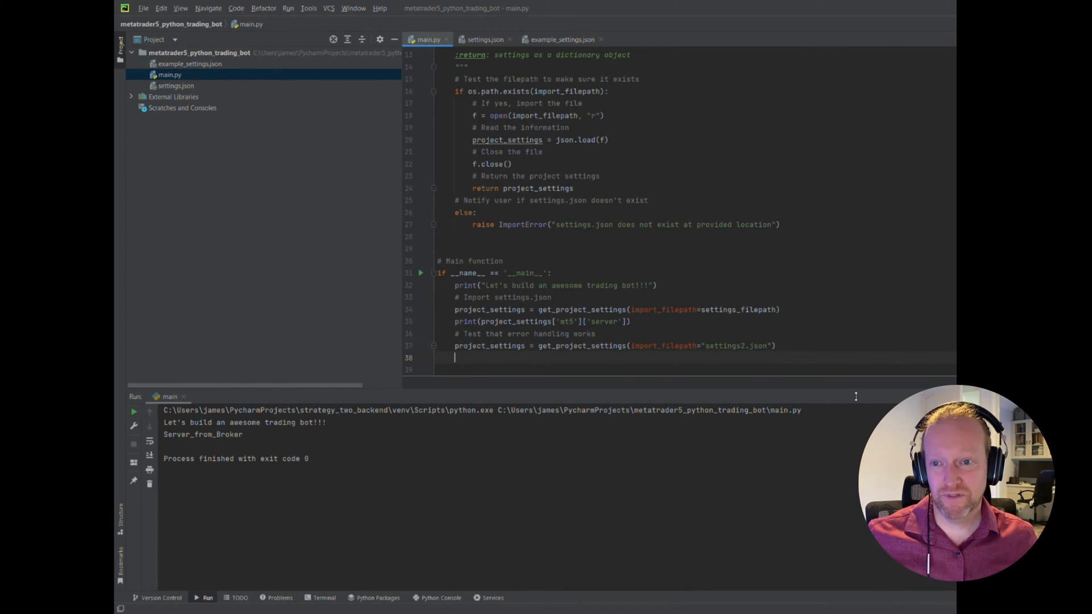
Step: Print project_settings['mt5']['server'] for the settings2.json test
text(print(p)
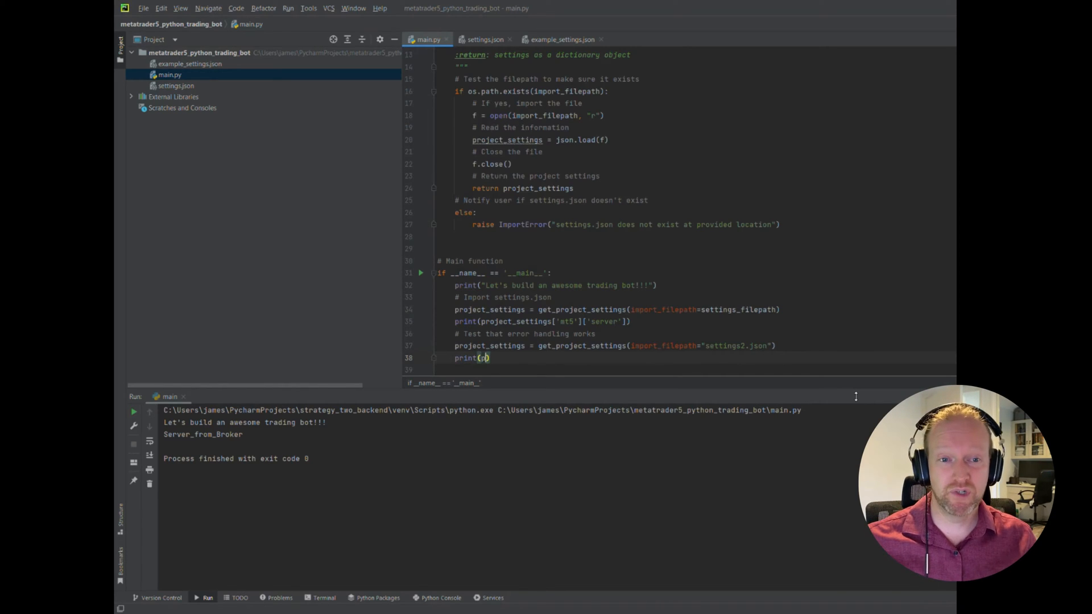
text(roject_settings[')
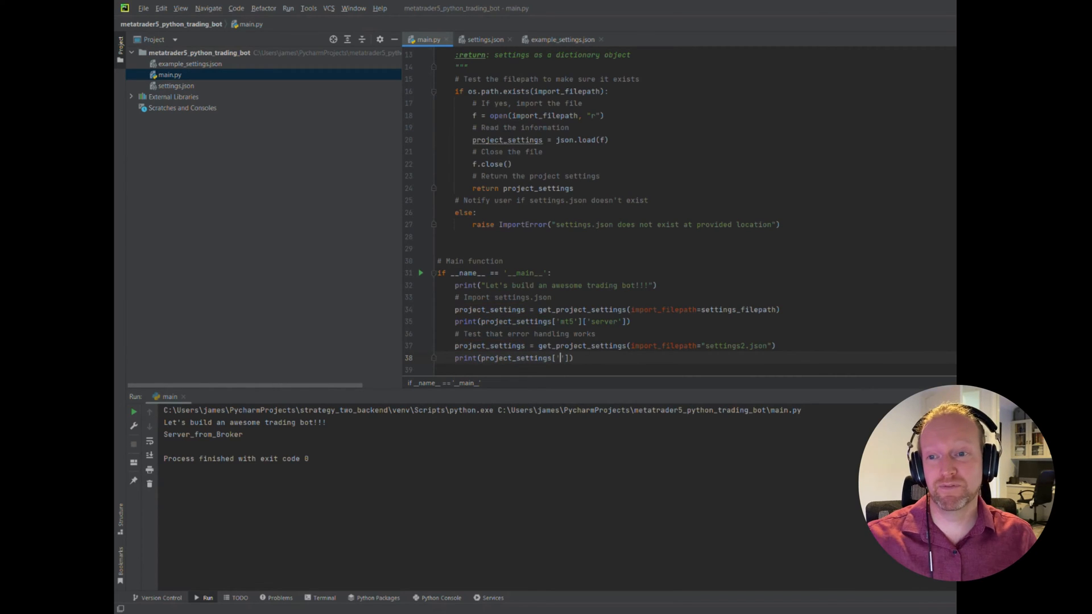
text(mt5')
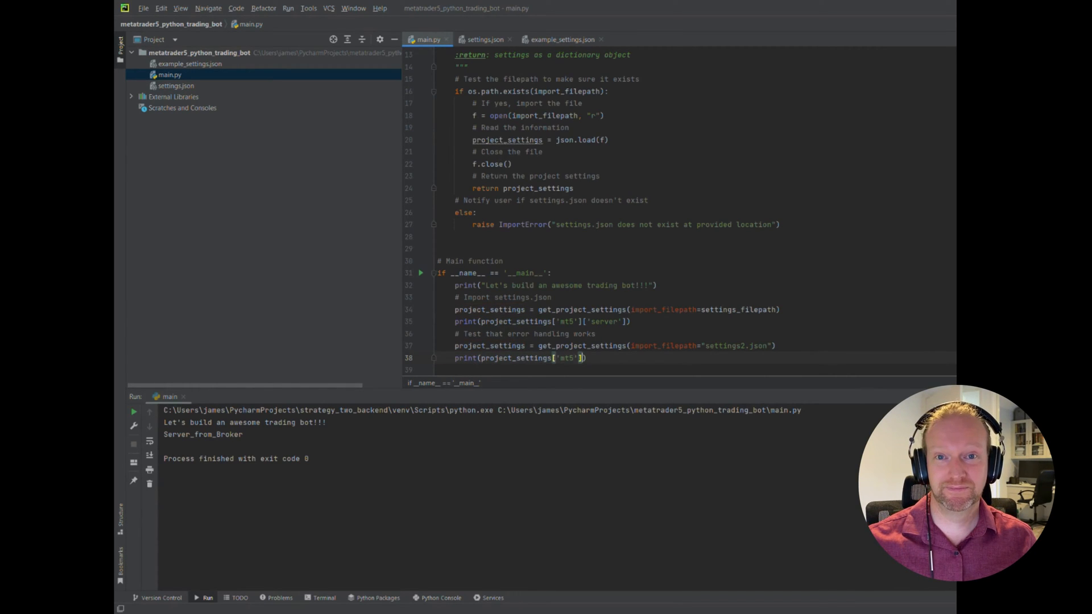
text(['server'])
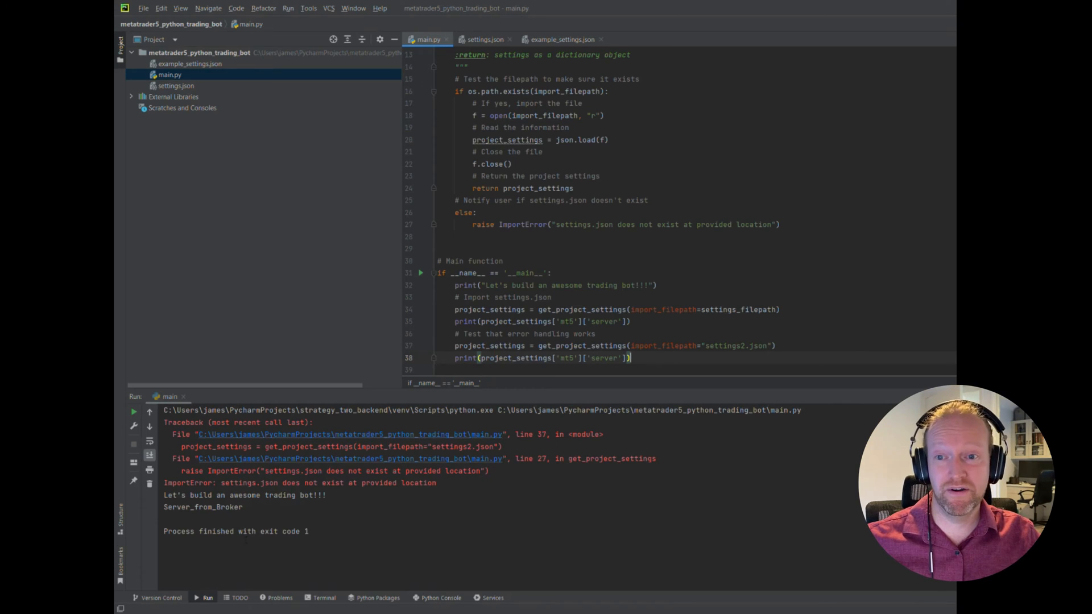
Step: Delete the server print and the settings2.json error-handling test lines
triple_click(299, 482)
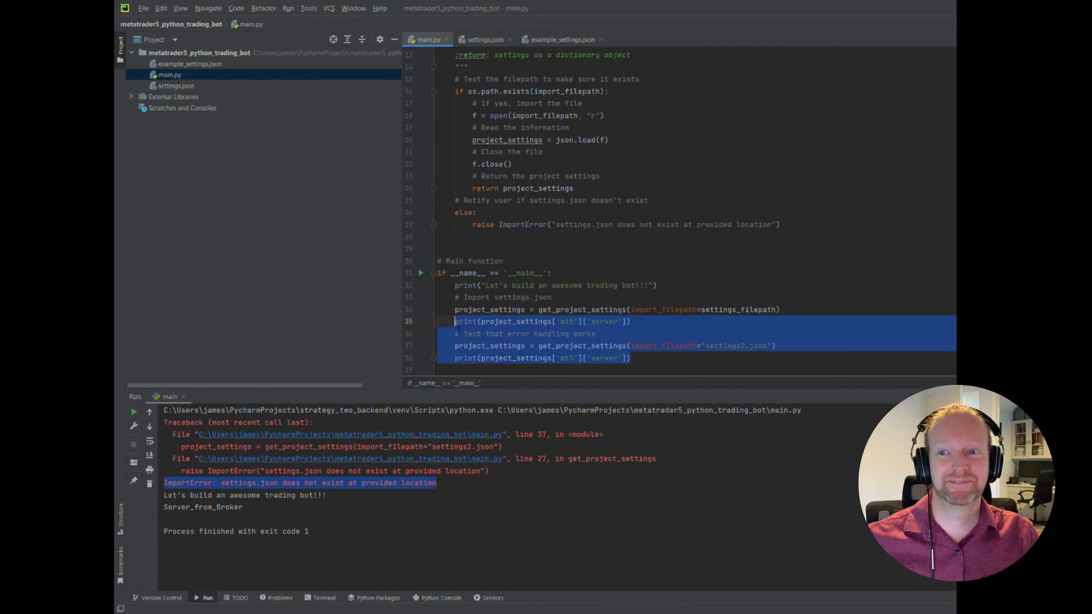
key(Delete)
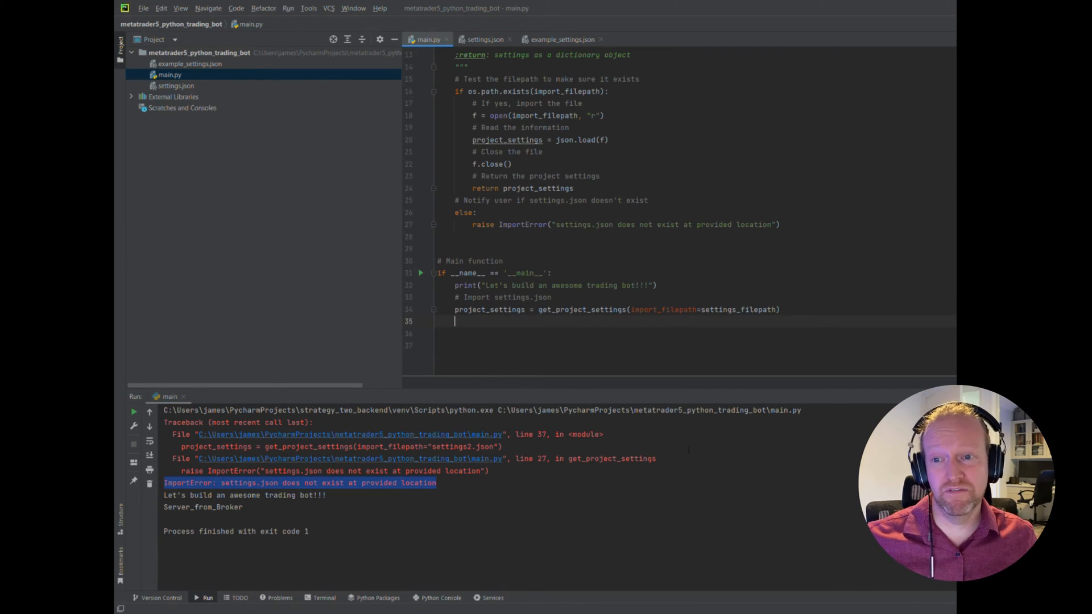